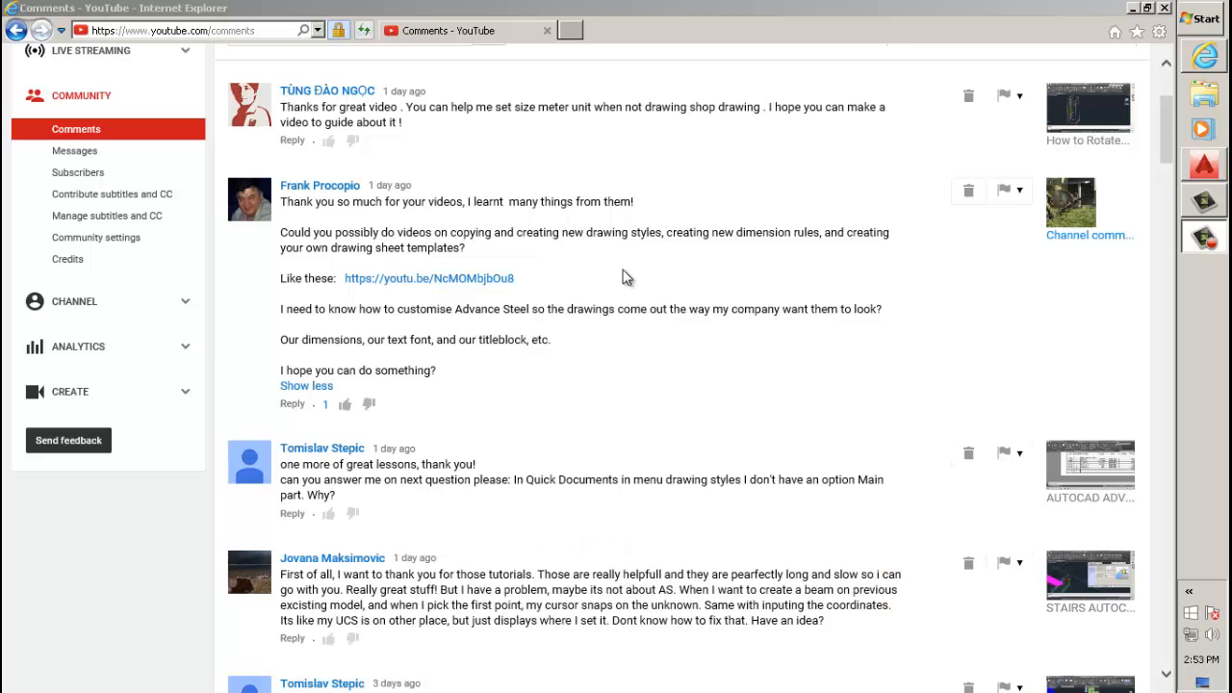
mouse_move(462, 184)
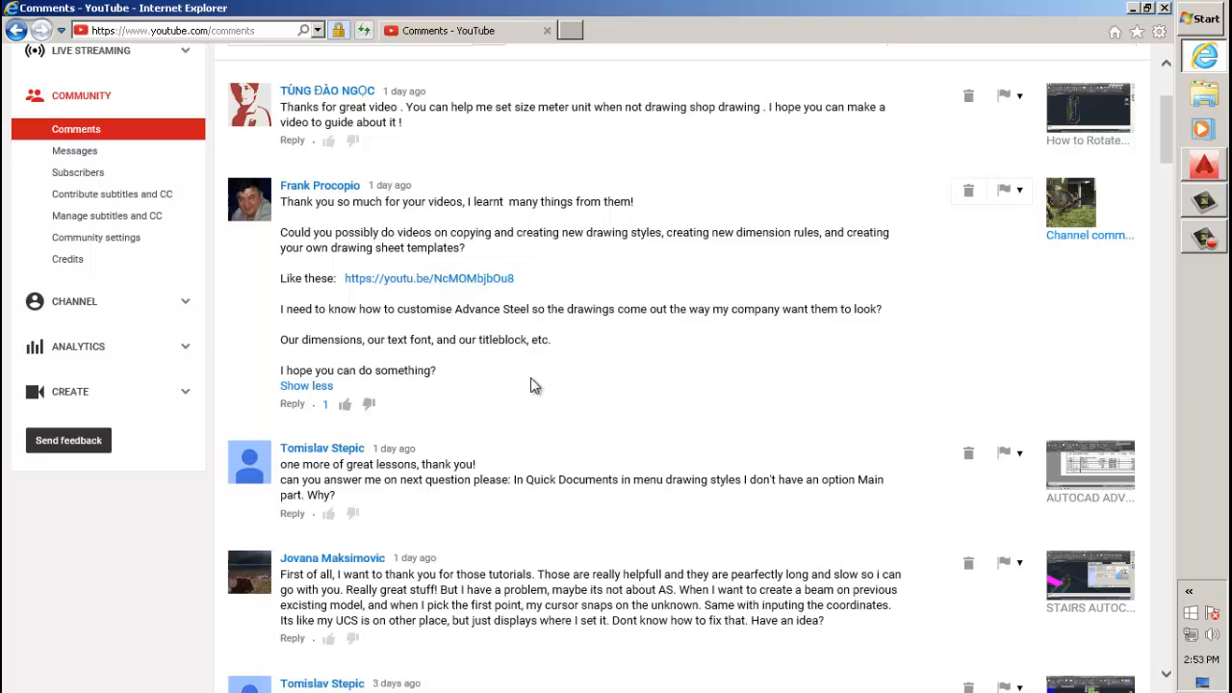
mouse_move(755, 262)
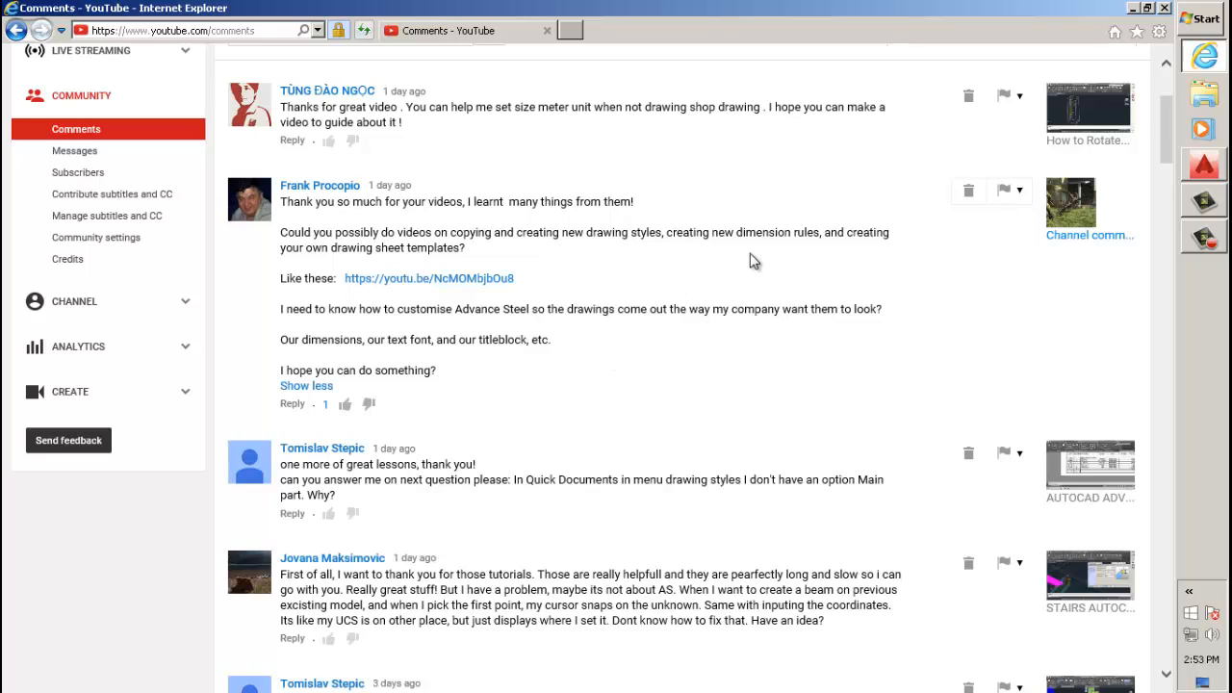
mouse_move(279, 369)
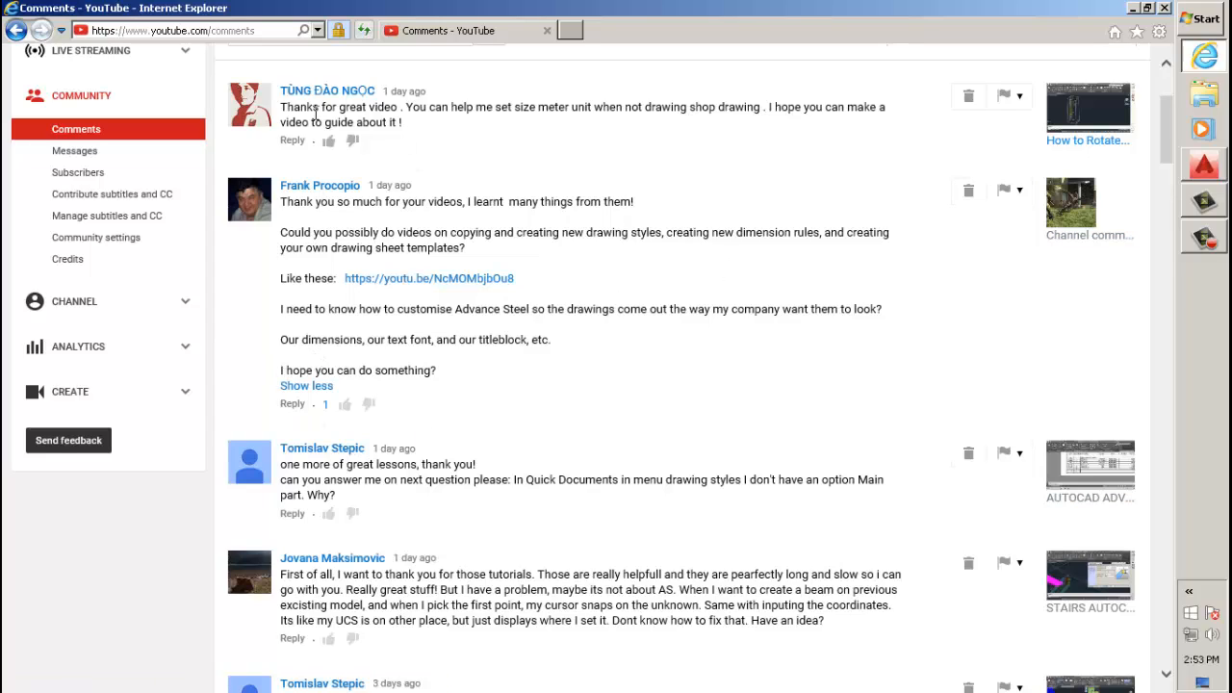
Step: Start a new drawing from the metric mm_ASTemplate via the Select template dialog
double_click(350, 123)
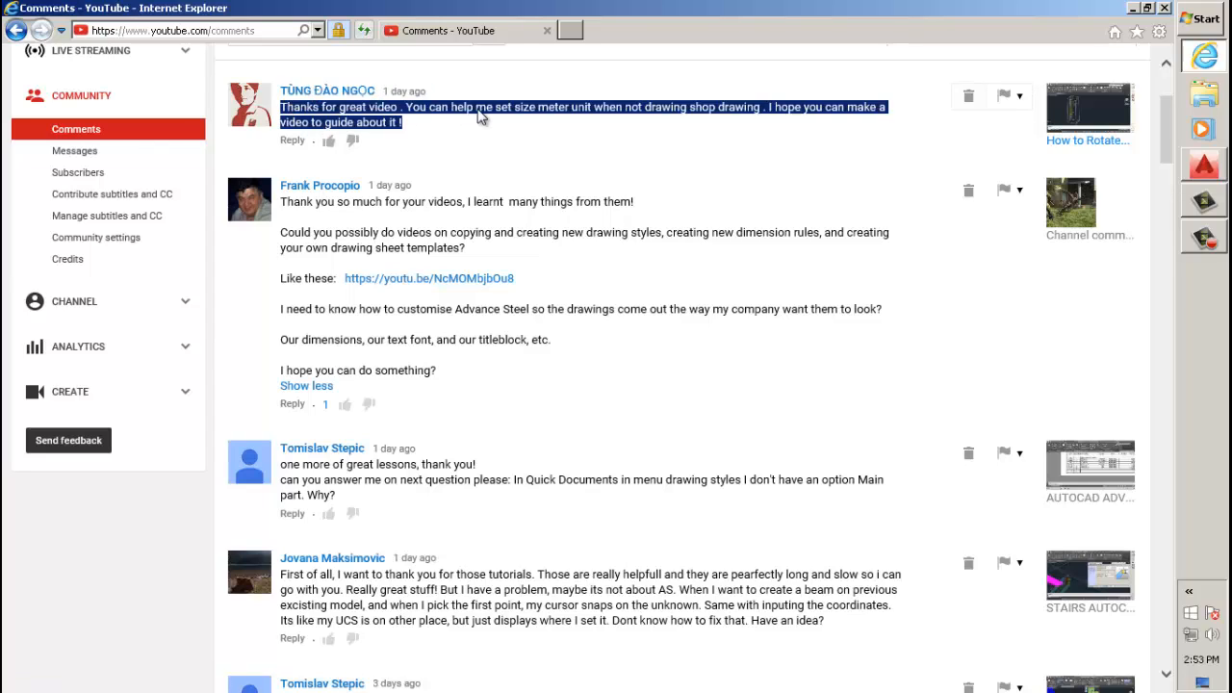
mouse_move(581, 129)
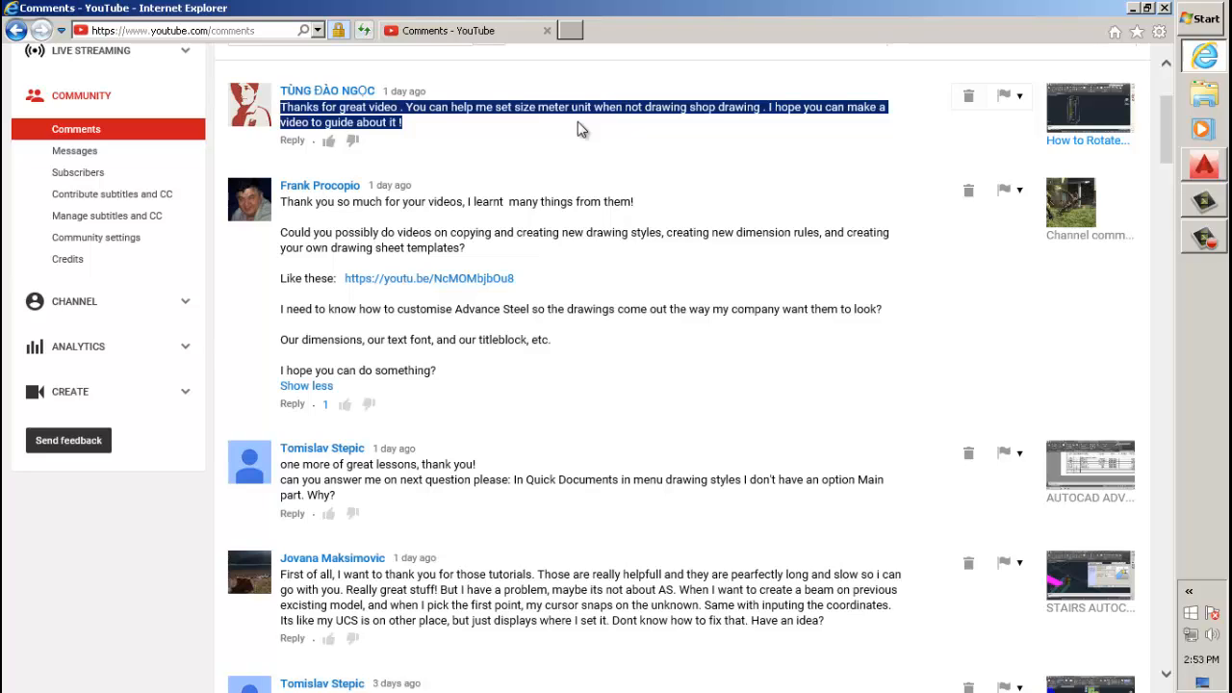
mouse_move(500, 119)
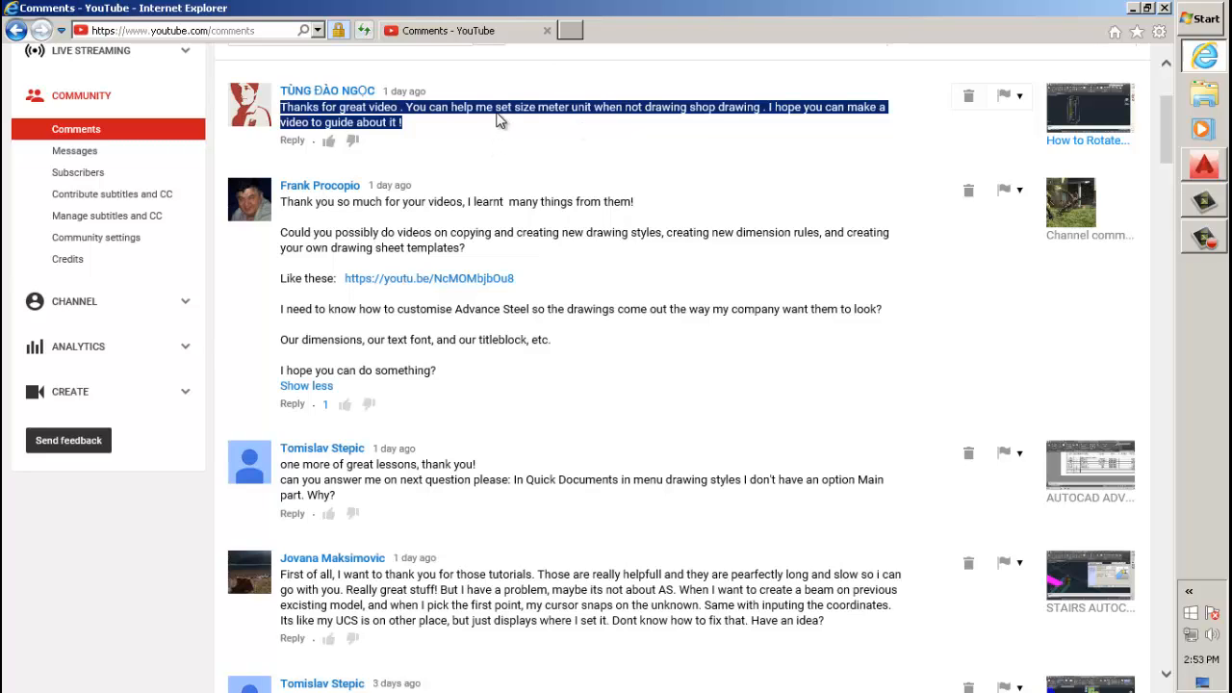
click(520, 111)
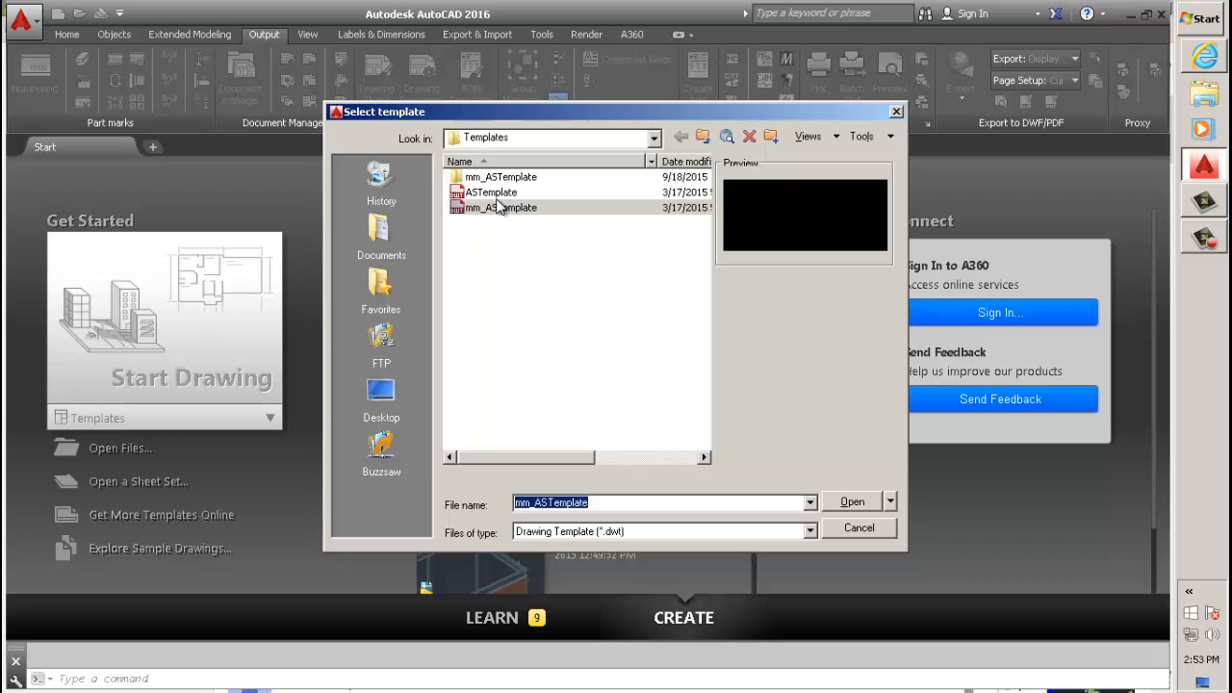
click(500, 208)
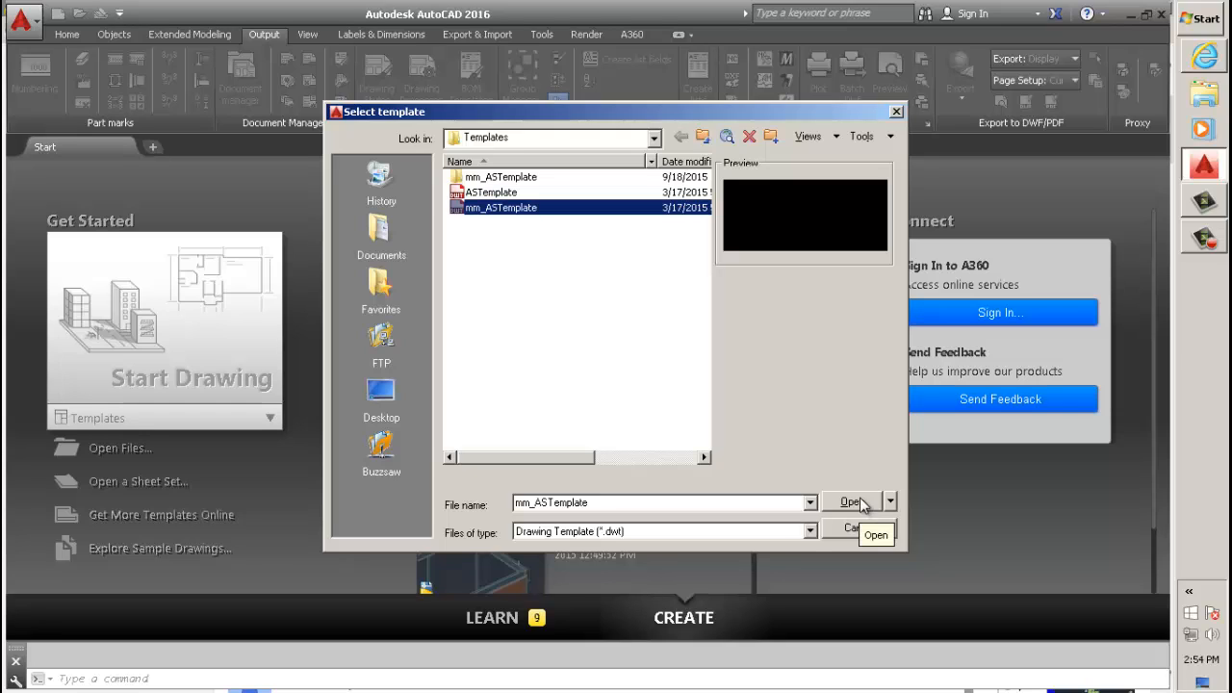
click(491, 193)
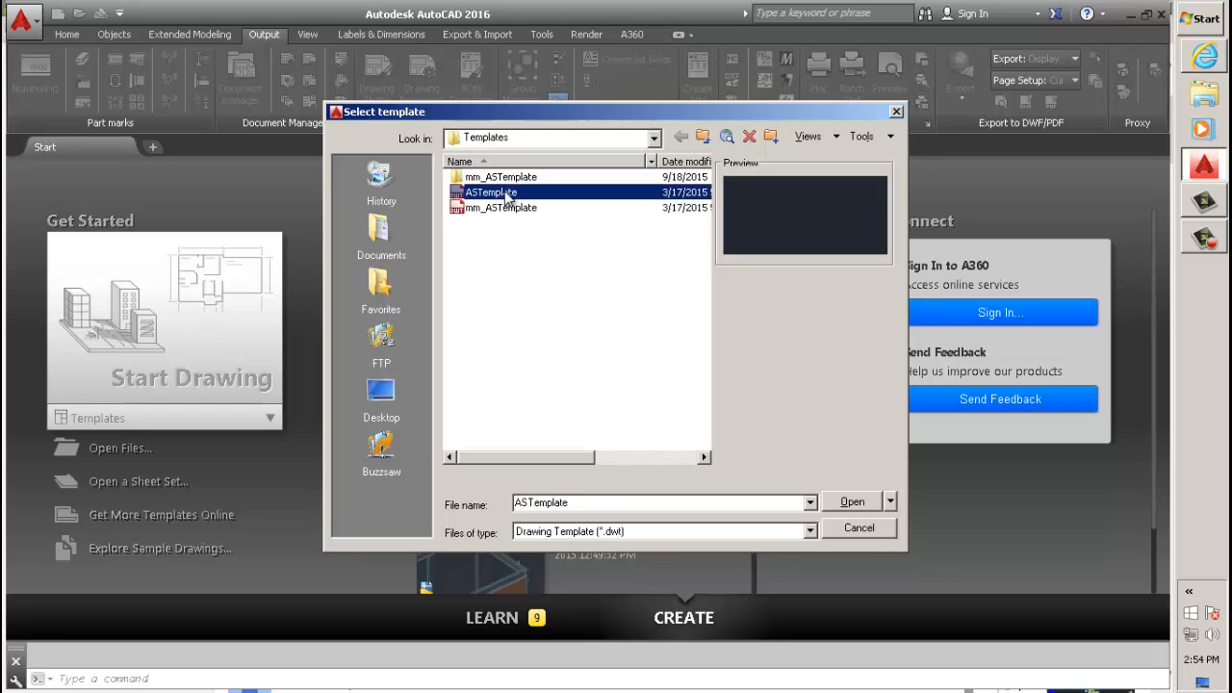
click(500, 207)
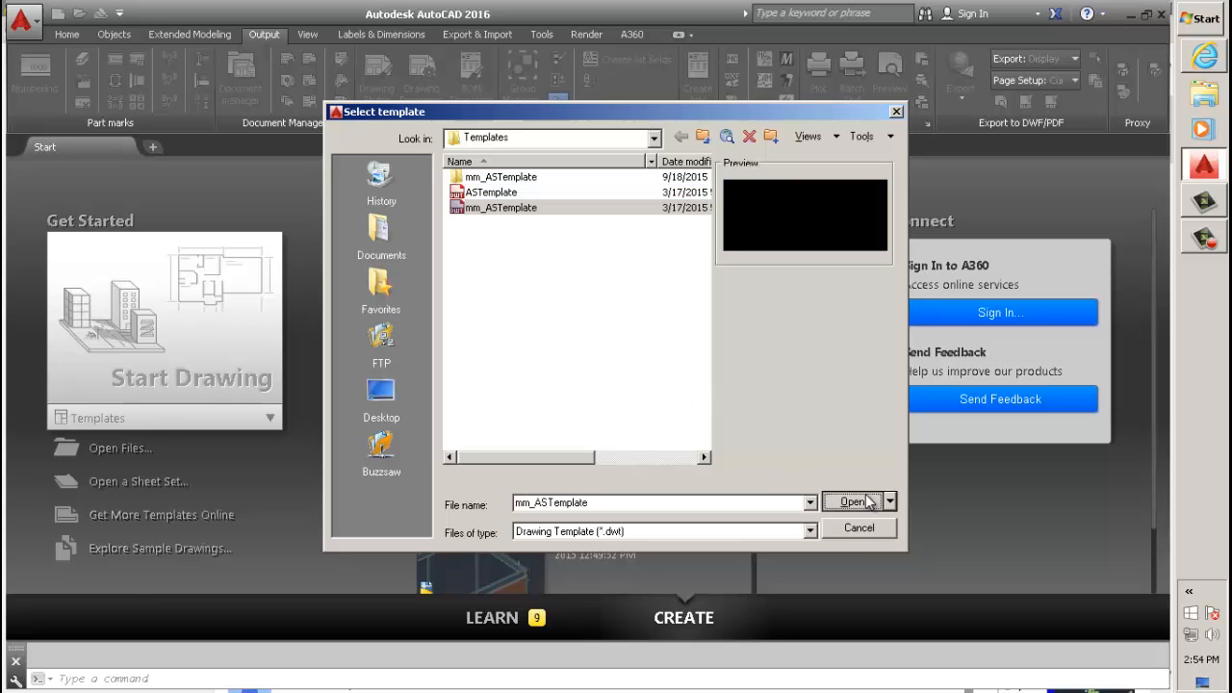
click(850, 501)
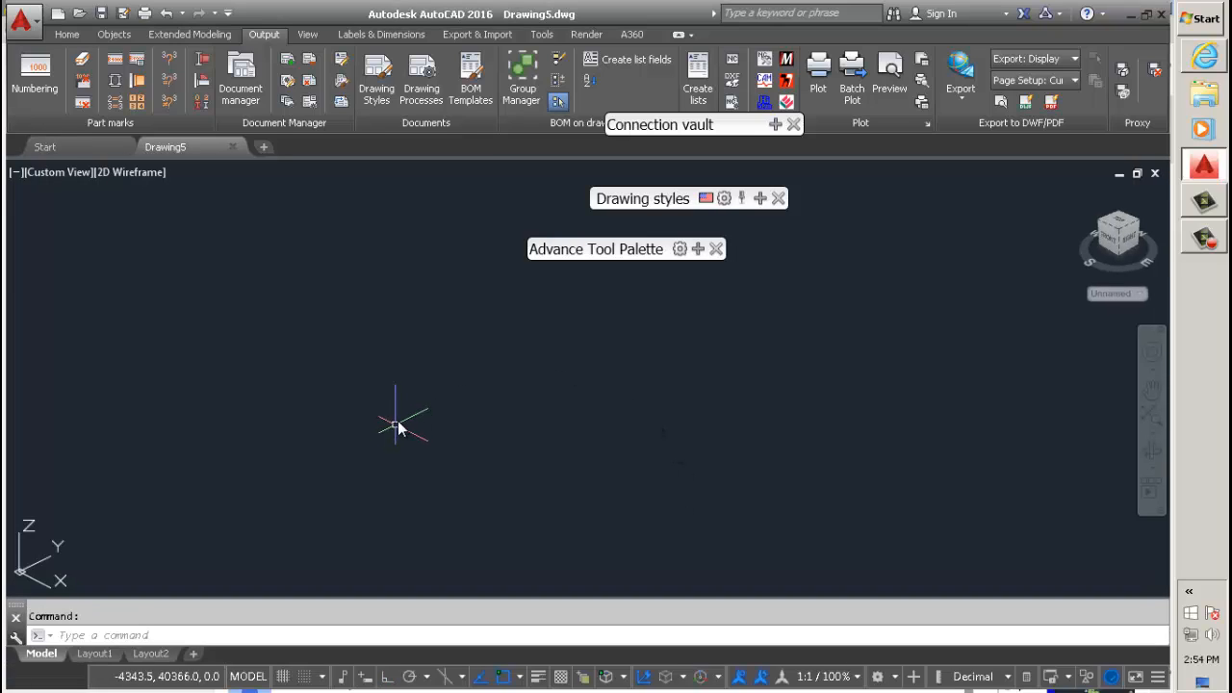
mouse_move(651, 362)
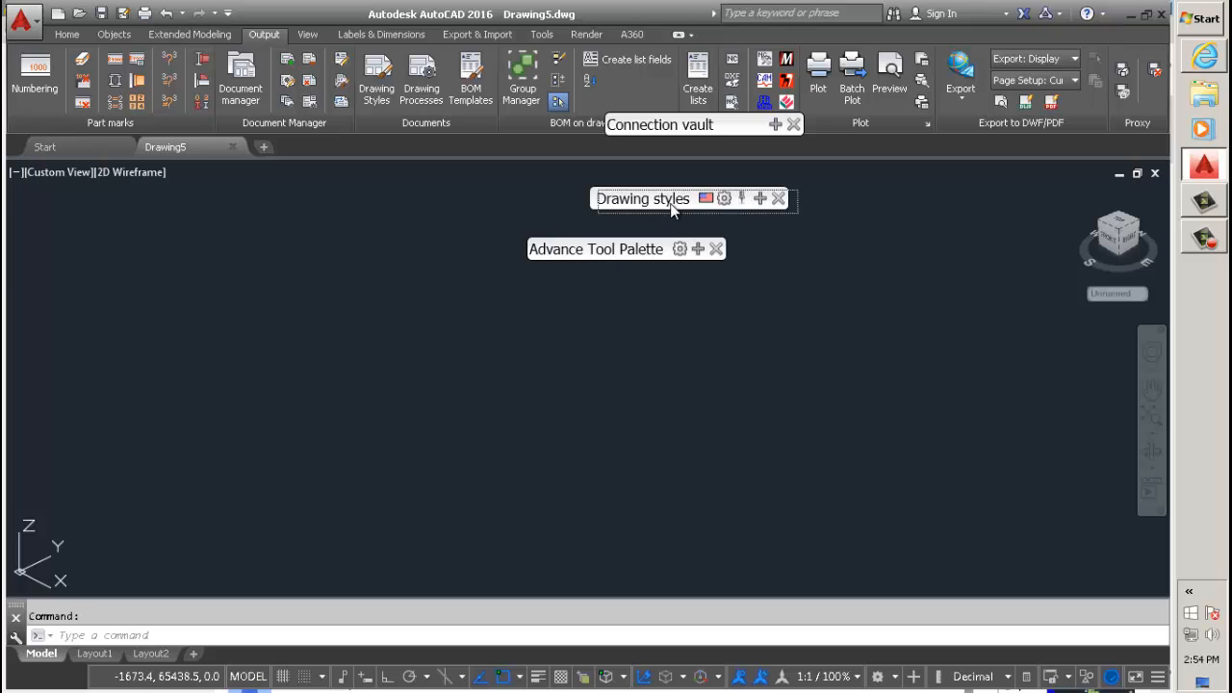
Step: Stack the Connection vault palette with the other Advance Steel palettes
drag(595, 249, 658, 223)
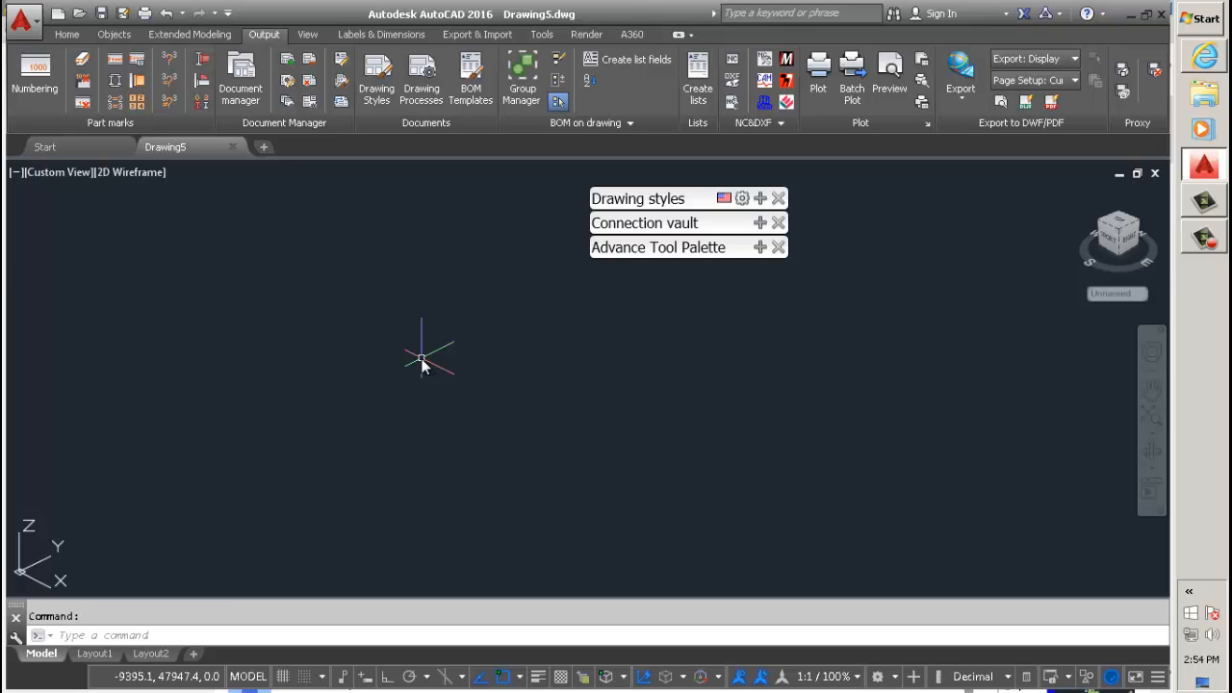
mouse_move(485, 173)
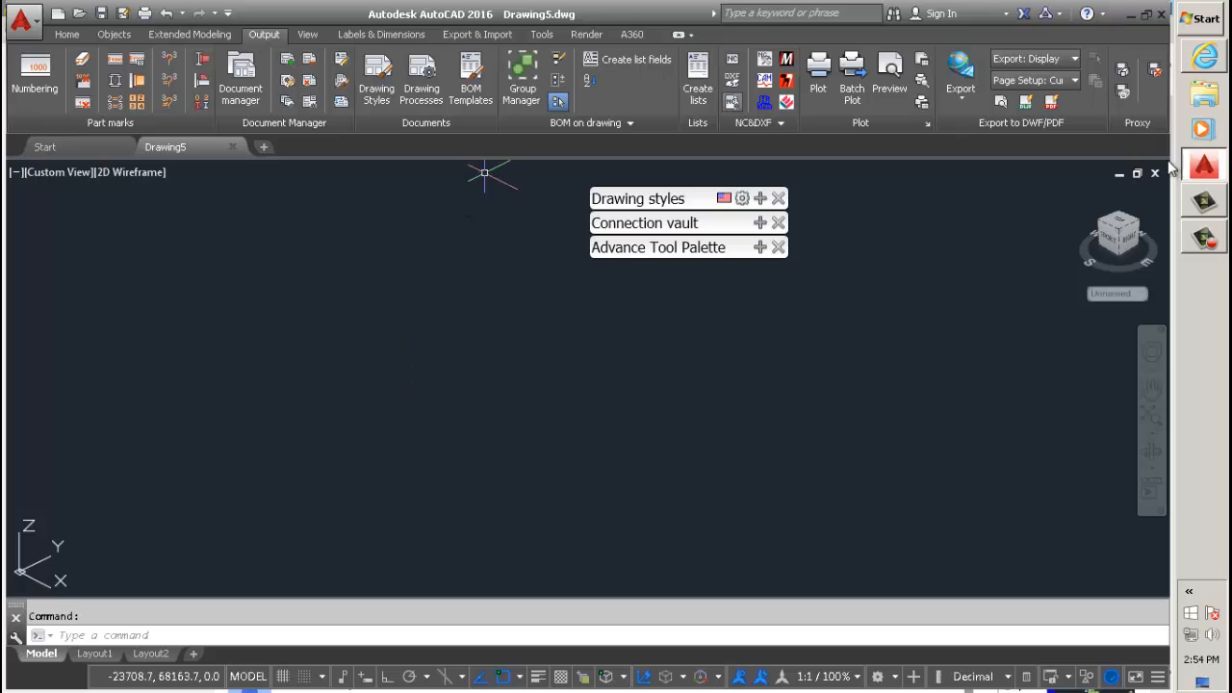
mouse_move(1205, 164)
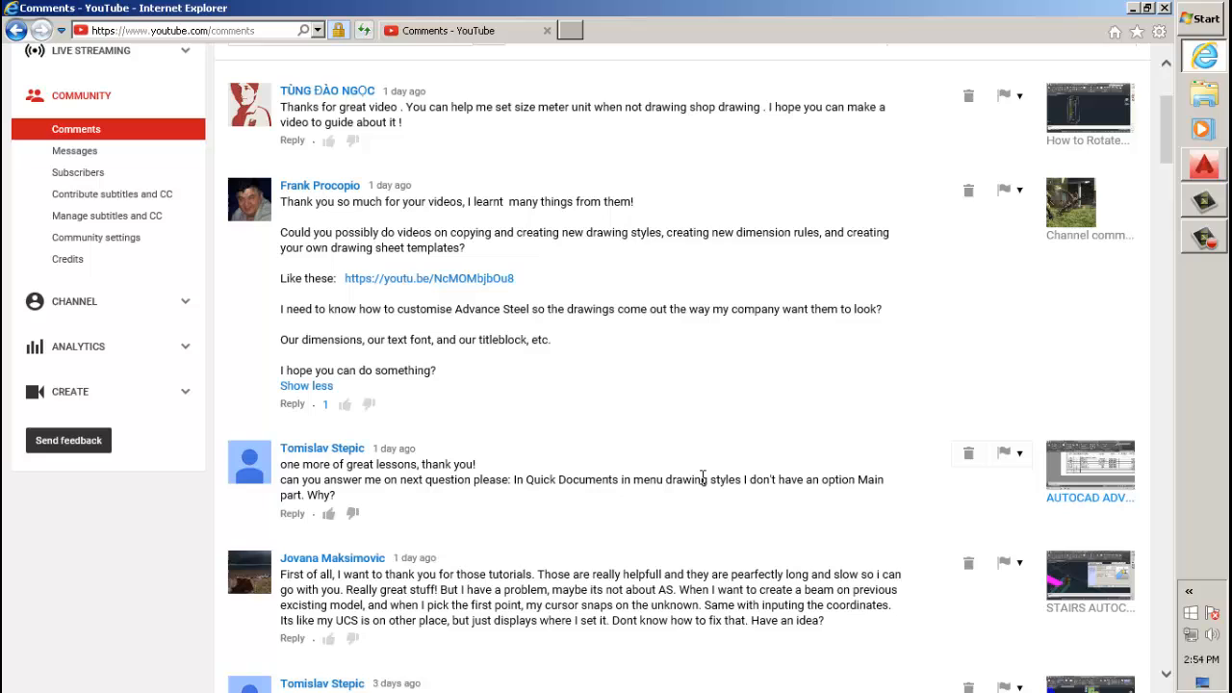
mouse_move(414, 498)
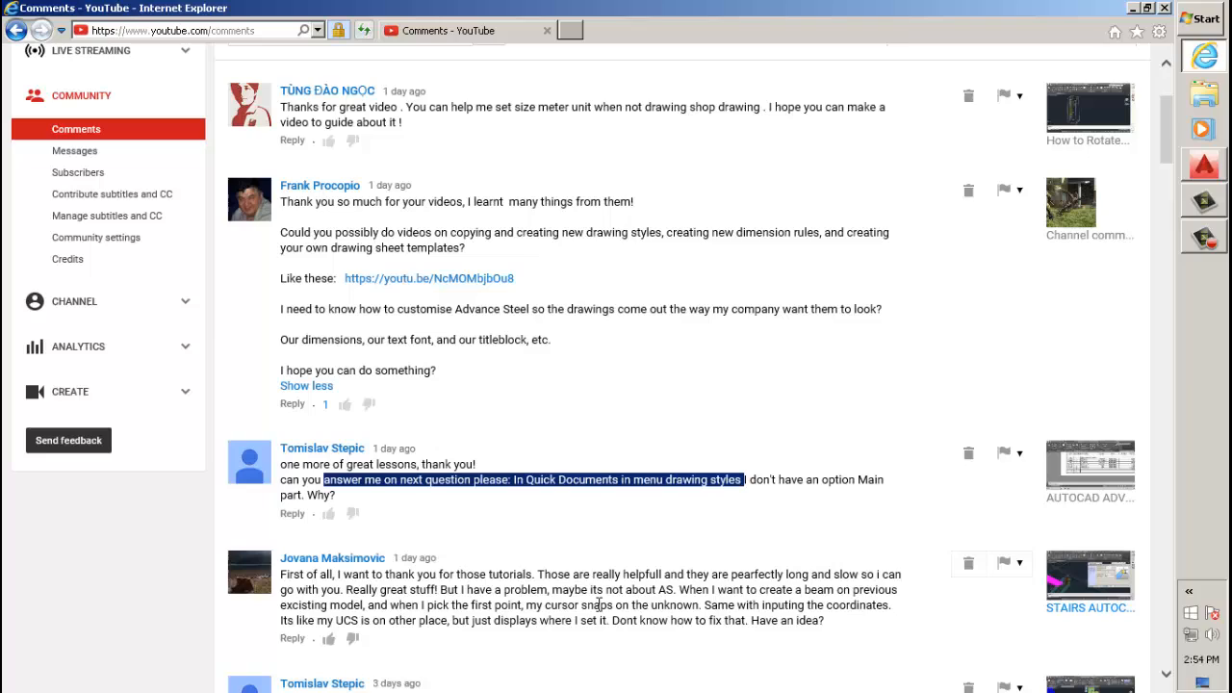
mouse_move(349, 491)
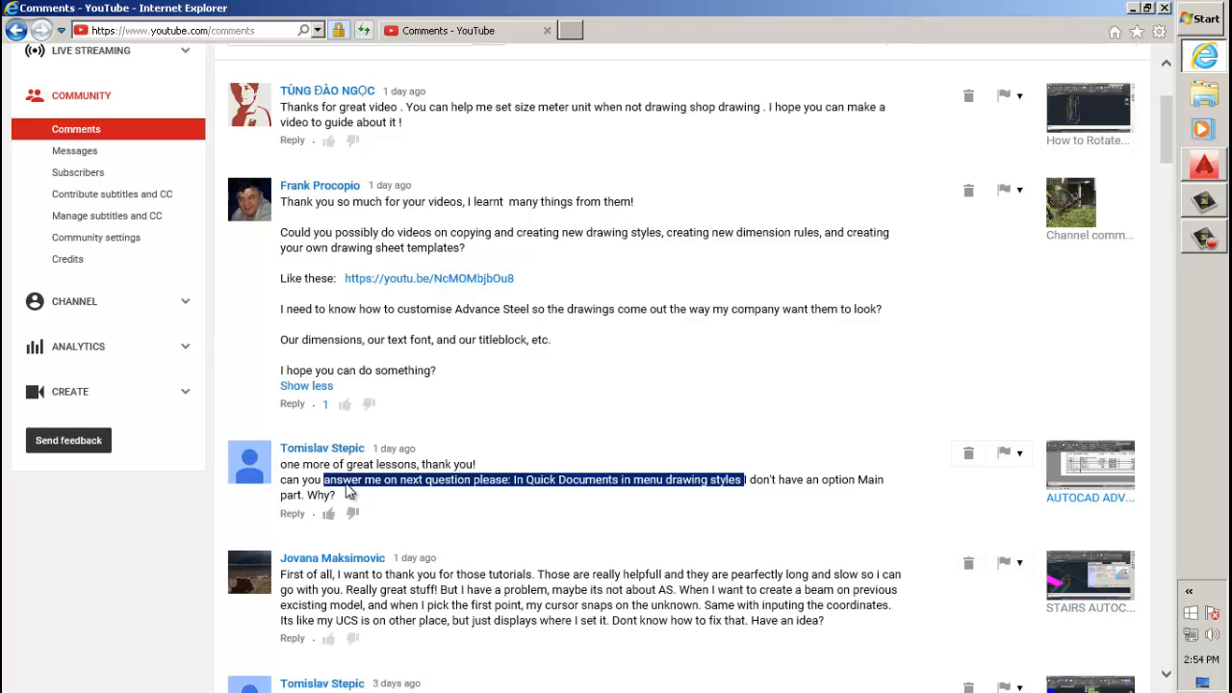
mouse_move(523, 488)
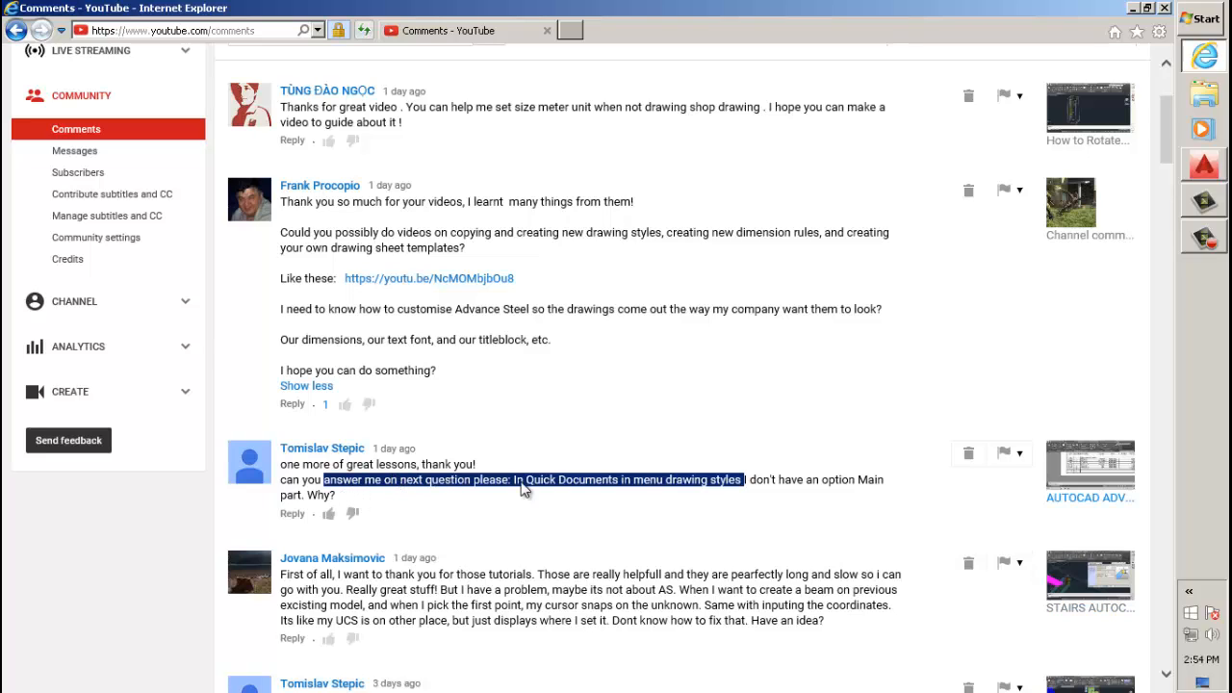
mouse_move(701, 489)
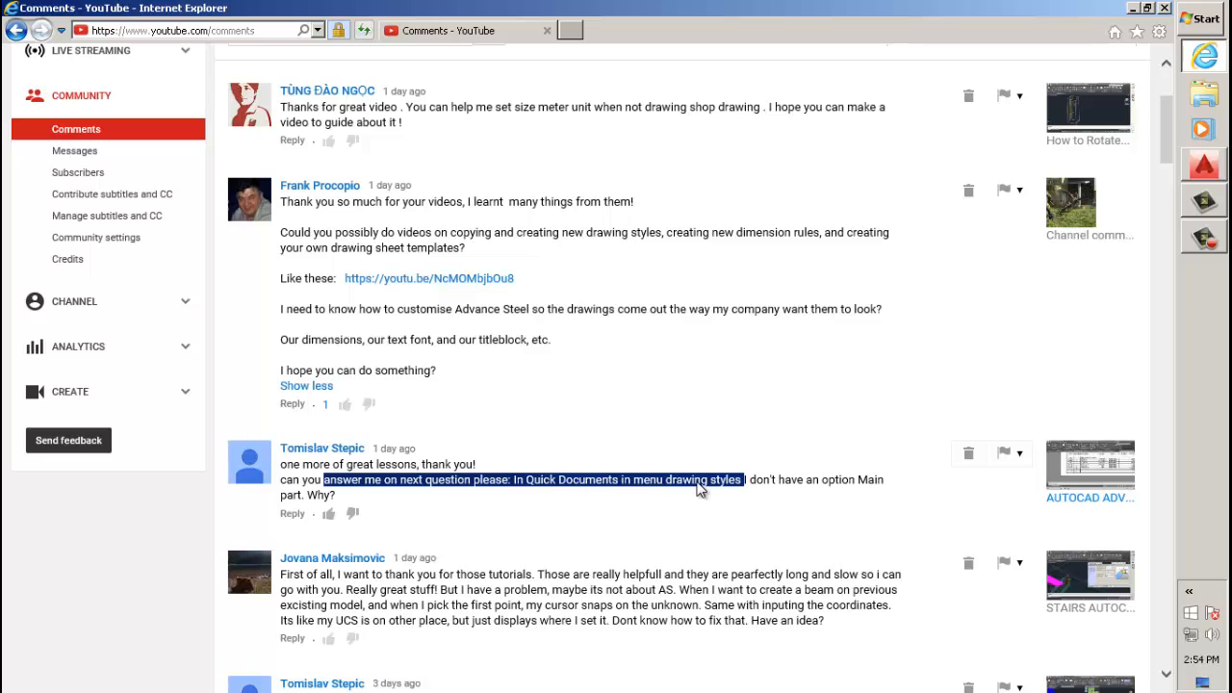
mouse_move(854, 477)
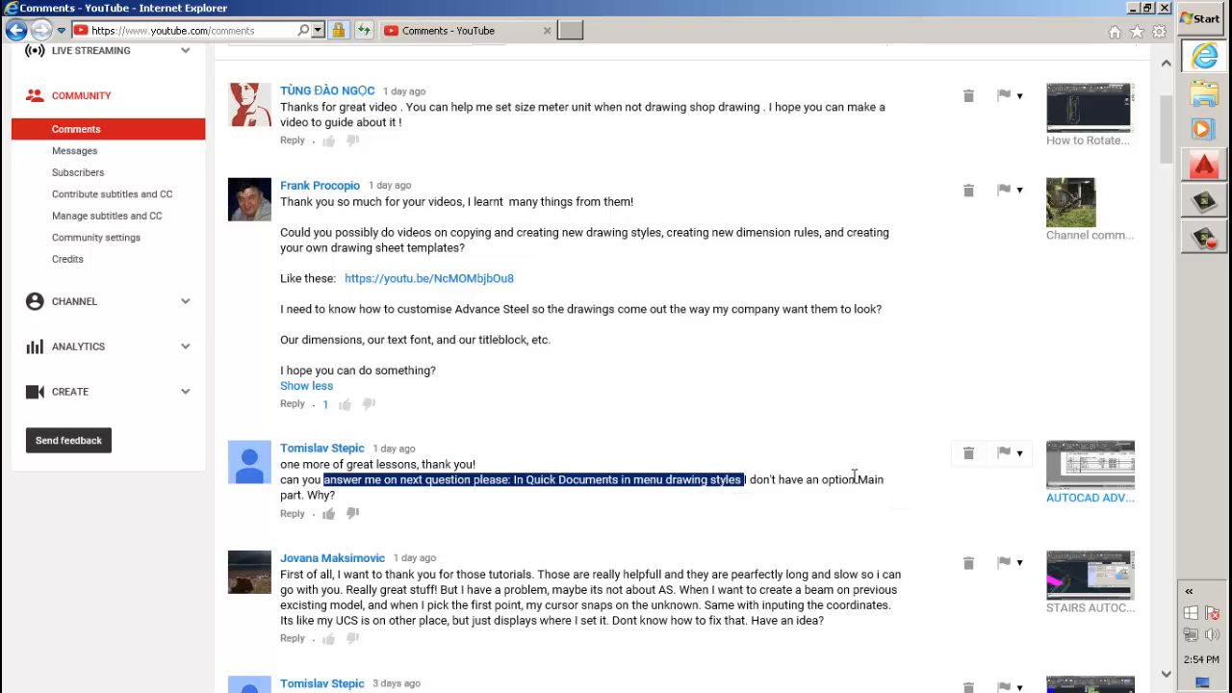
mouse_move(824, 478)
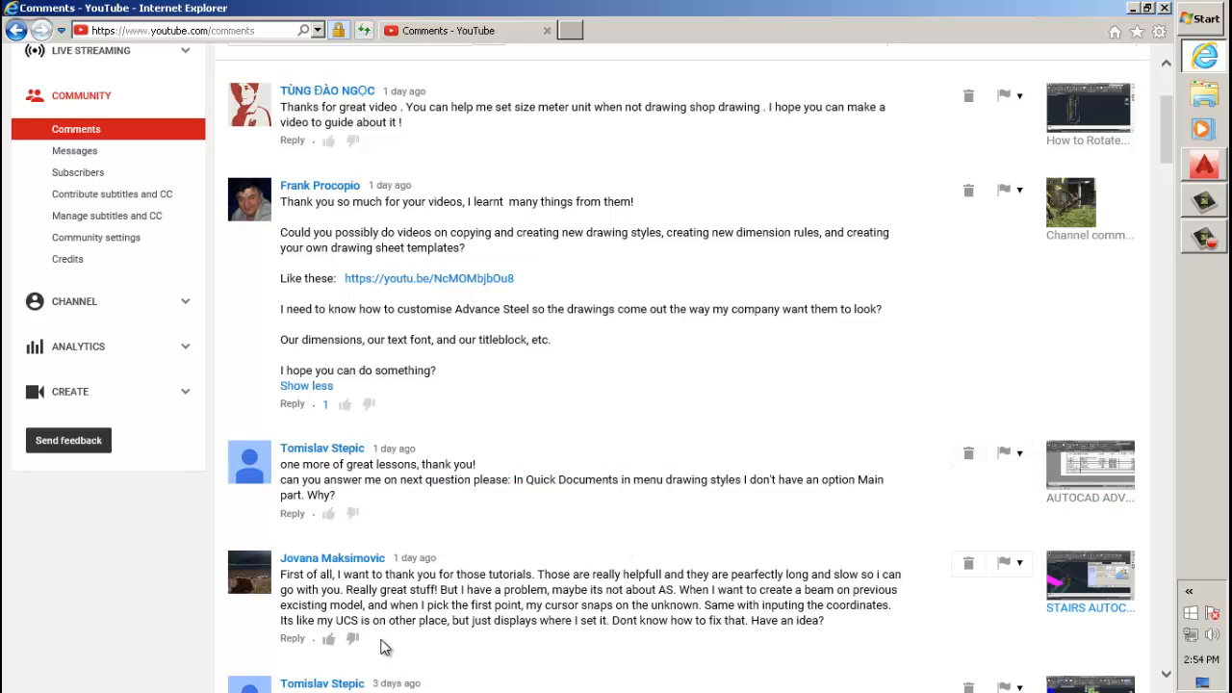
drag(444, 589, 389, 604)
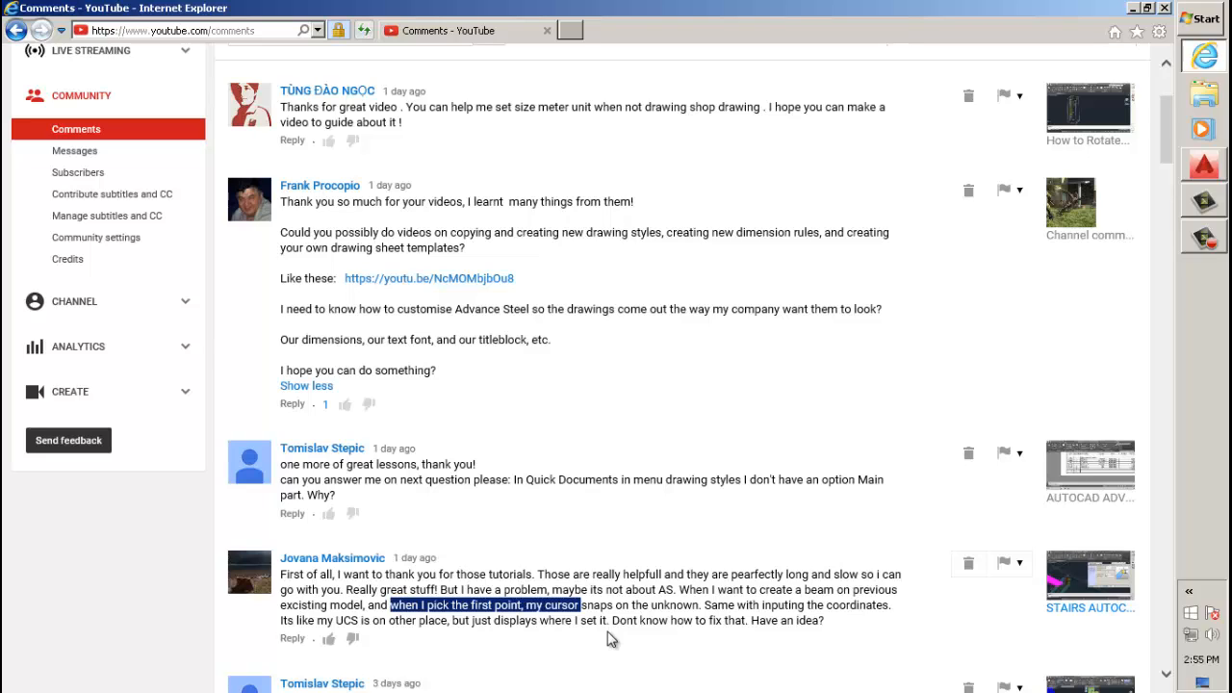
mouse_move(1058, 145)
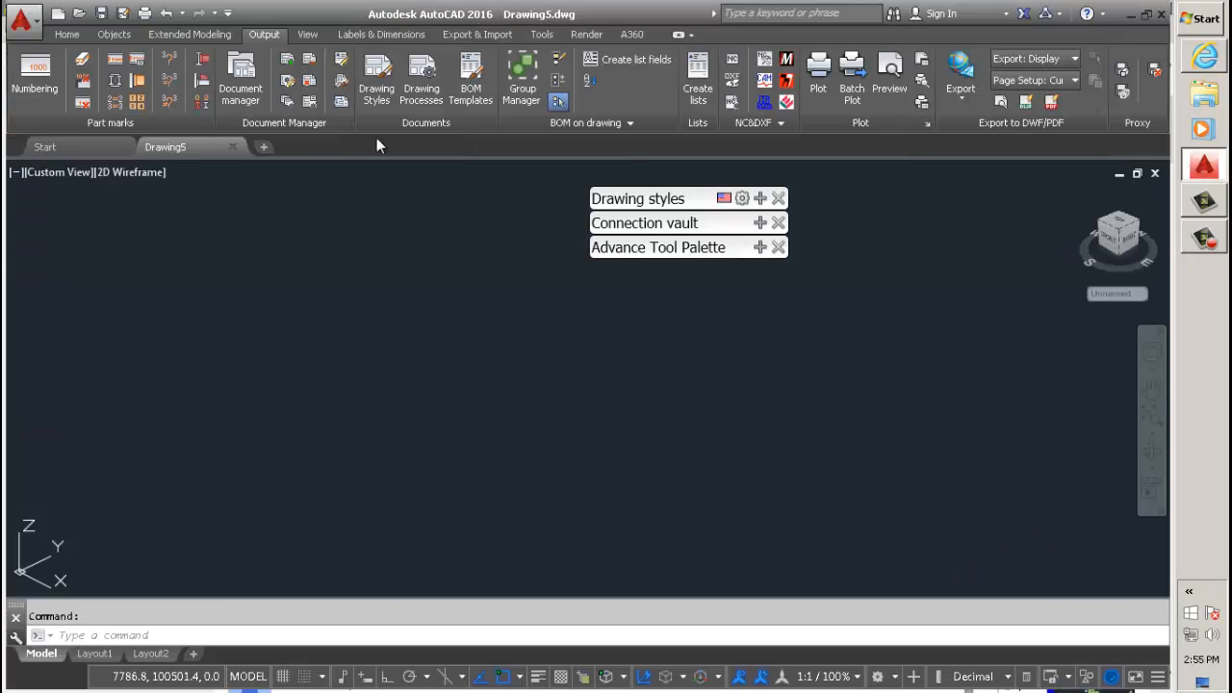
Step: Draw a line in the model and convert it into the first steel beam
click(65, 34)
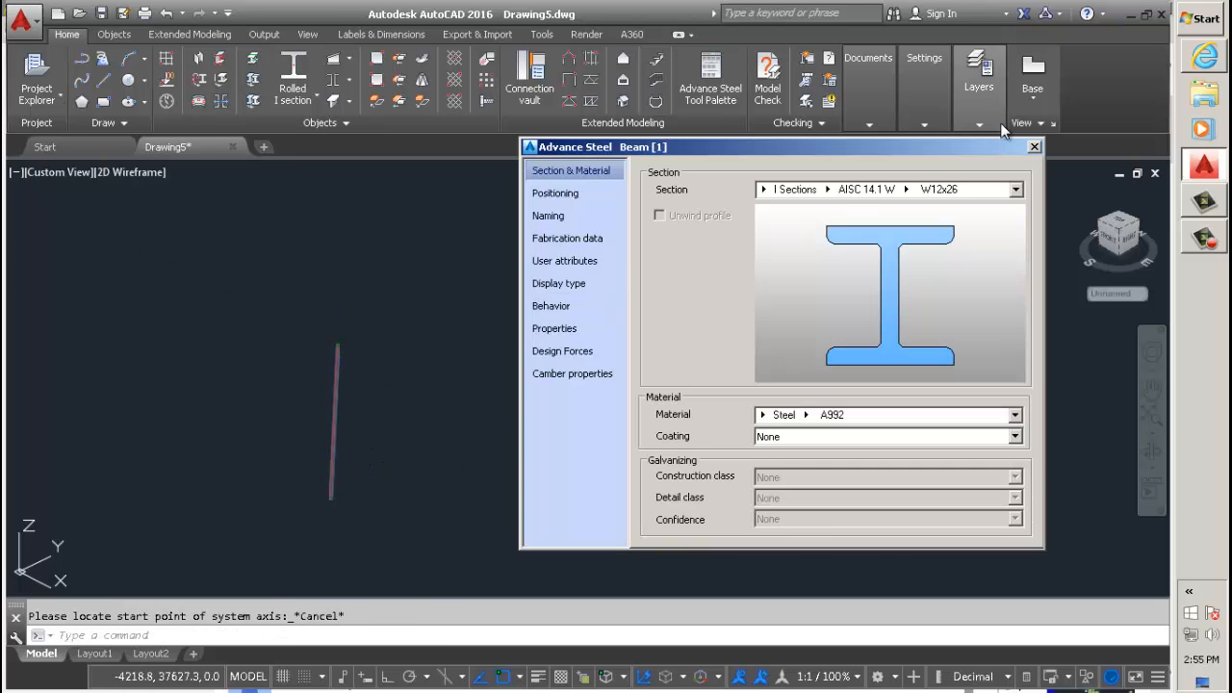
click(1034, 146)
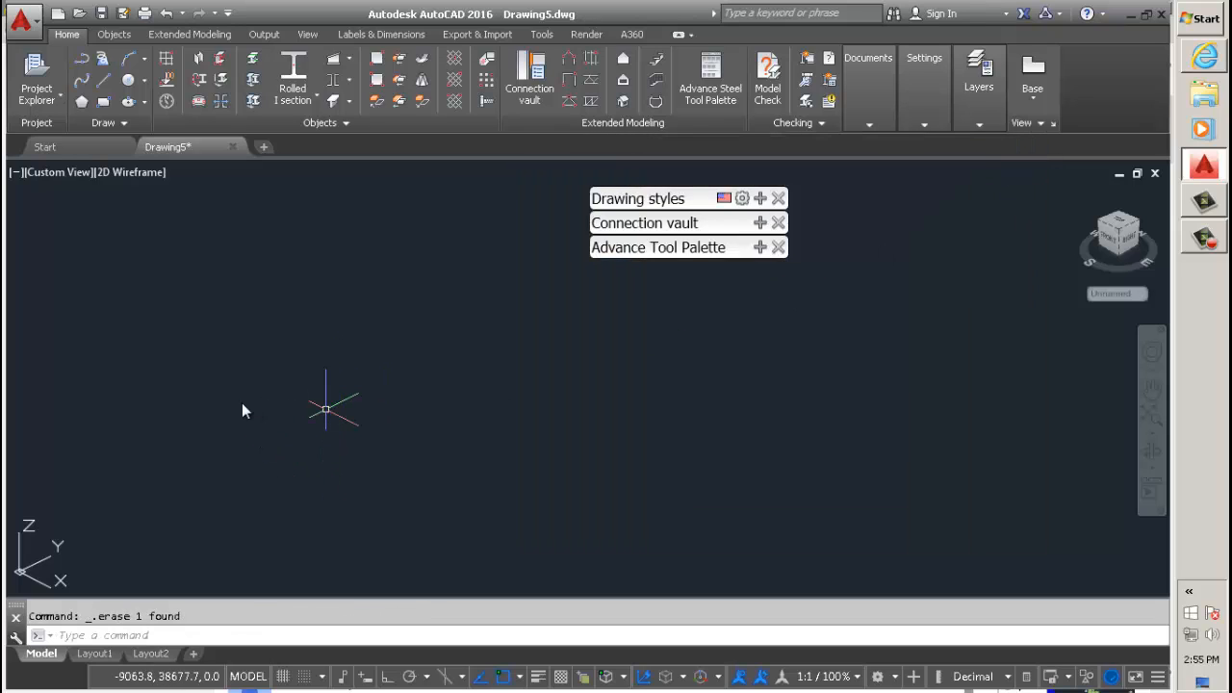
mouse_move(116, 106)
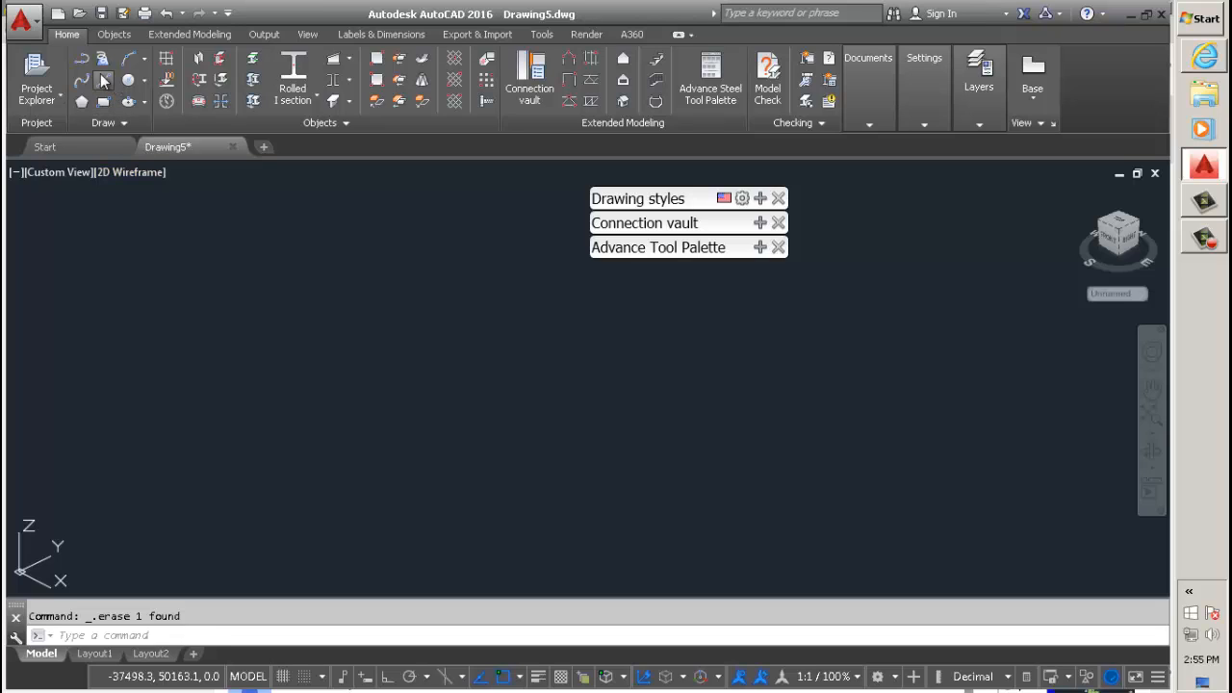
click(104, 81)
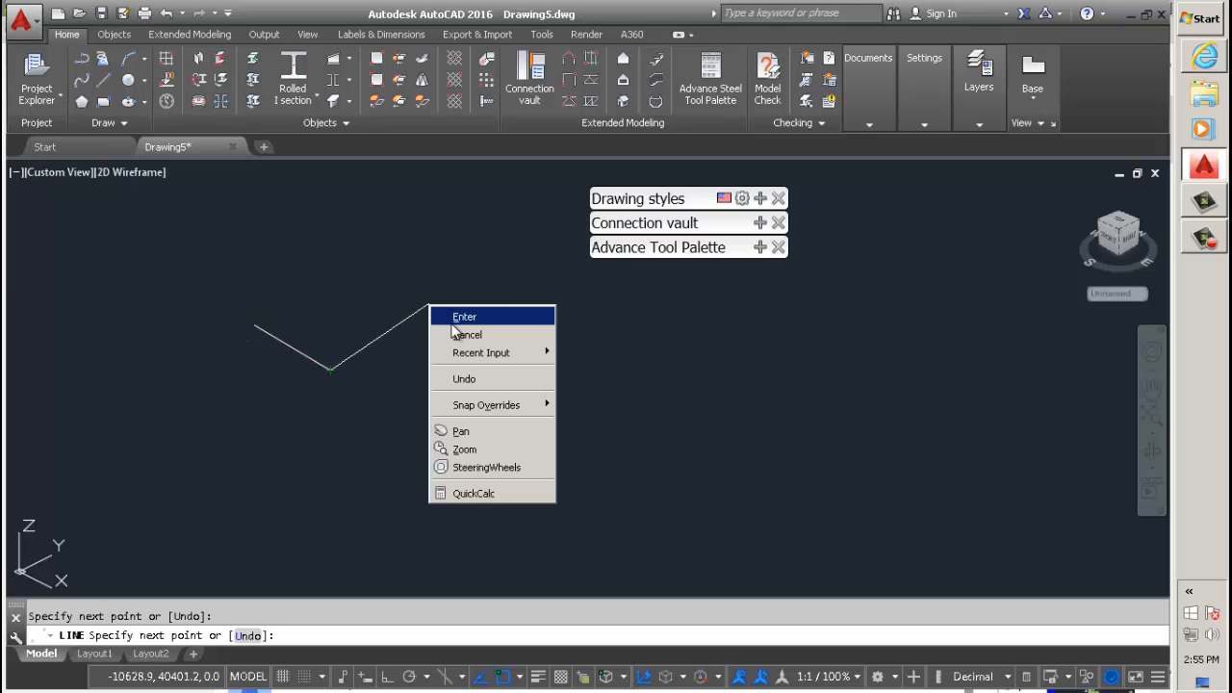
click(464, 315)
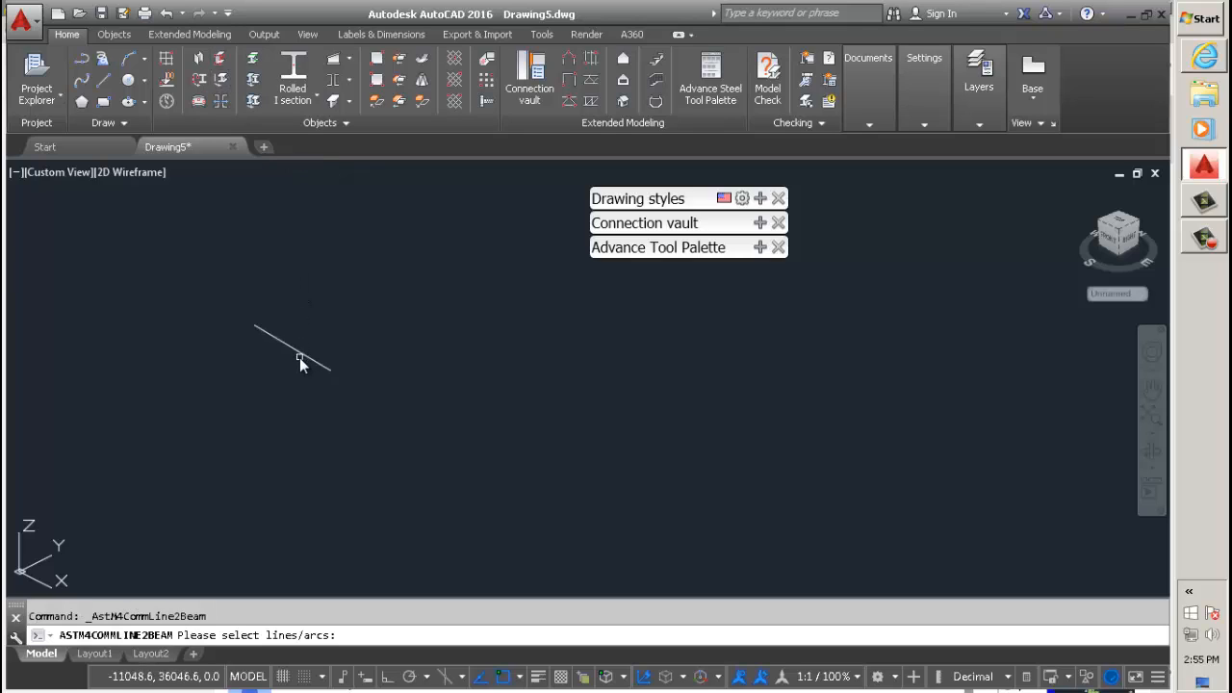
click(298, 361)
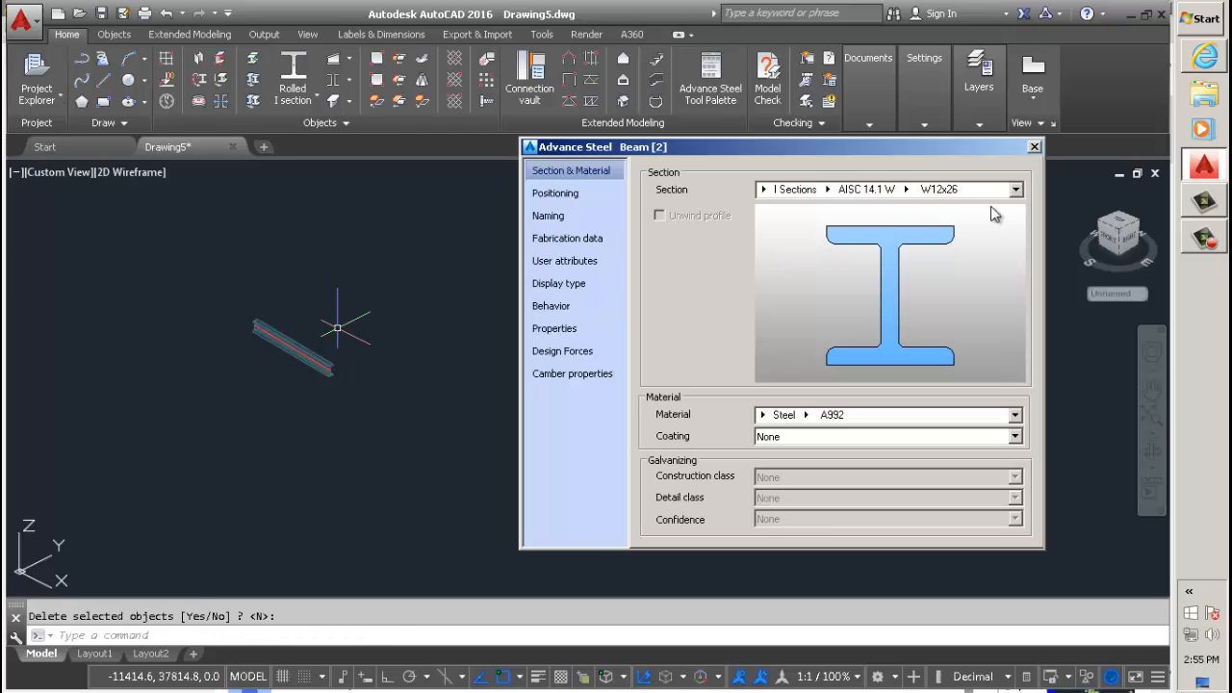
click(1034, 146)
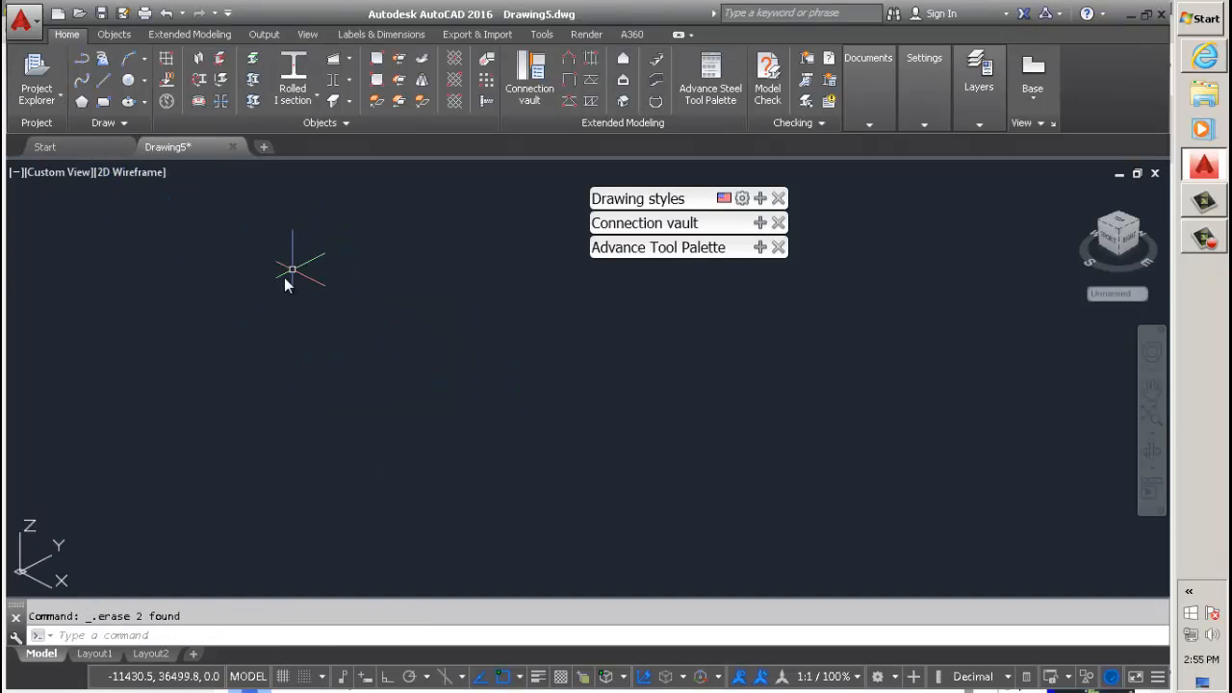
Step: Place two more connected beams by start and end points to complete the zigzag
click(293, 269)
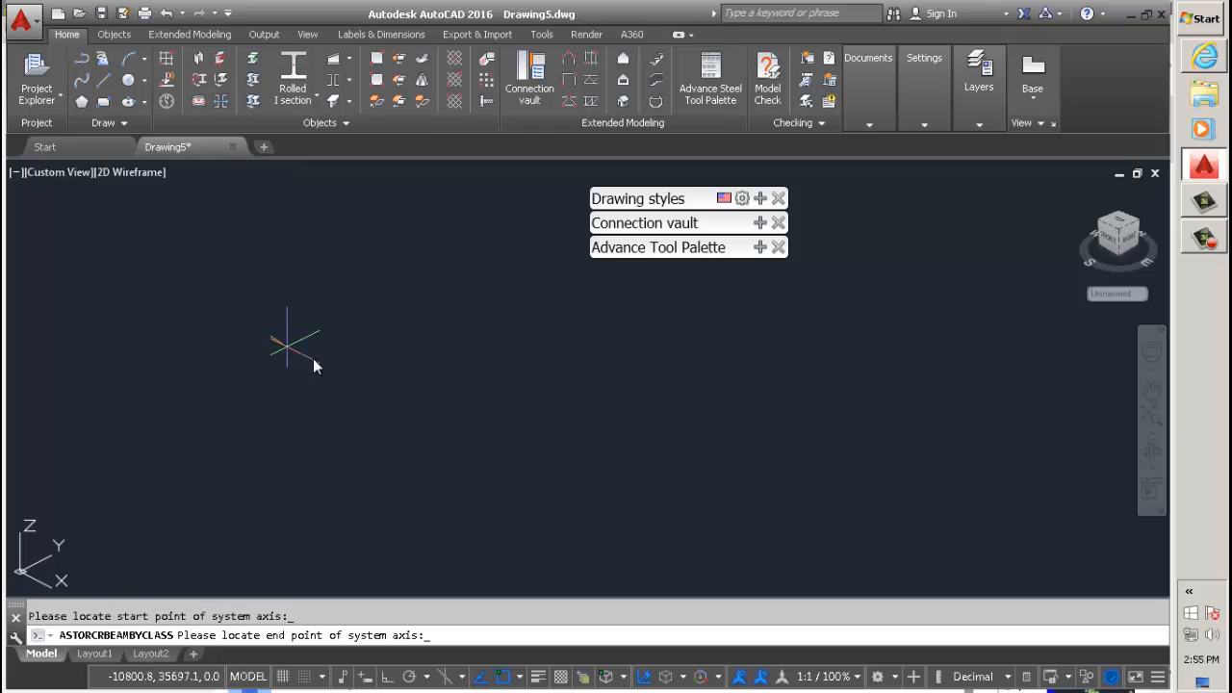
click(289, 356)
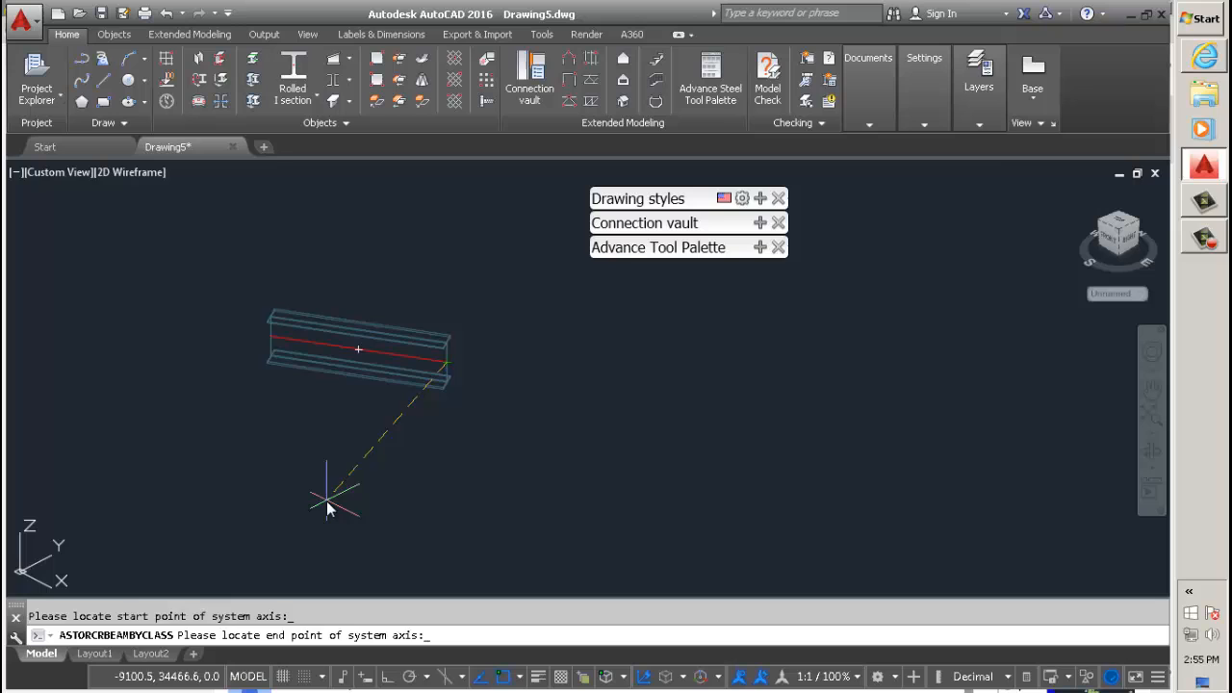
mouse_move(632, 498)
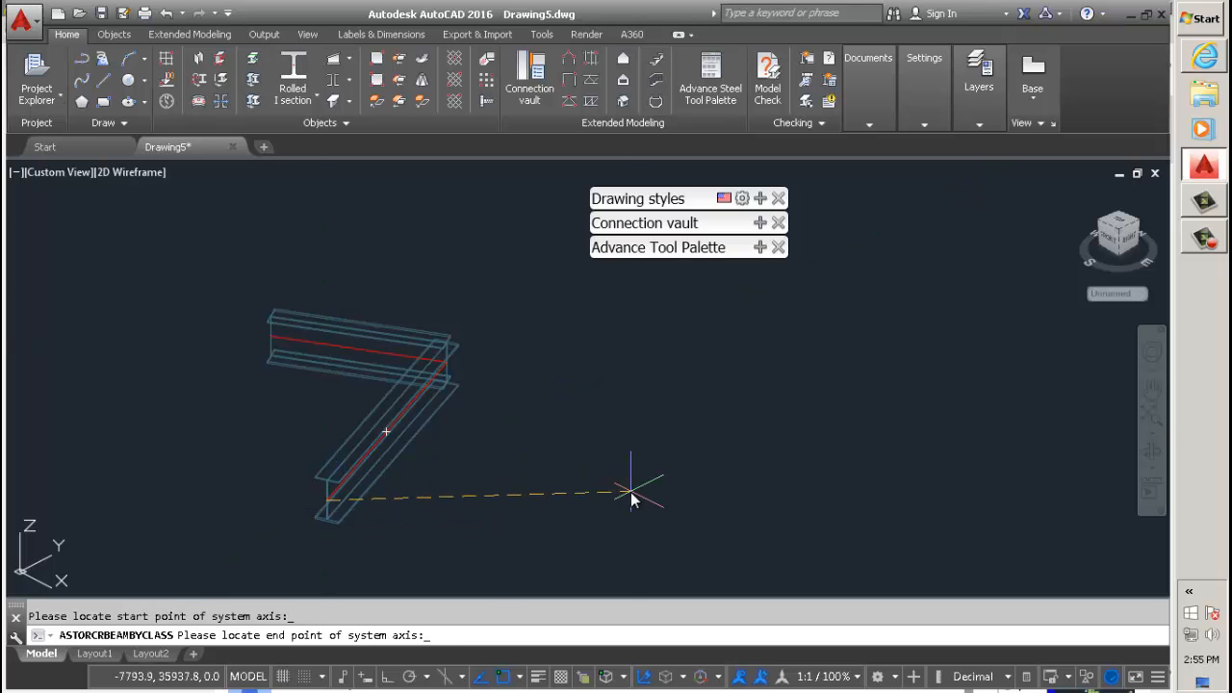
click(631, 490)
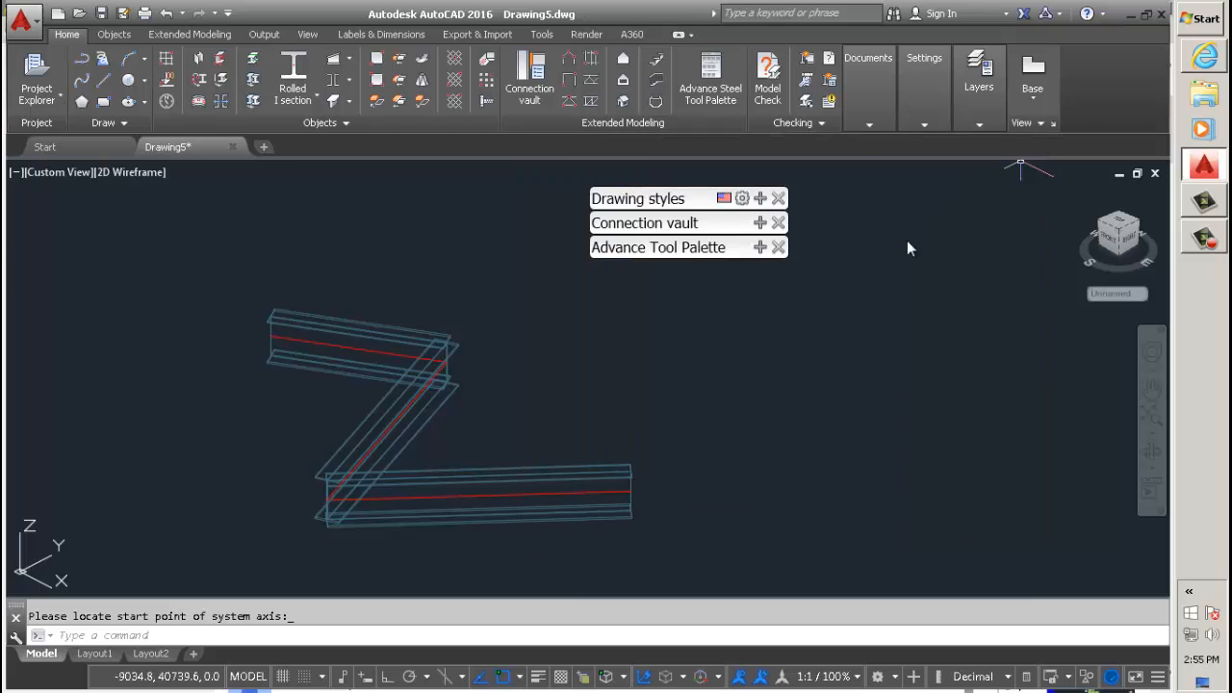
click(319, 281)
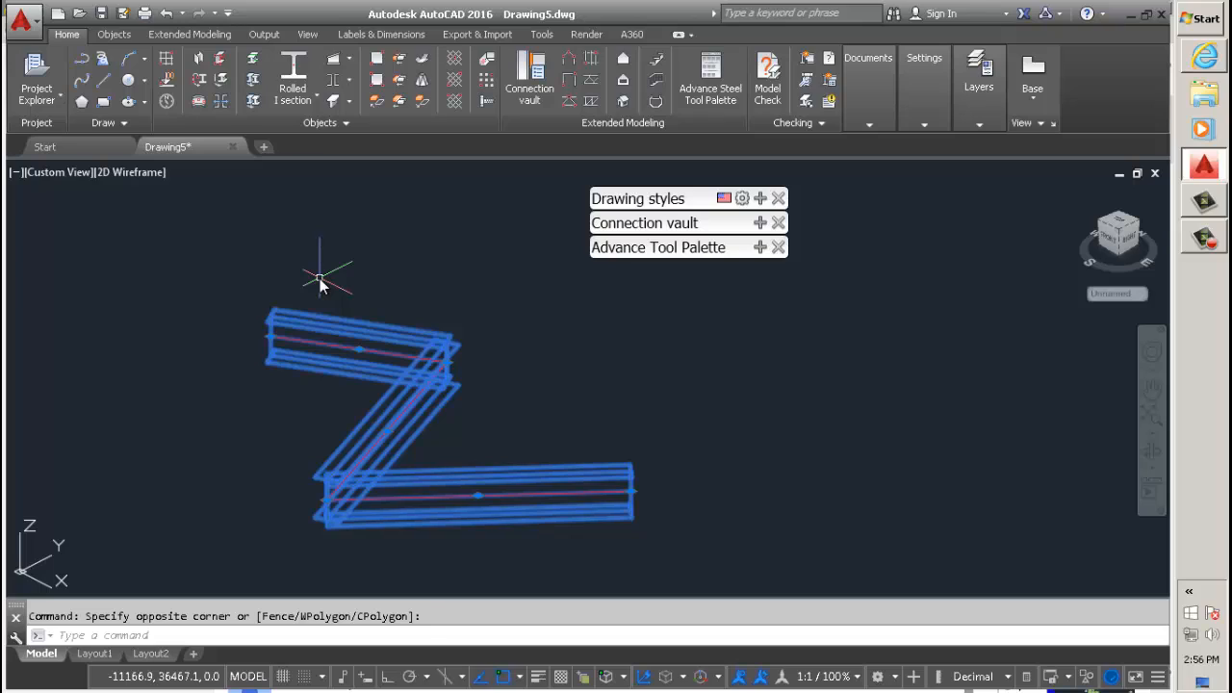
mouse_move(327, 428)
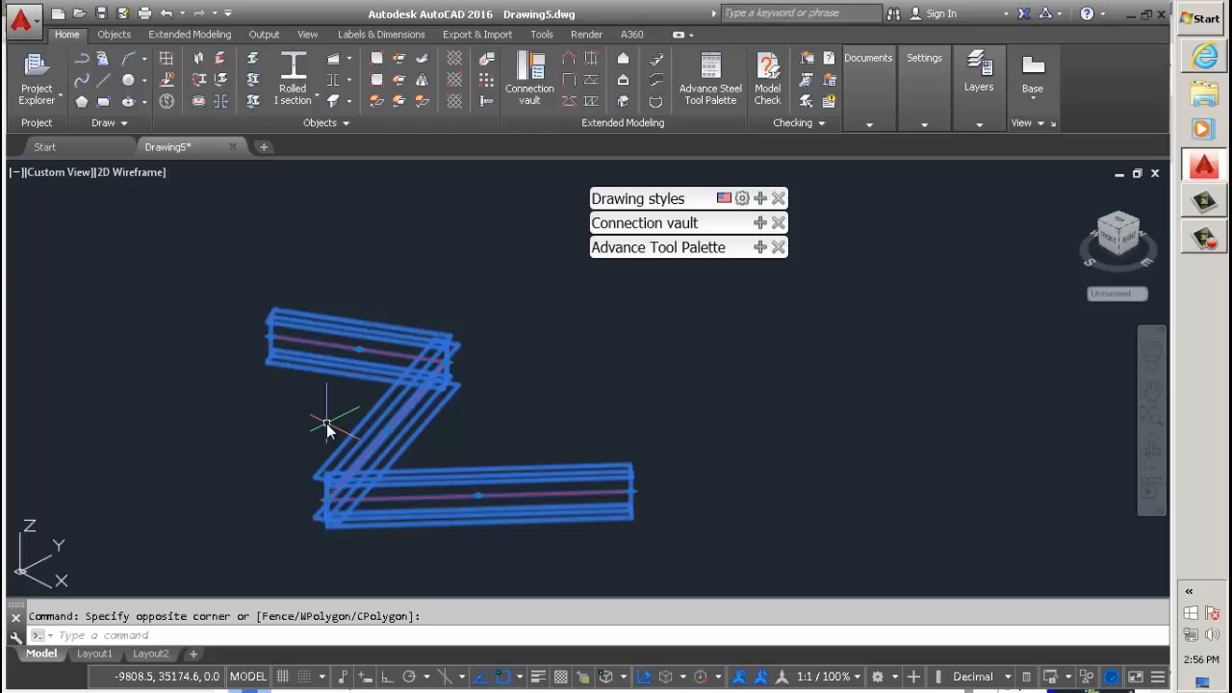
mouse_move(337, 425)
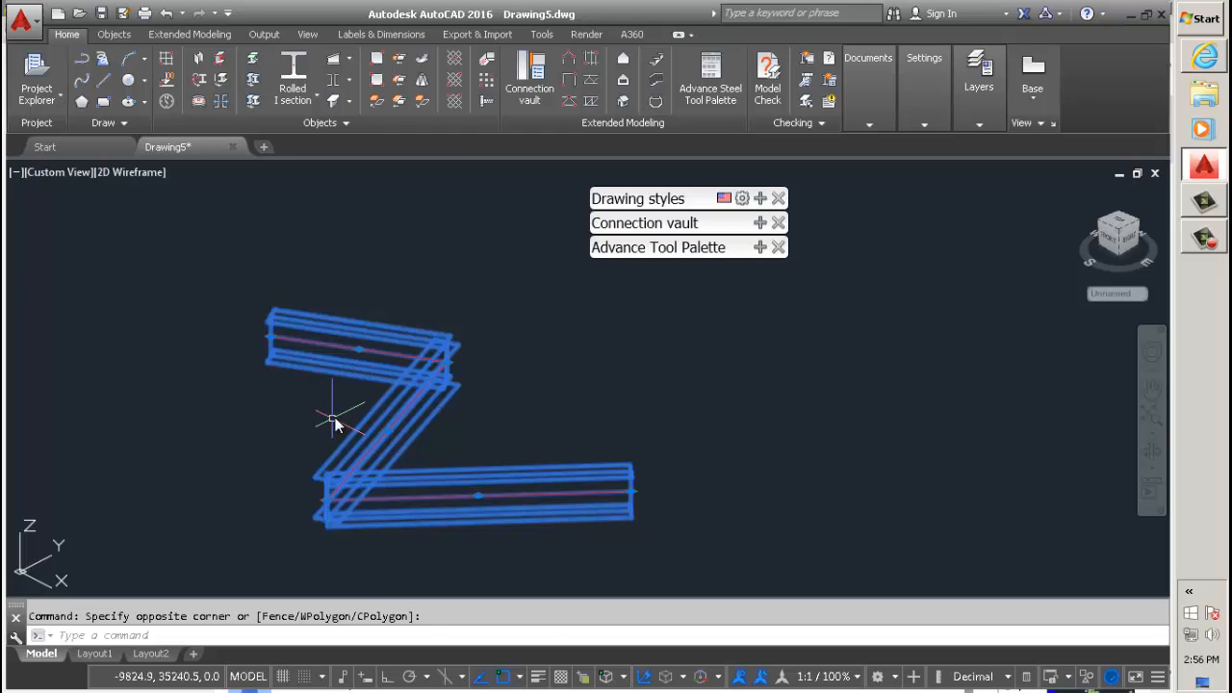
mouse_move(402, 402)
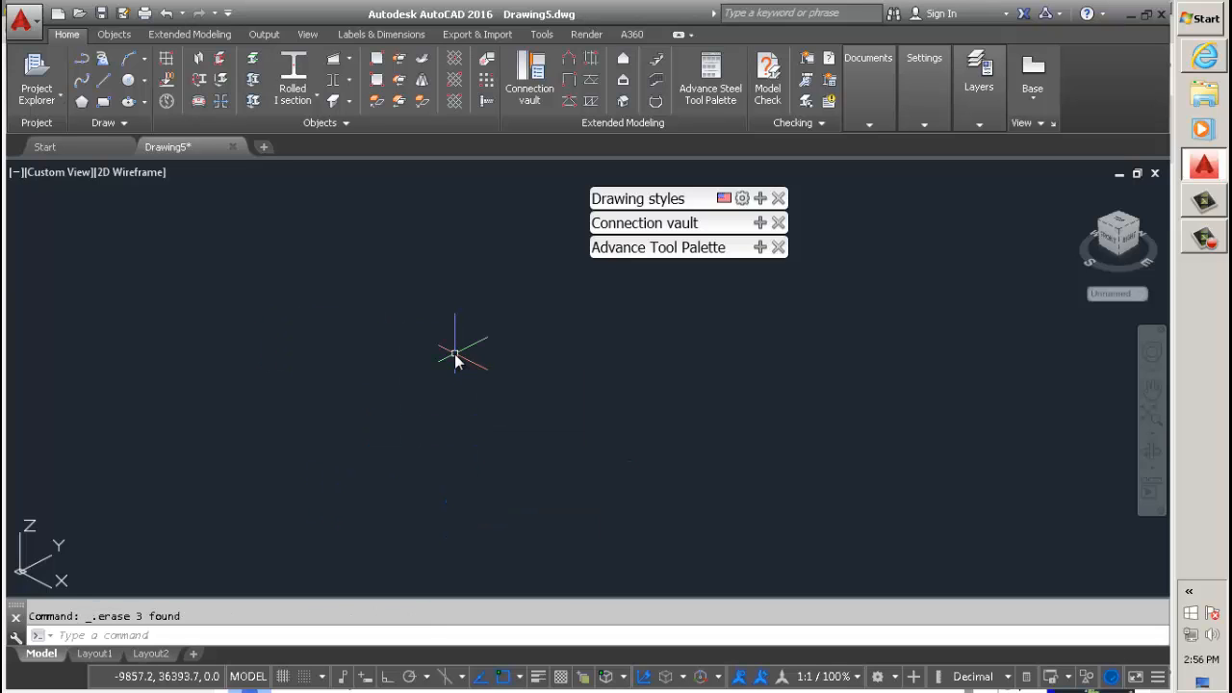
mouse_move(1077, 169)
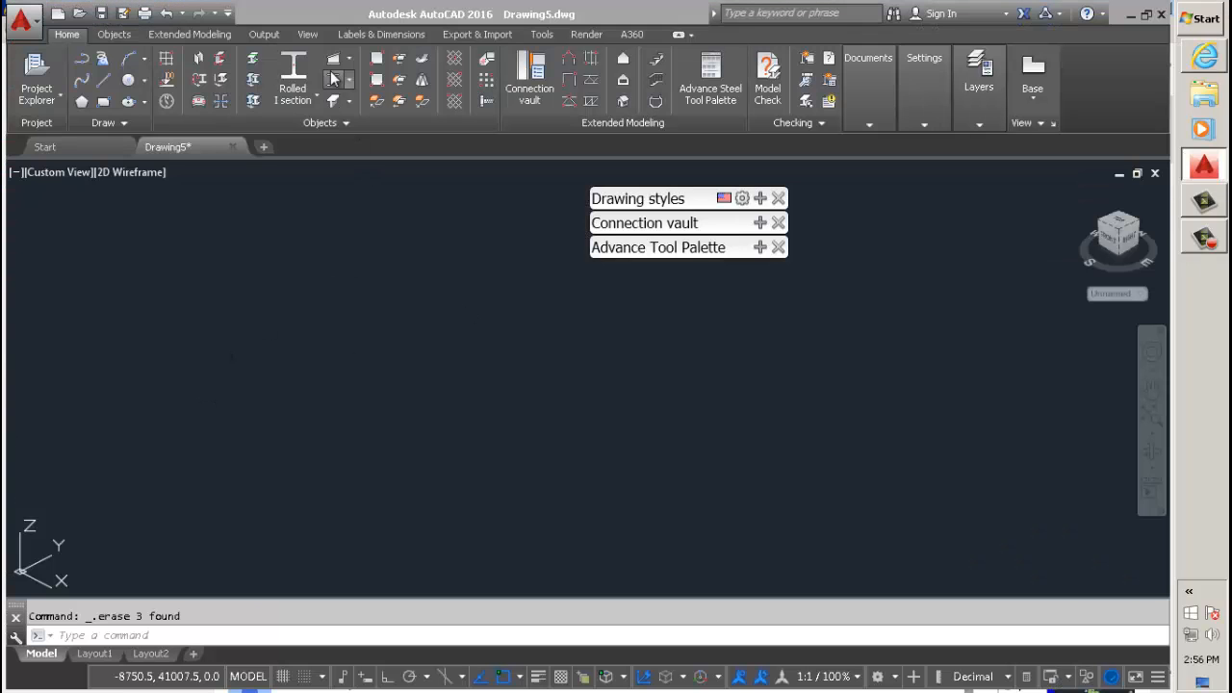
mouse_move(318, 515)
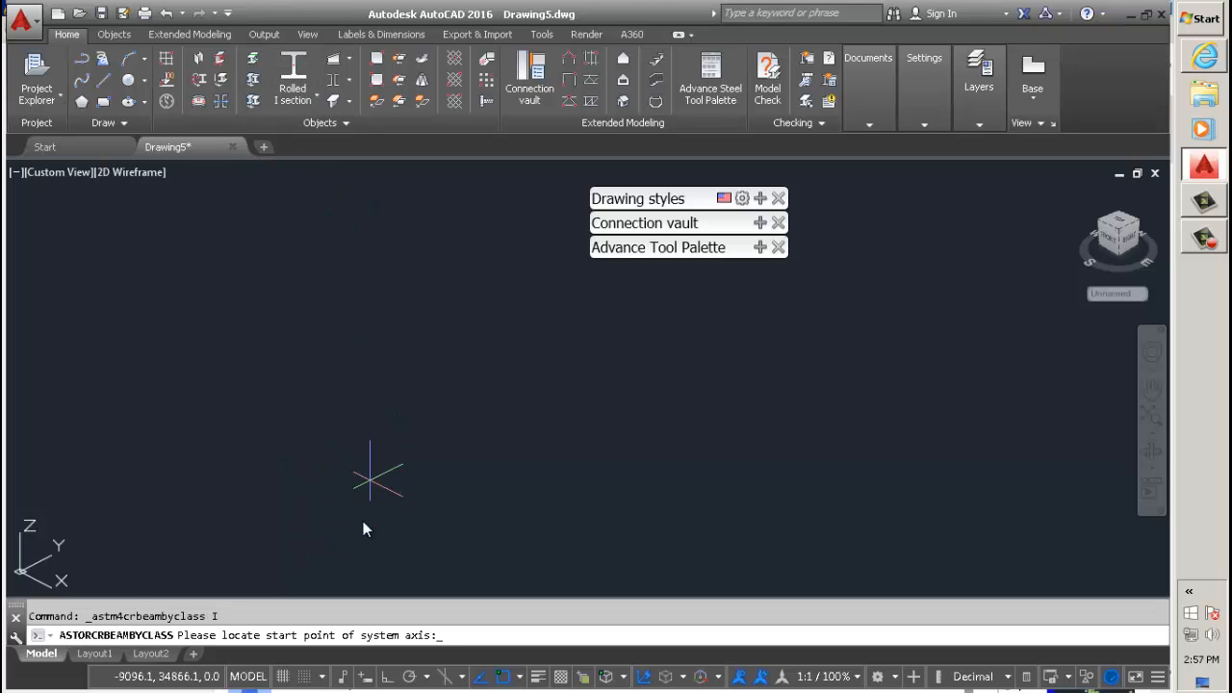
Step: Create a vertical W12x26 column from a start point with length 4000 mm
click(346, 317)
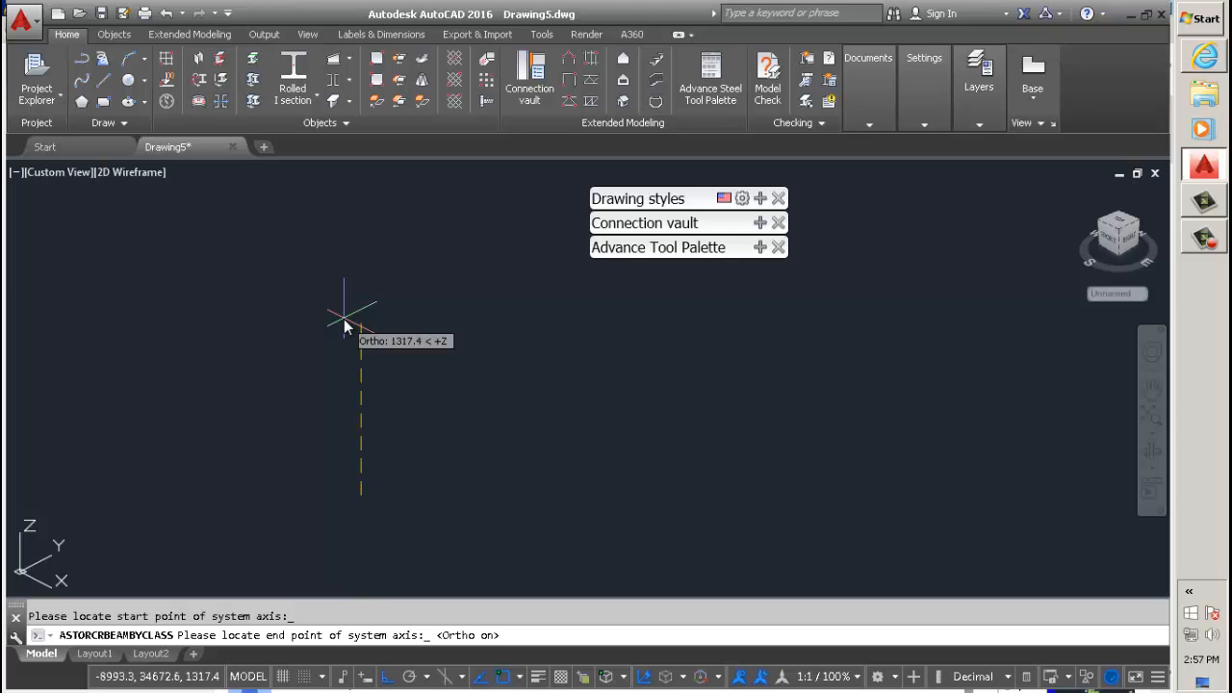
text(4000)
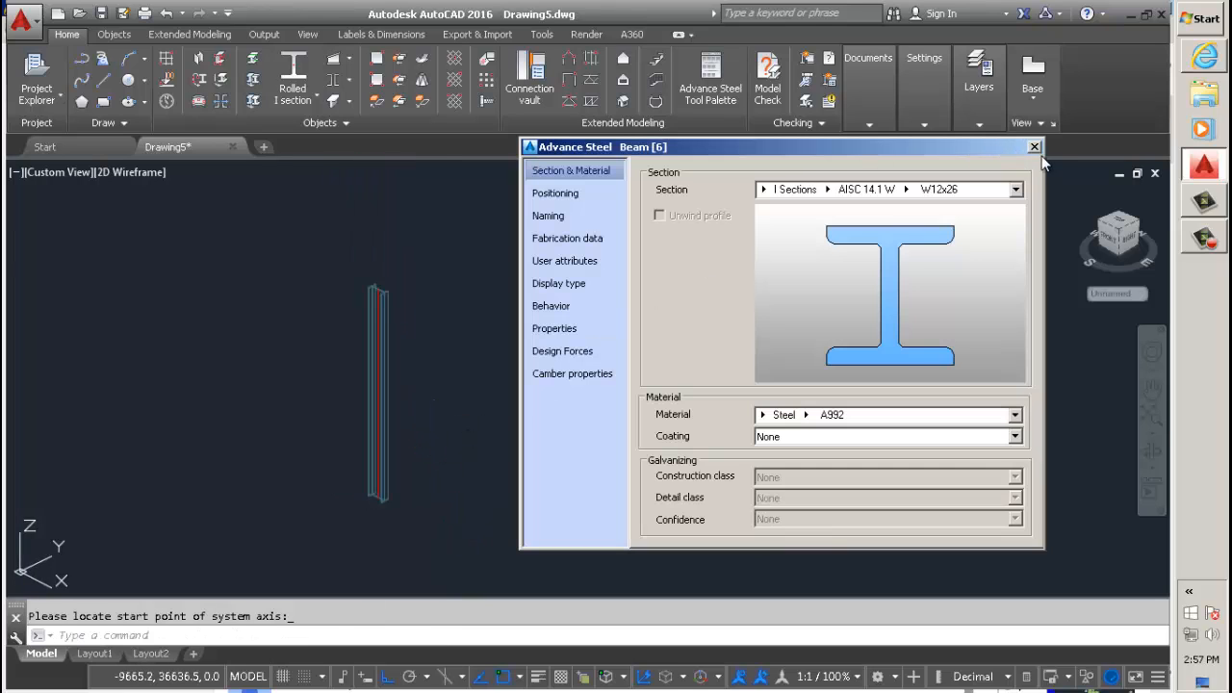
click(1034, 146)
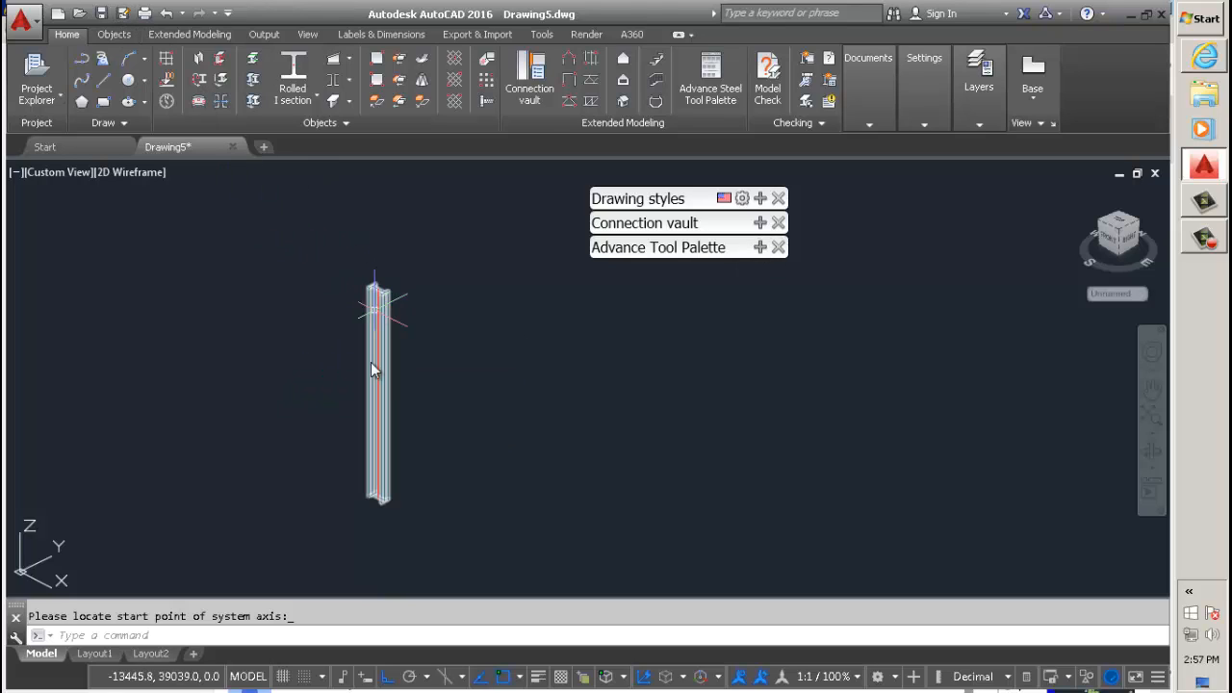
mouse_move(383, 311)
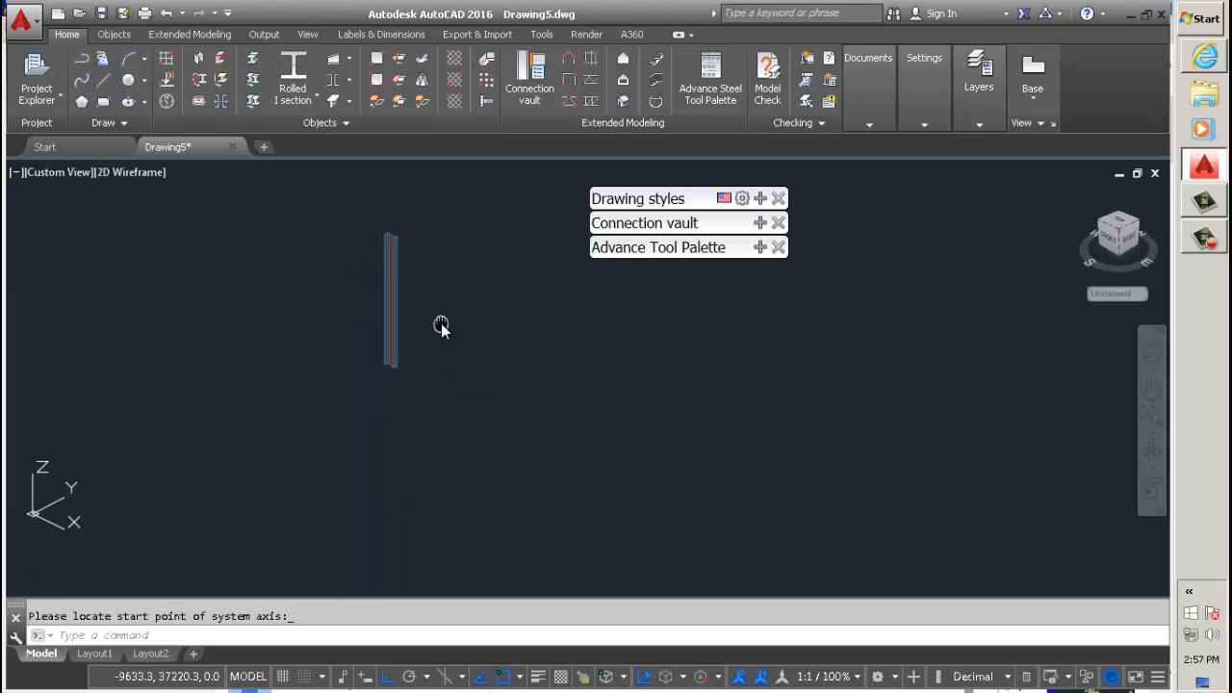
mouse_move(254, 79)
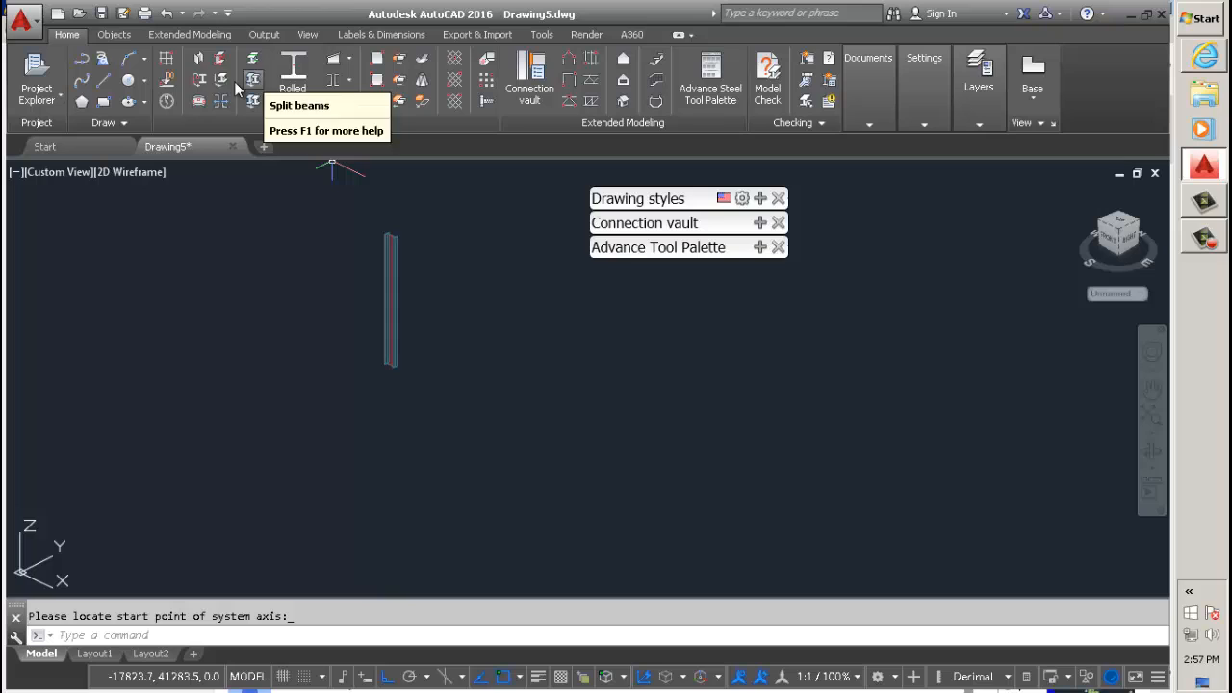
mouse_move(760, 239)
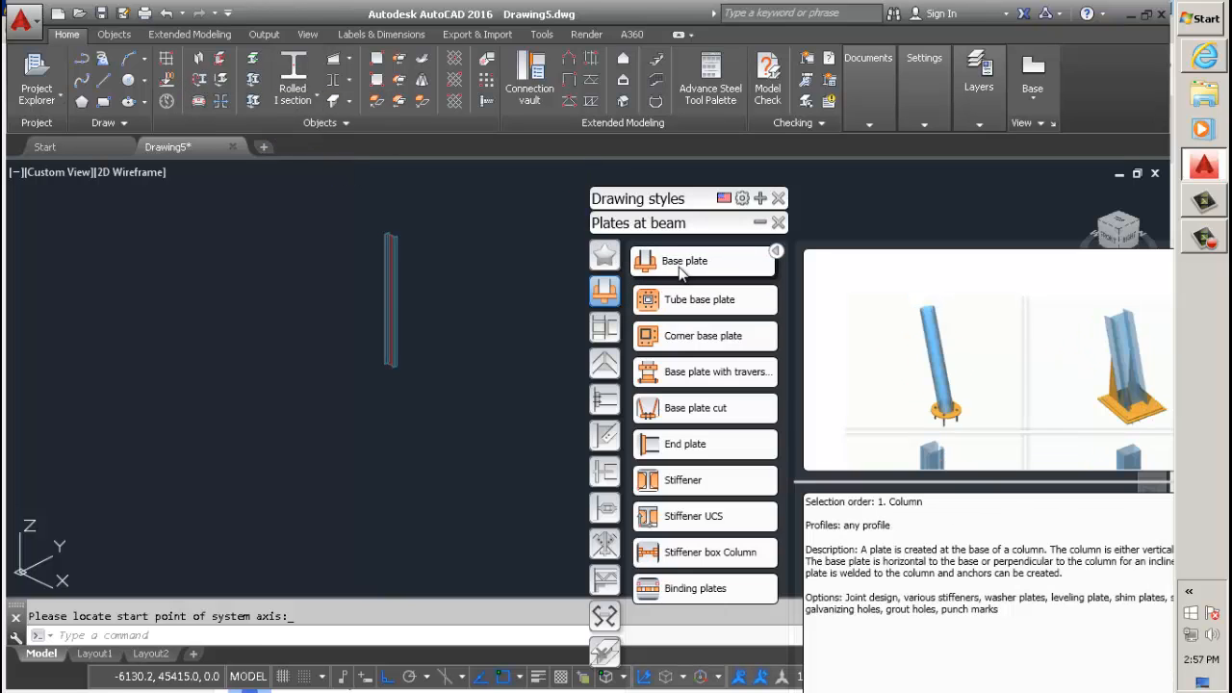
Step: Apply a Base plate joint with anchor bolts to the foot of the column
click(389, 298)
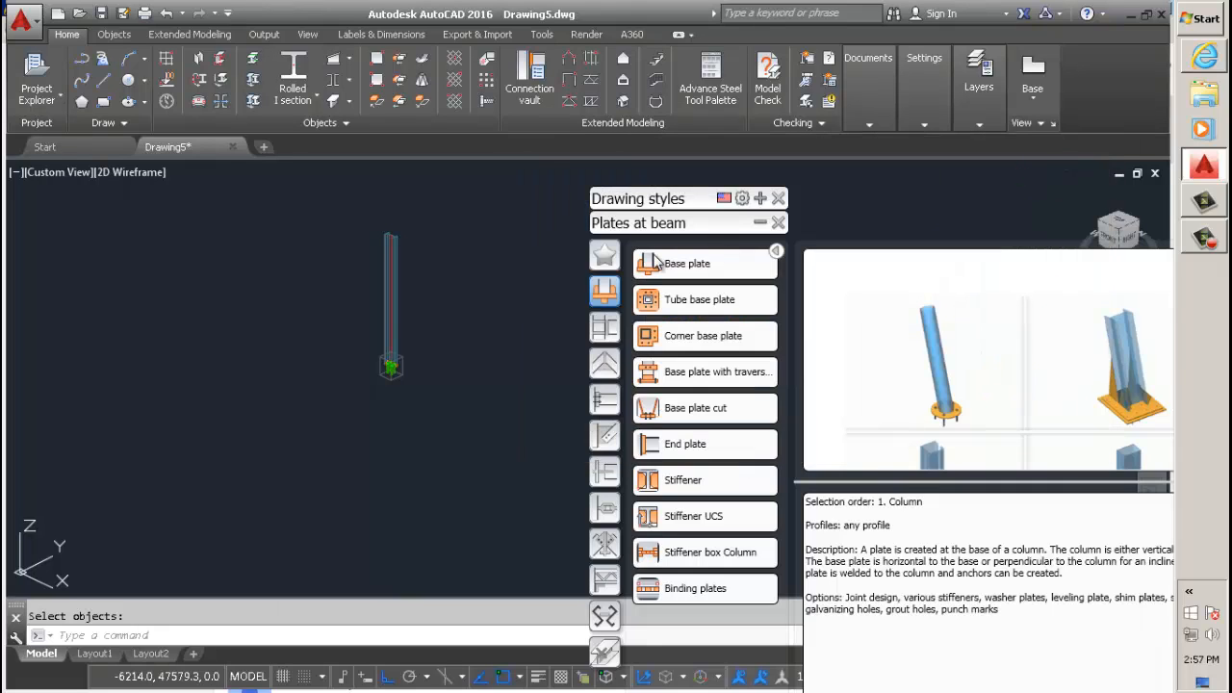
click(758, 223)
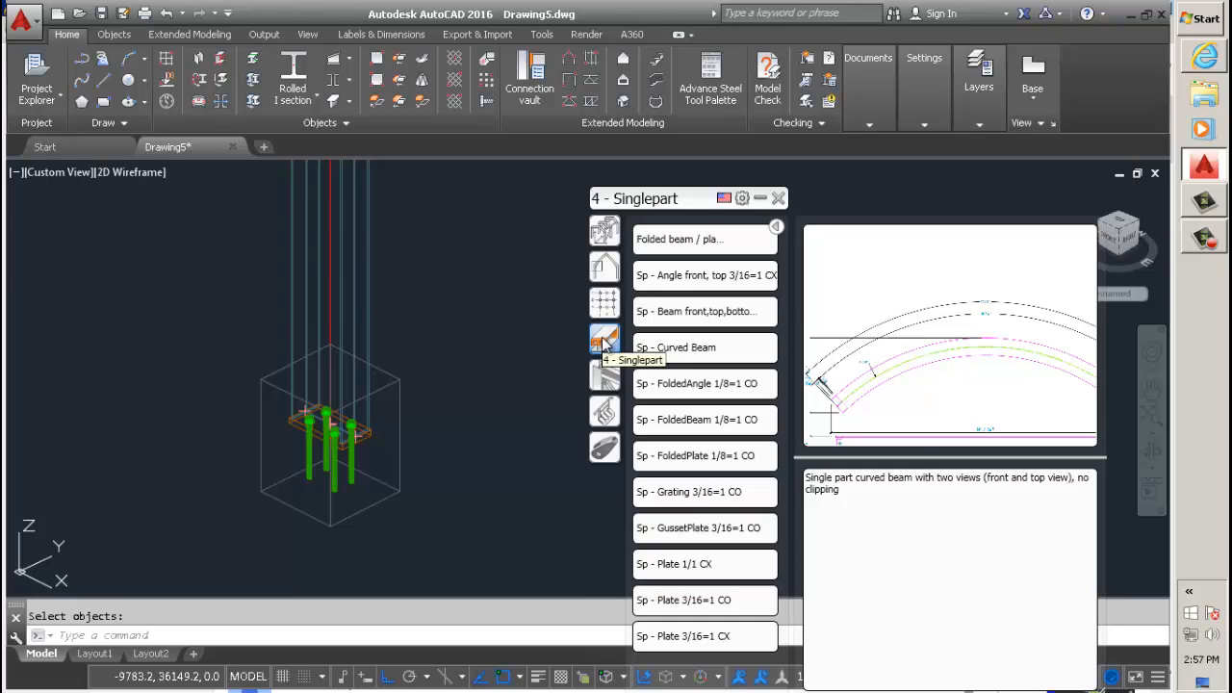
mouse_move(604, 339)
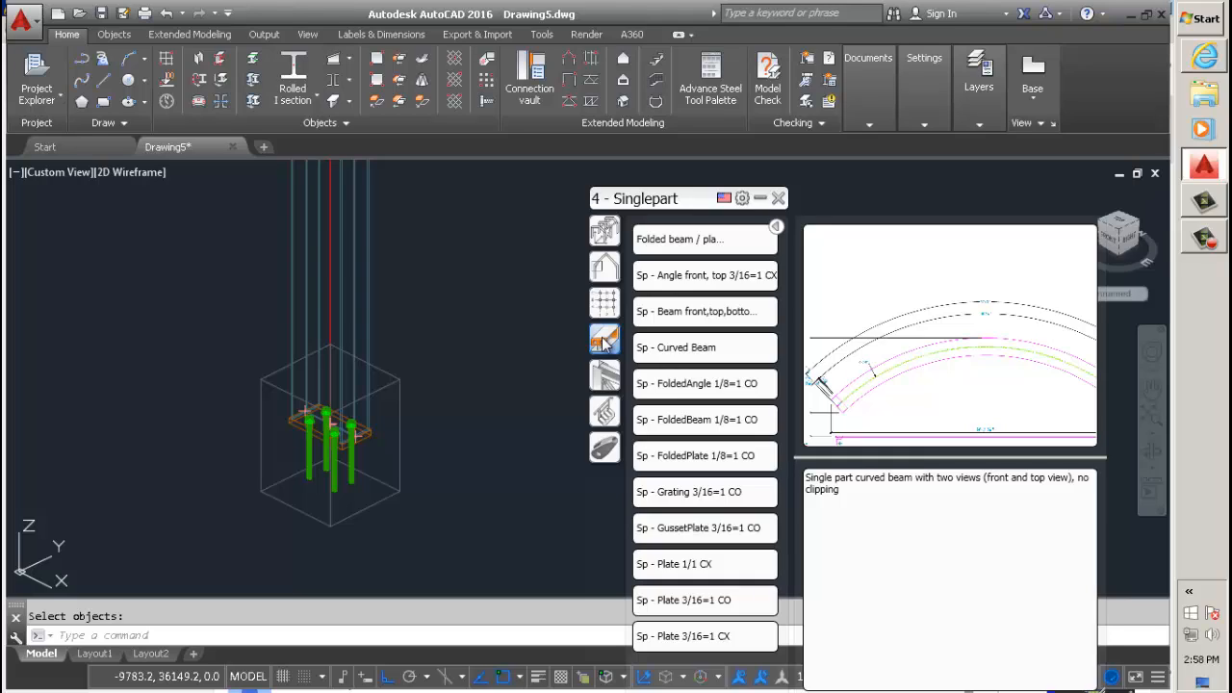
mouse_move(876, 185)
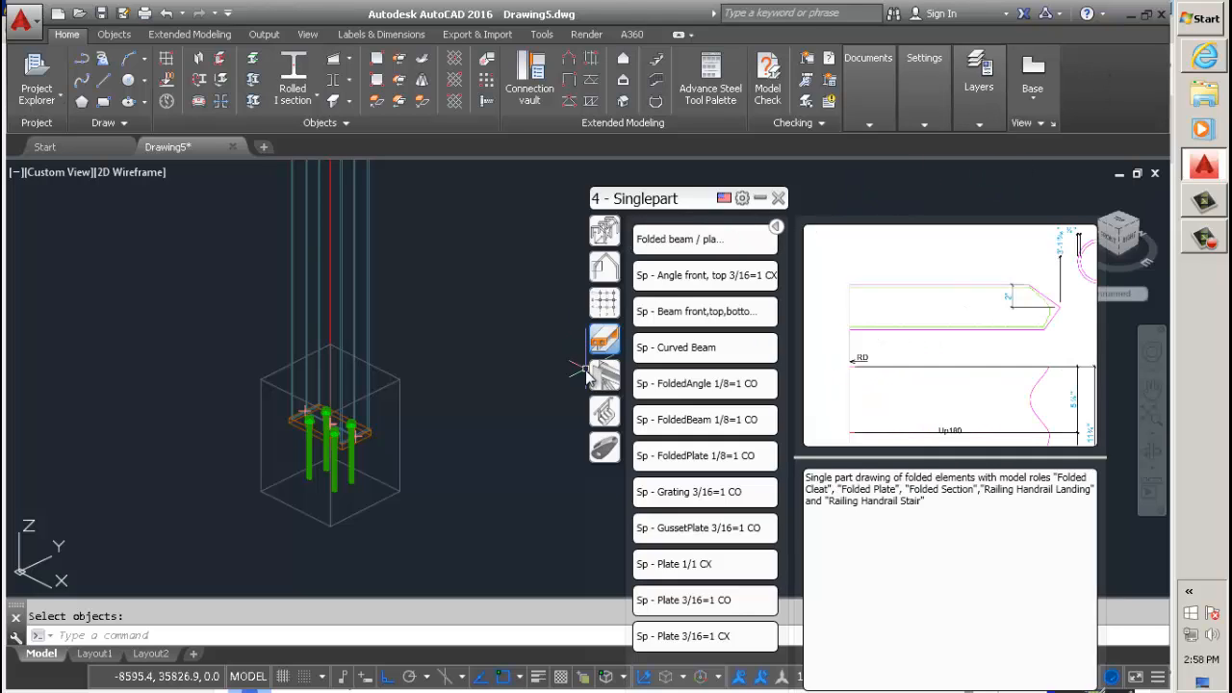
mouse_move(581, 381)
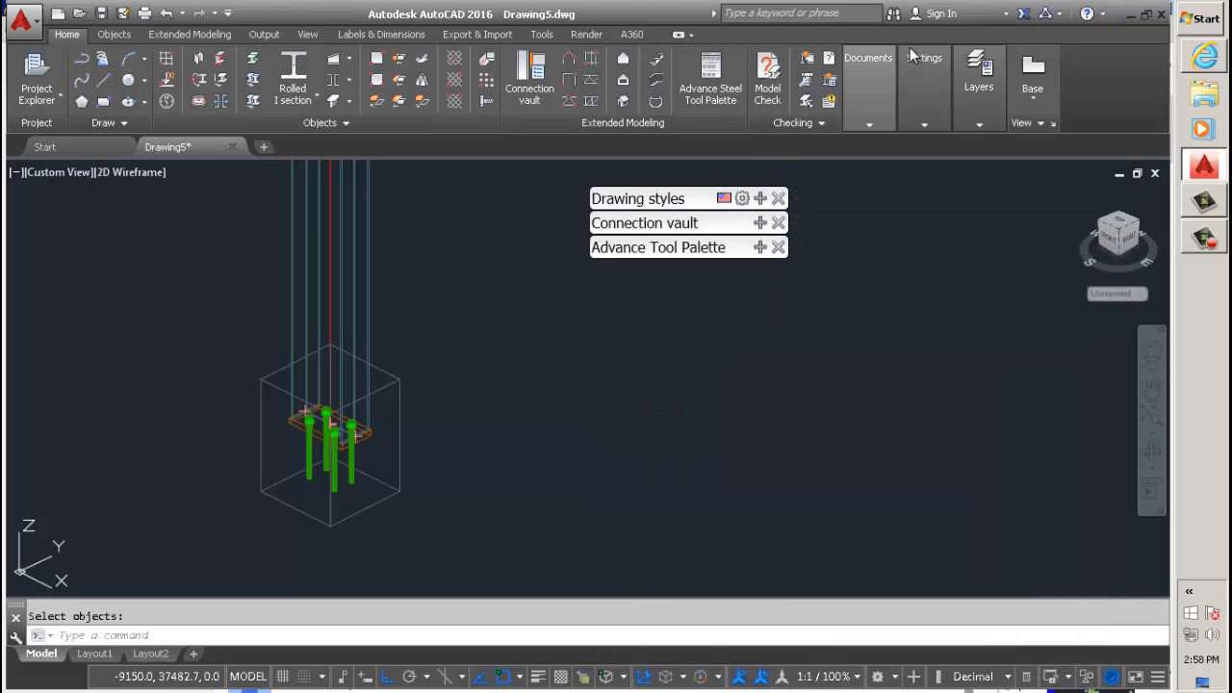
mouse_move(312, 198)
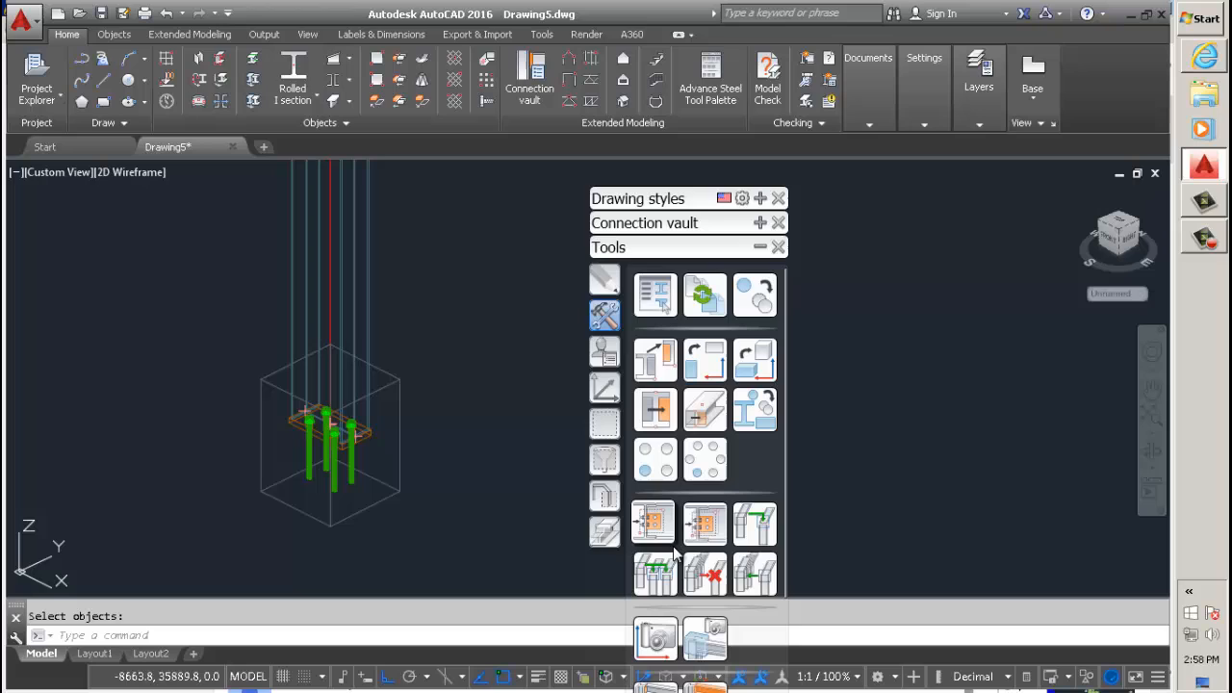
Step: Set the UCS at object on the steel column
click(605, 387)
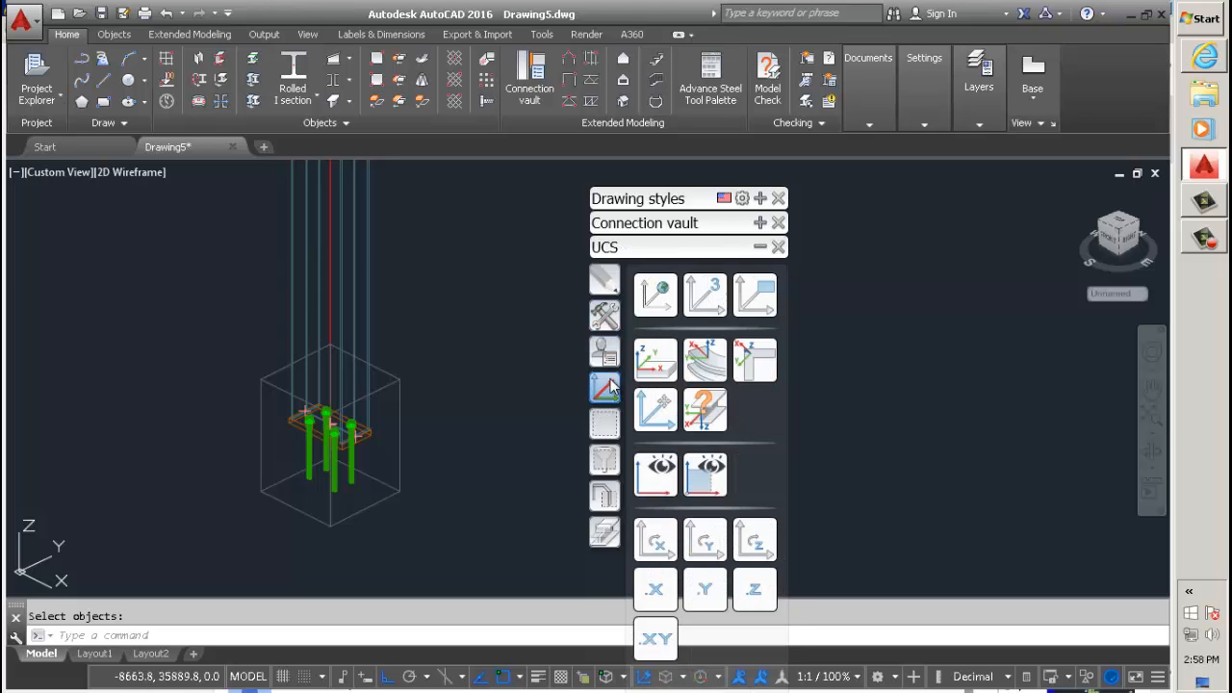
click(604, 387)
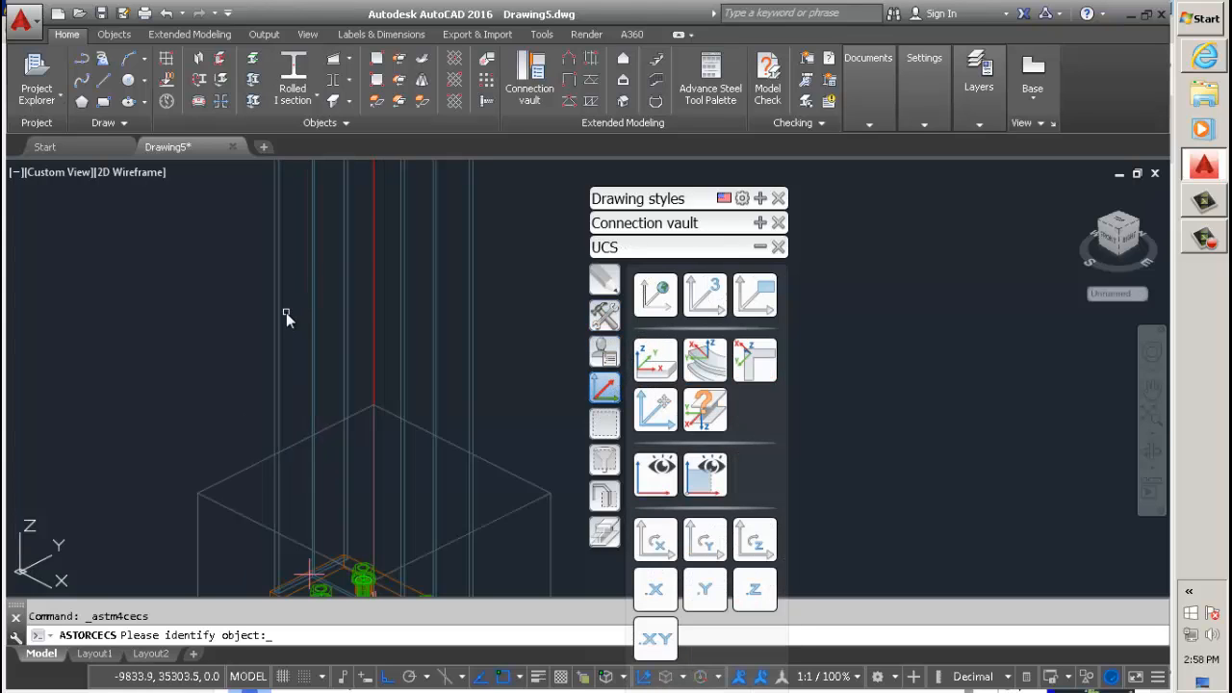
click(279, 308)
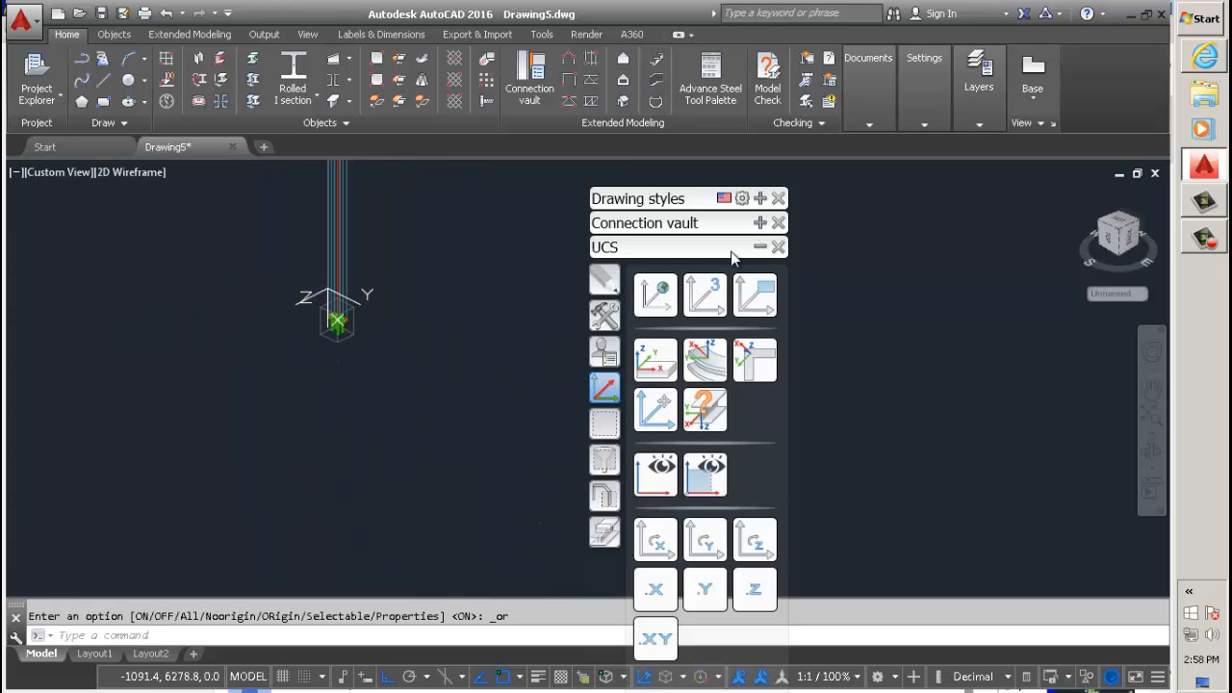
click(759, 247)
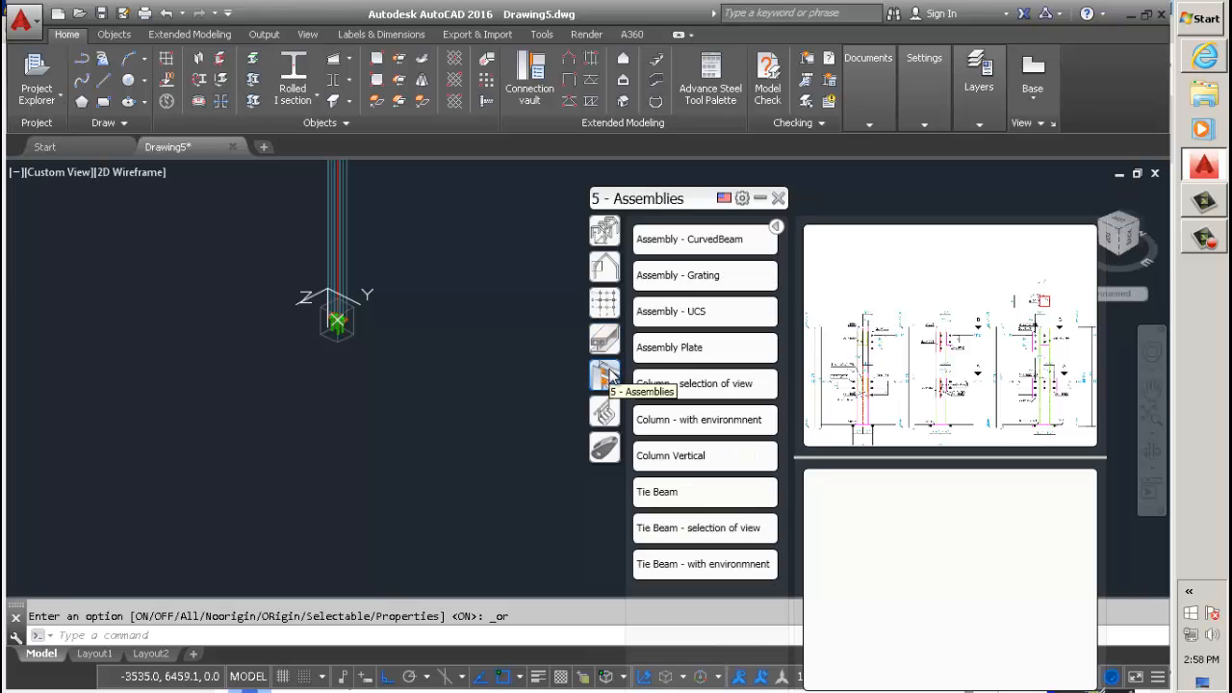
mouse_move(705, 308)
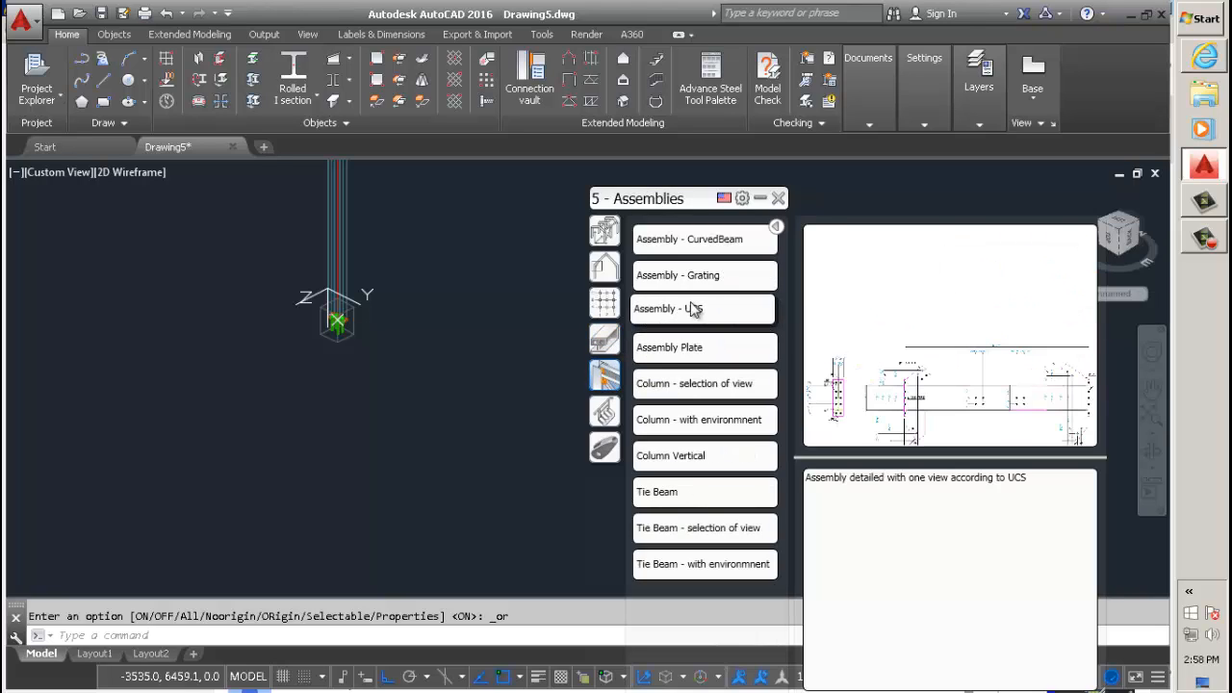
mouse_move(668, 307)
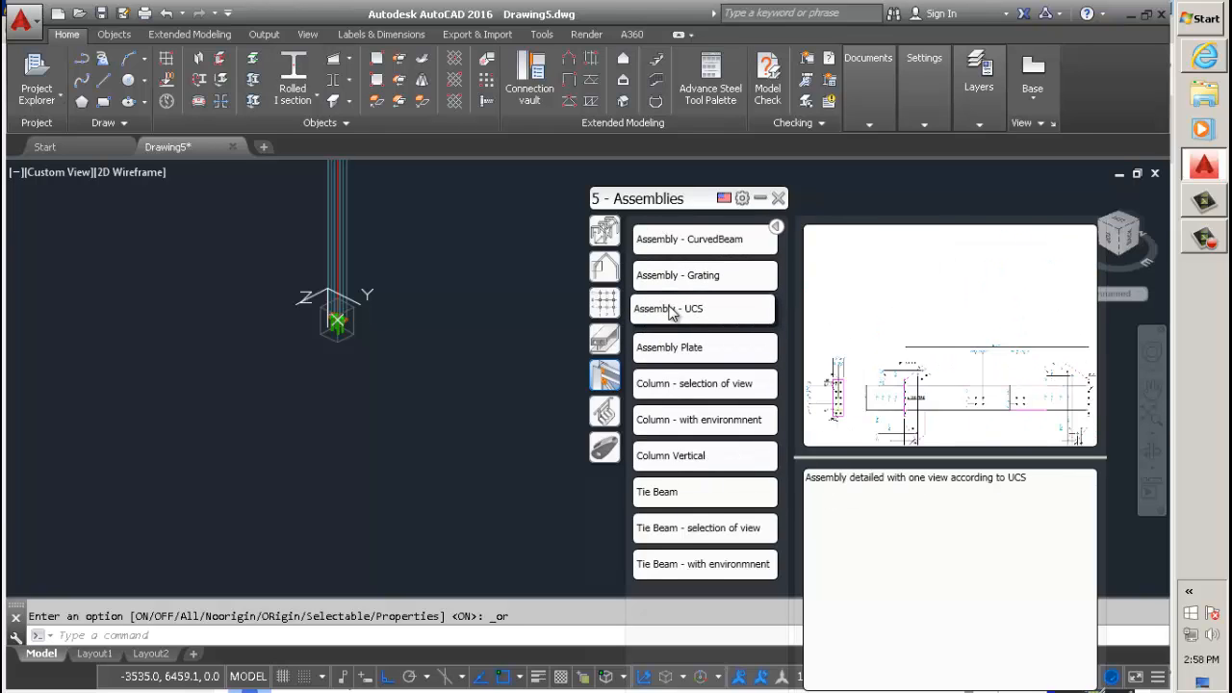
click(668, 308)
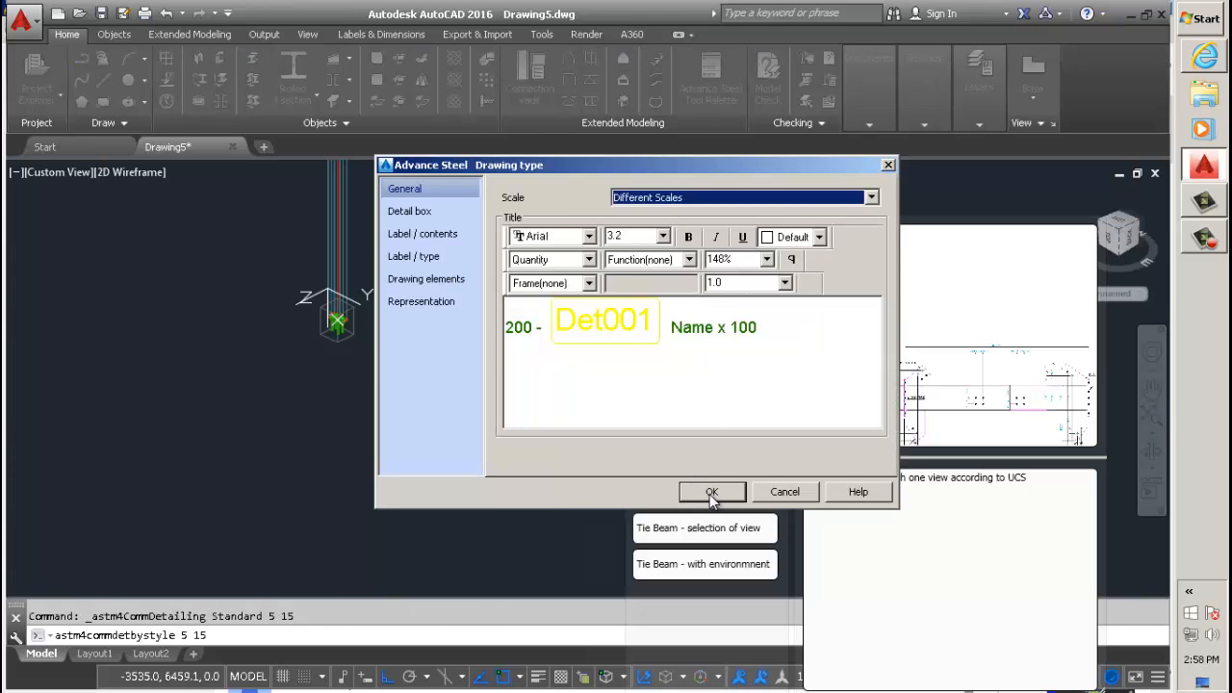
click(712, 493)
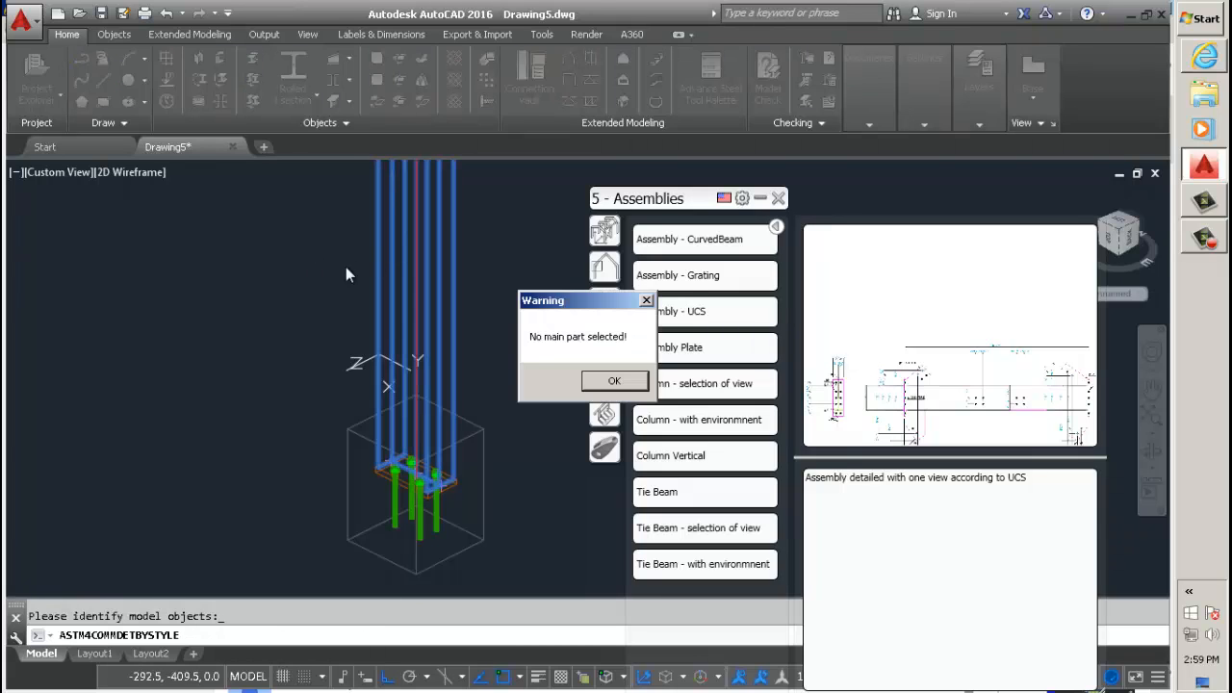
click(614, 381)
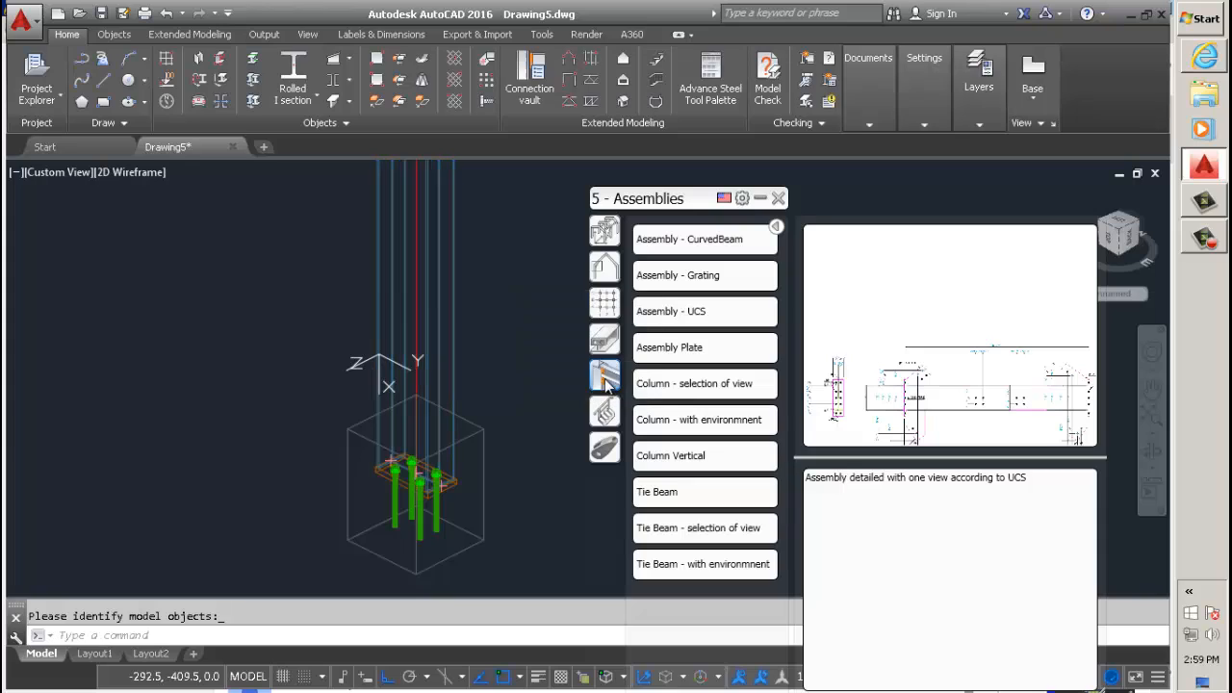
mouse_move(750, 208)
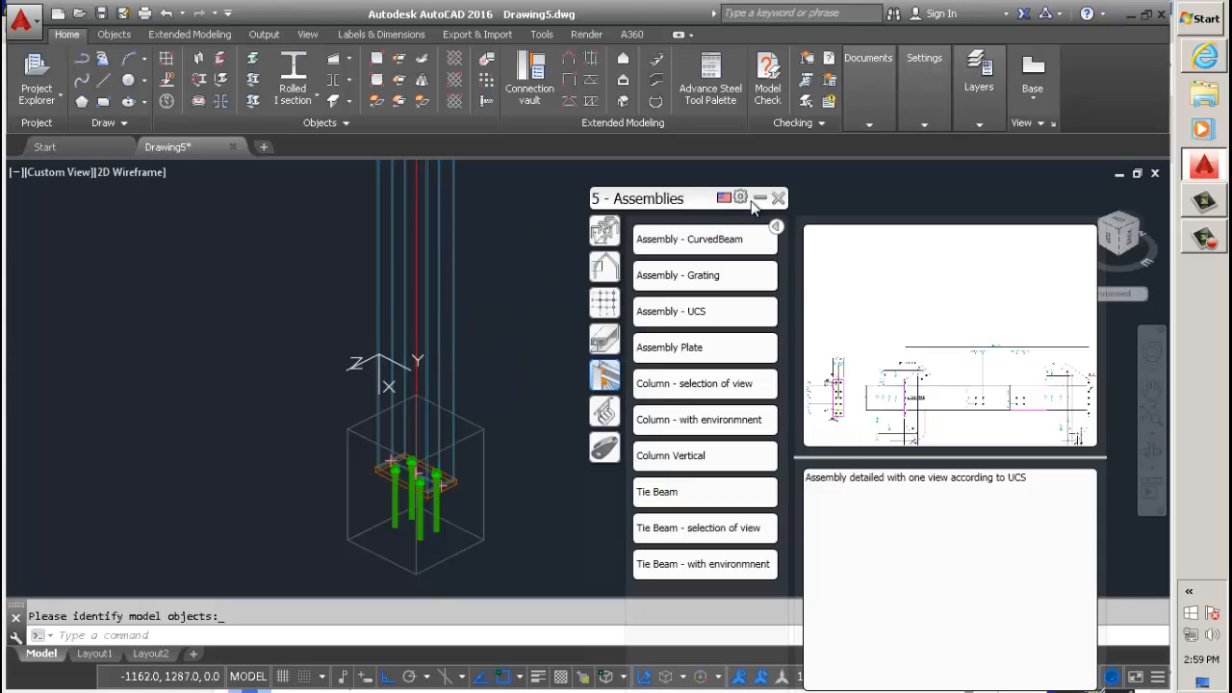
click(778, 198)
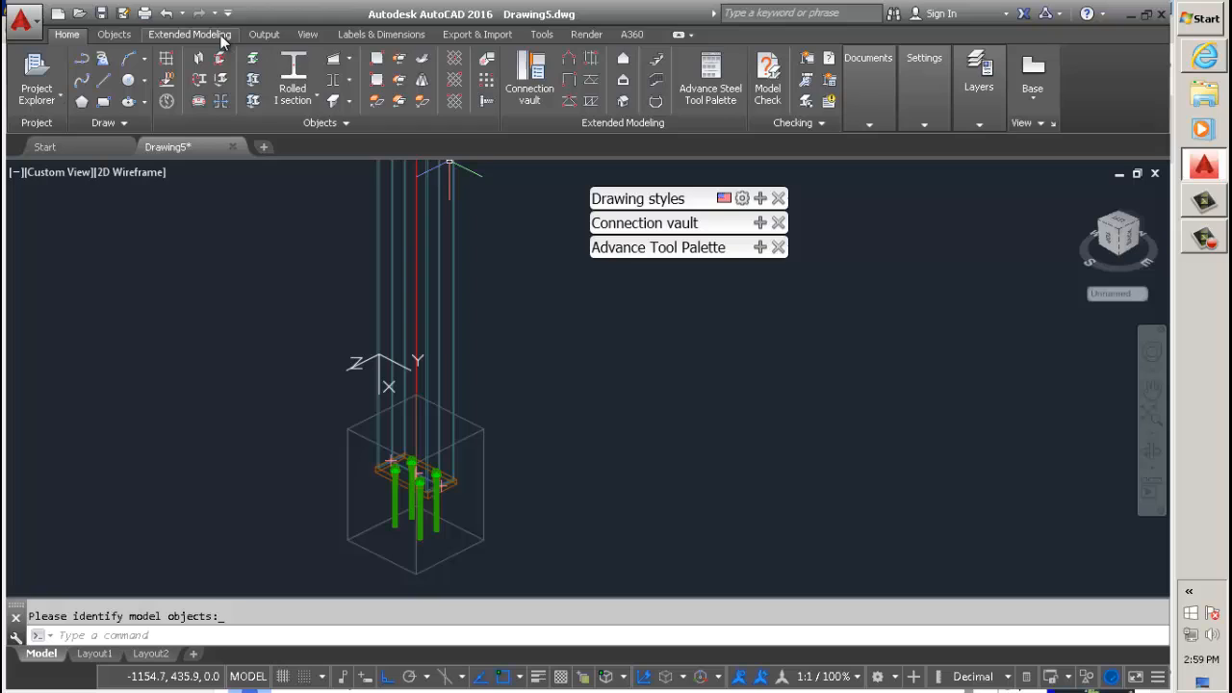
mouse_move(381, 34)
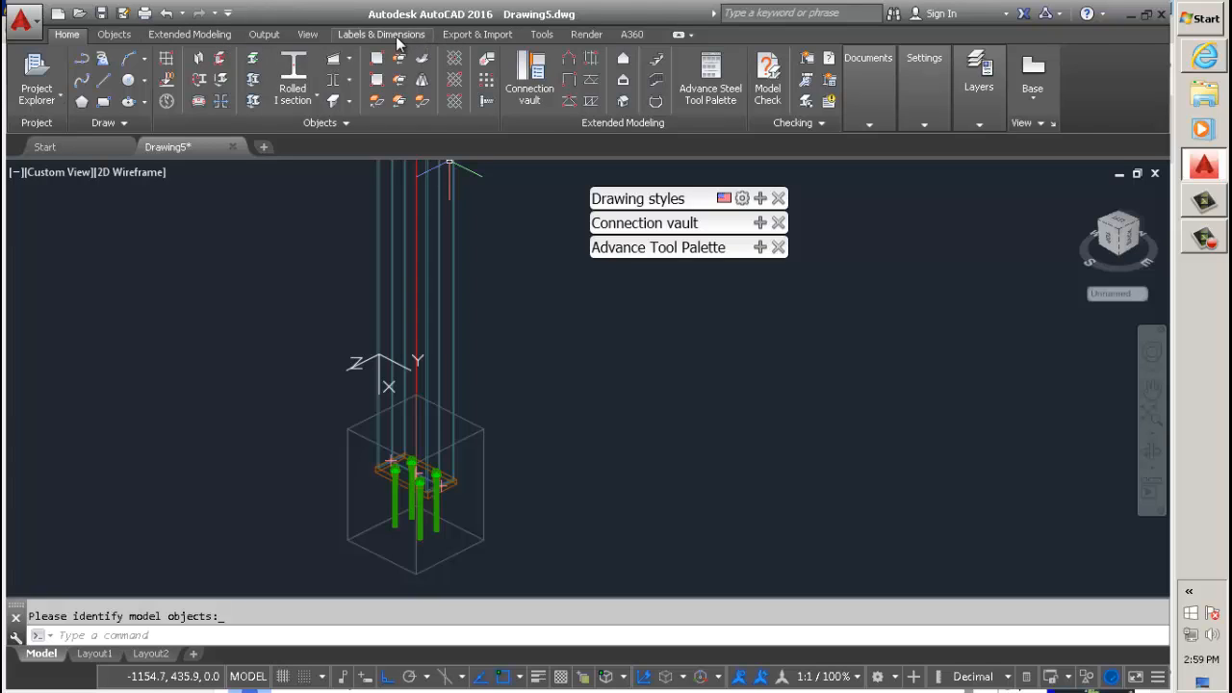
Step: Run Numbering with Process assemblies ticked so the W12x26 column gets mark B1
click(381, 35)
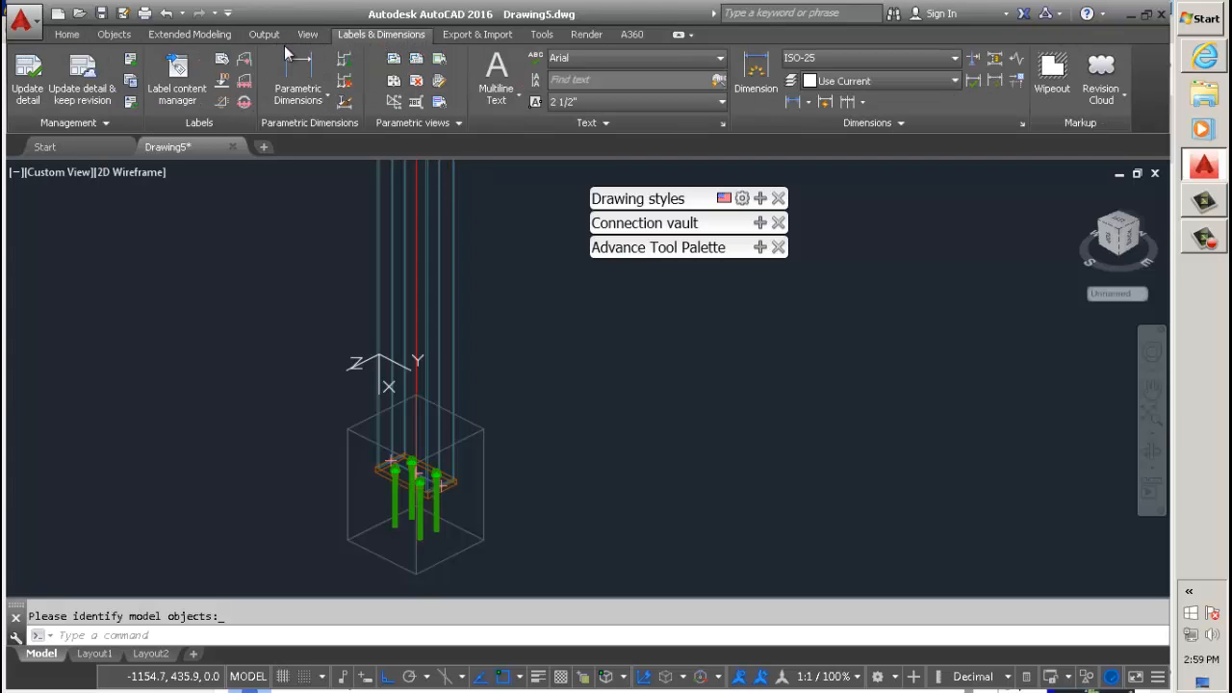
click(264, 35)
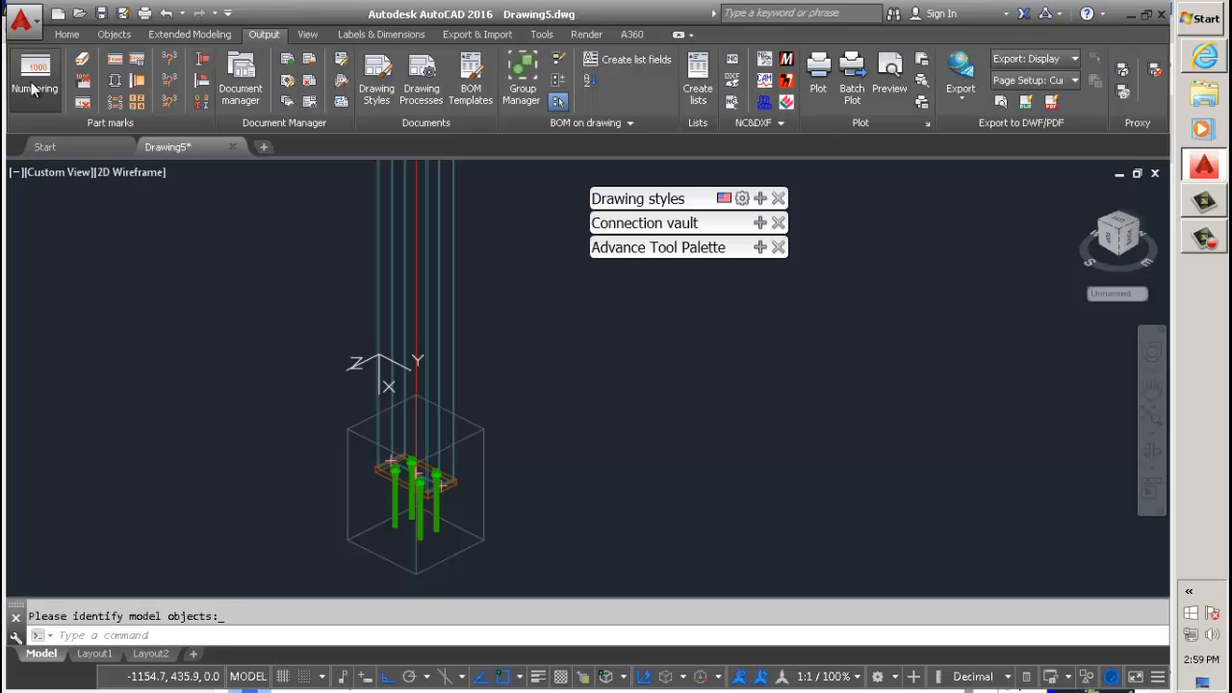
click(35, 81)
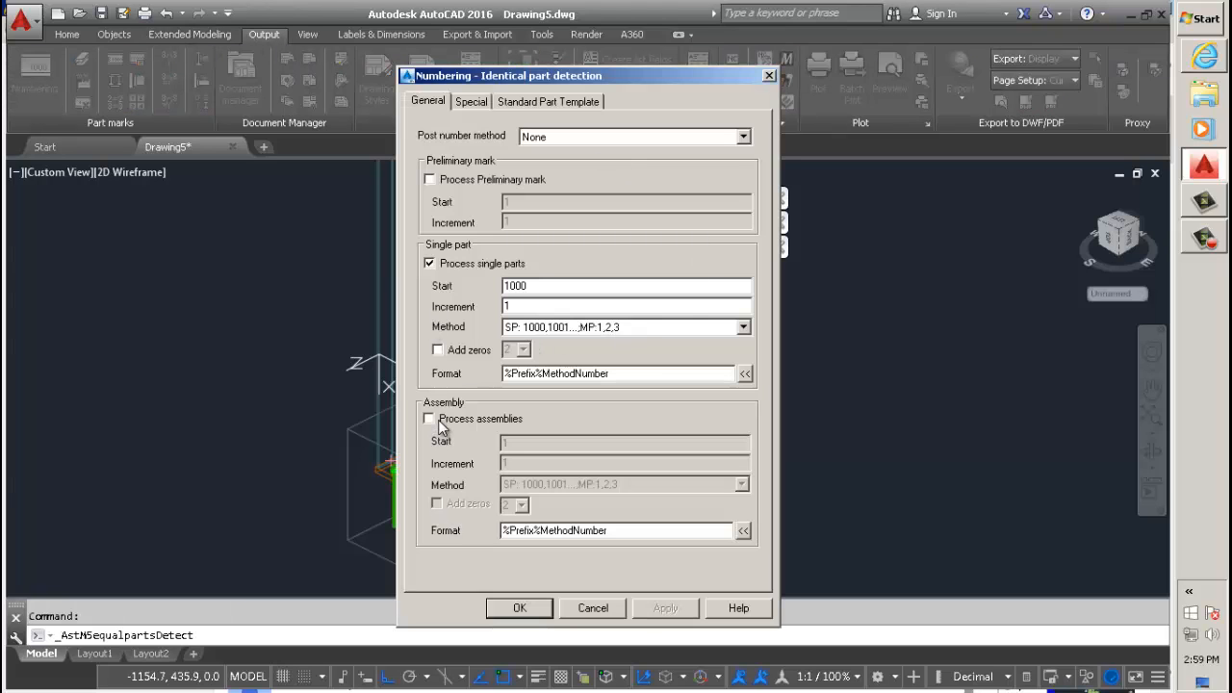
click(429, 418)
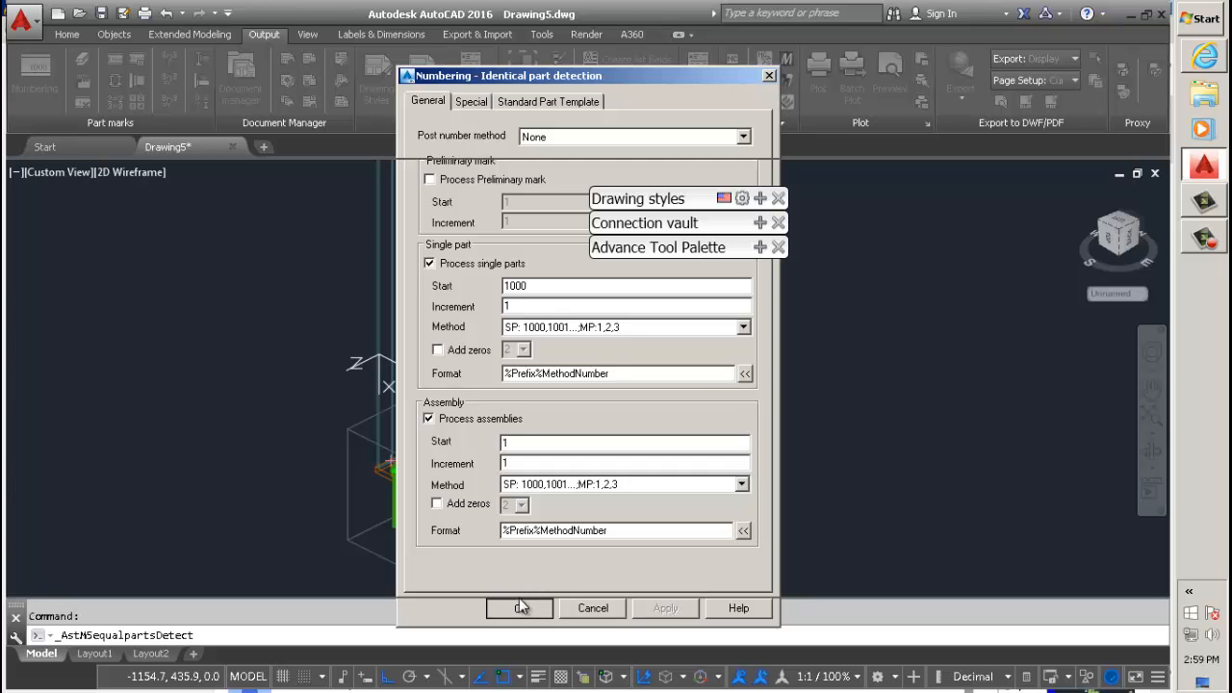
click(520, 608)
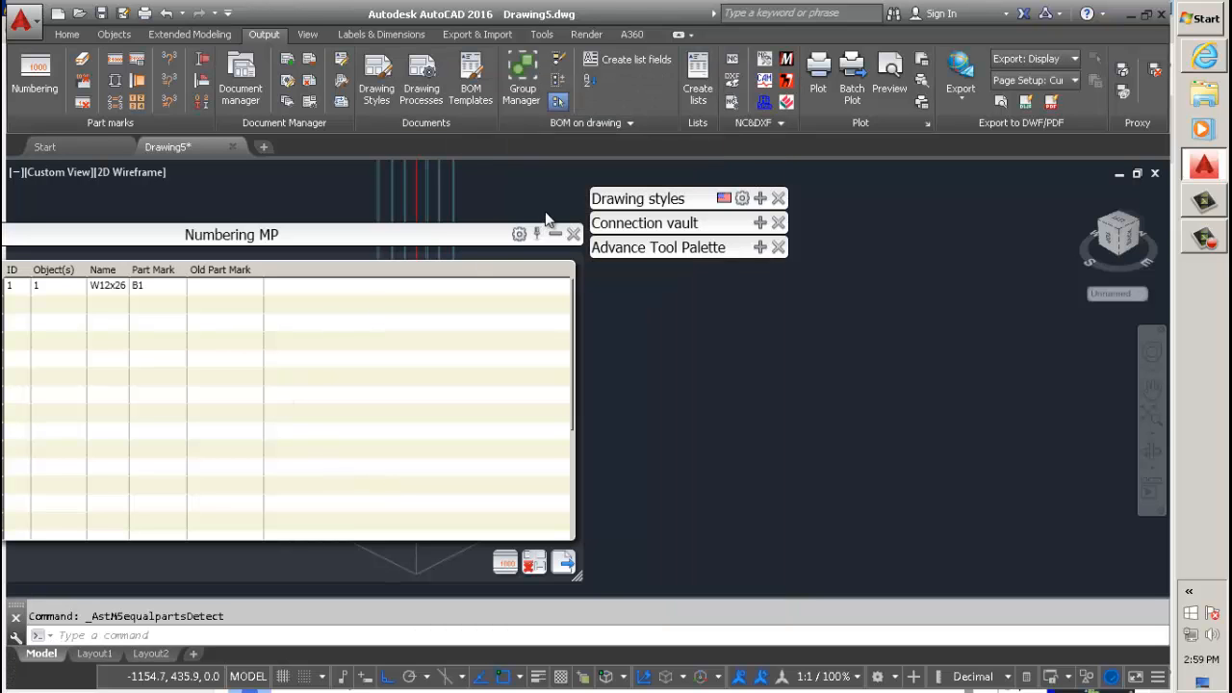
click(574, 235)
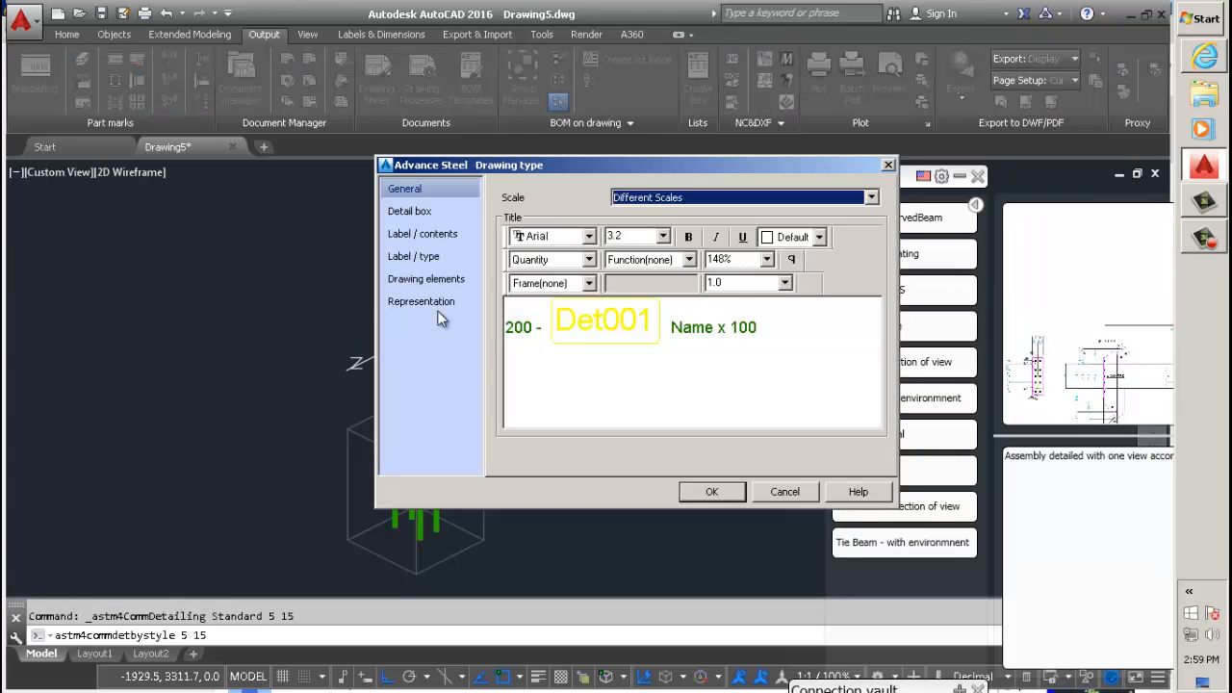
Step: Select the column for a Column assembly drawing and enter drawing number COLUMN
click(712, 493)
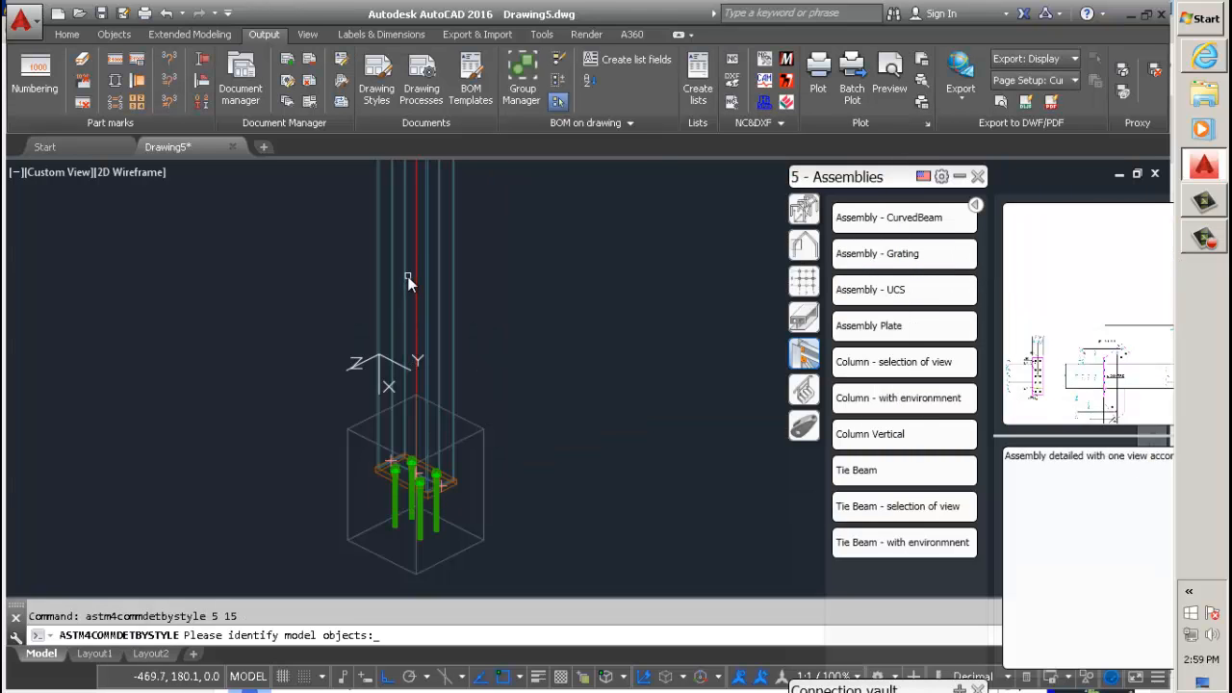
click(392, 260)
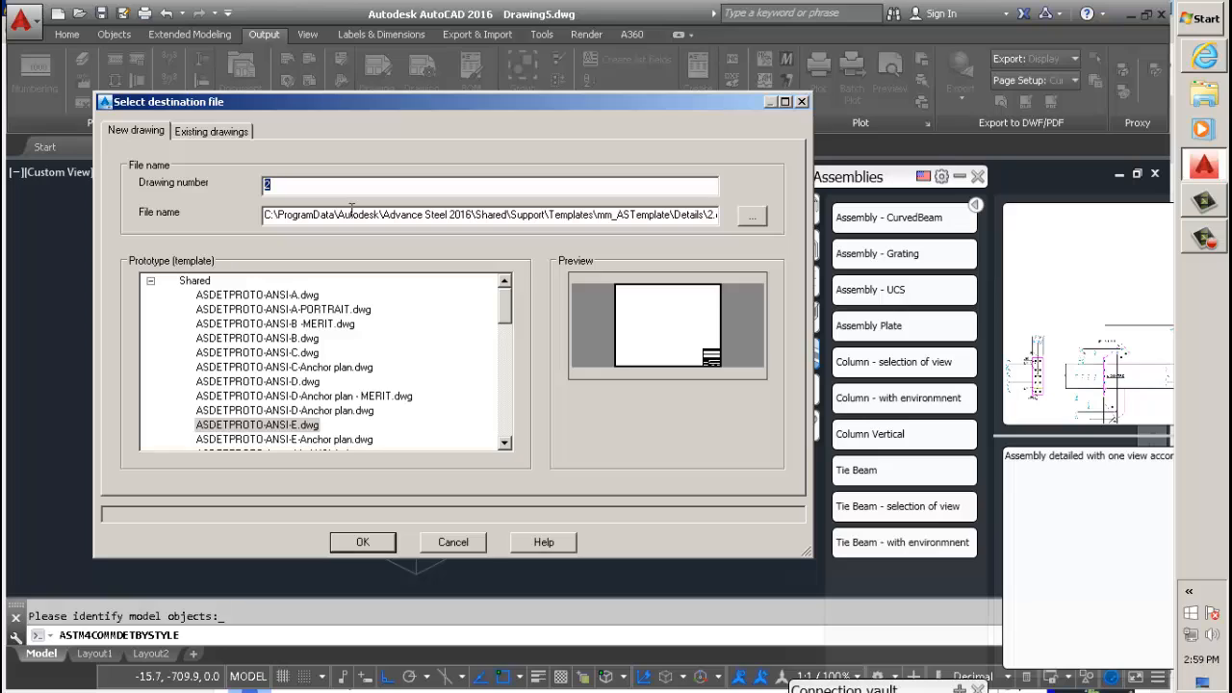
text(COLUMN)
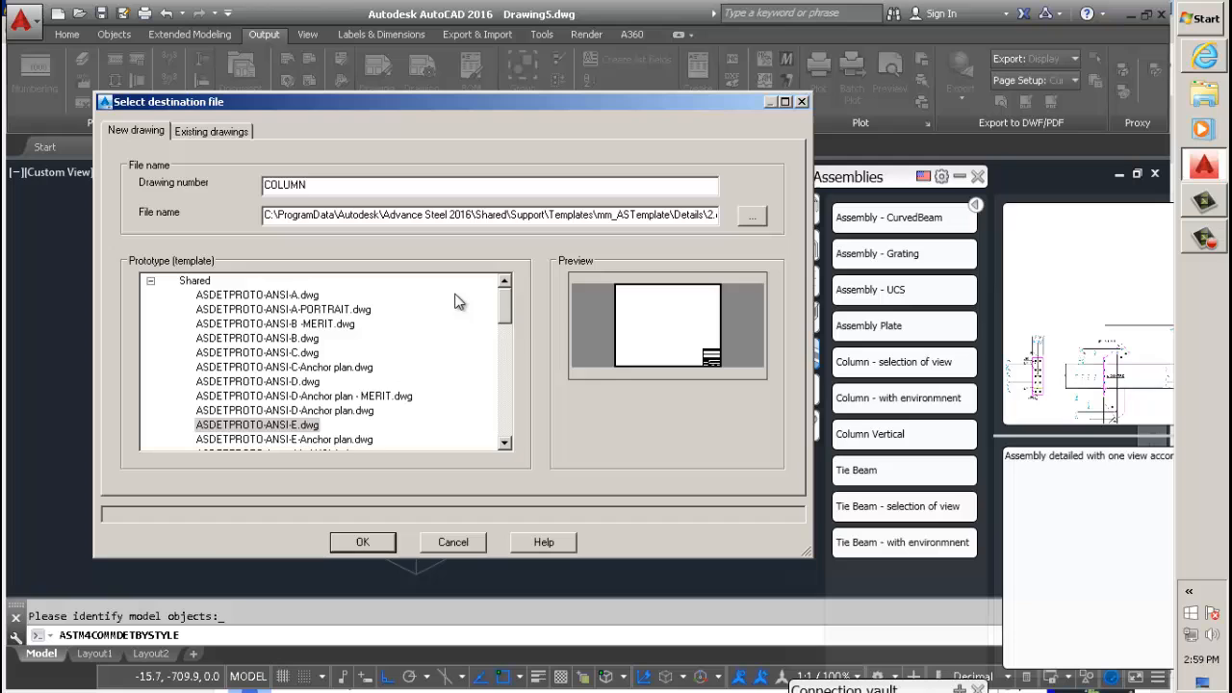
scroll(down, 3)
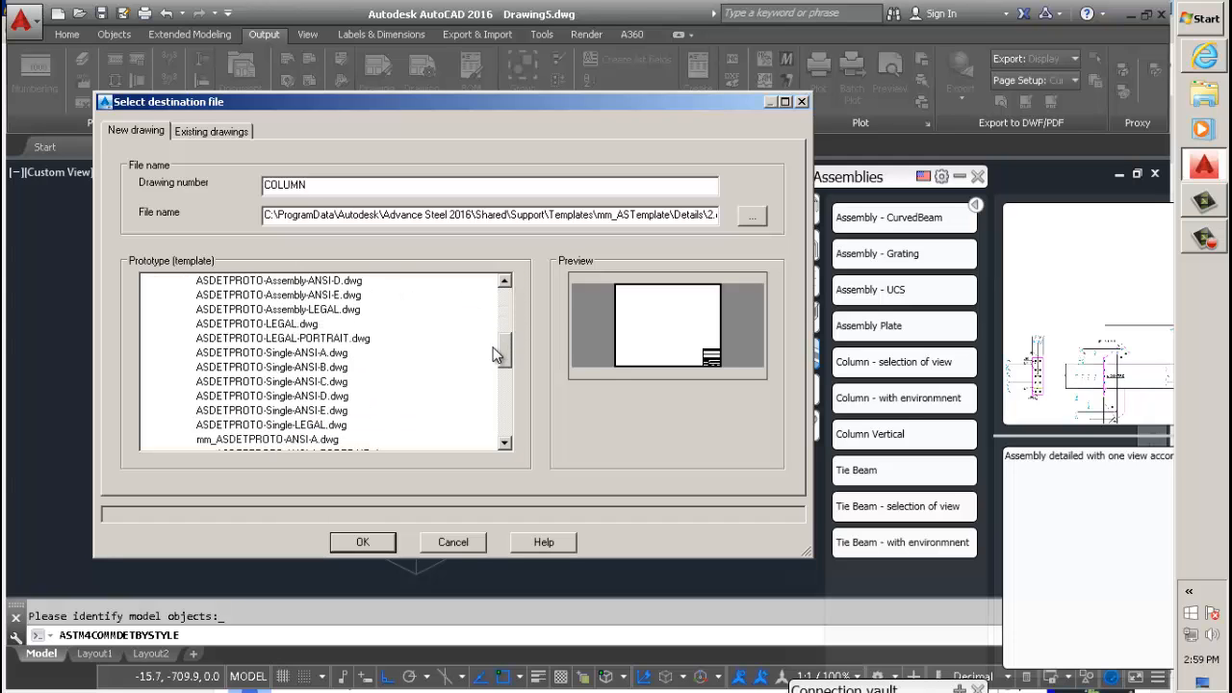
scroll(down, 3)
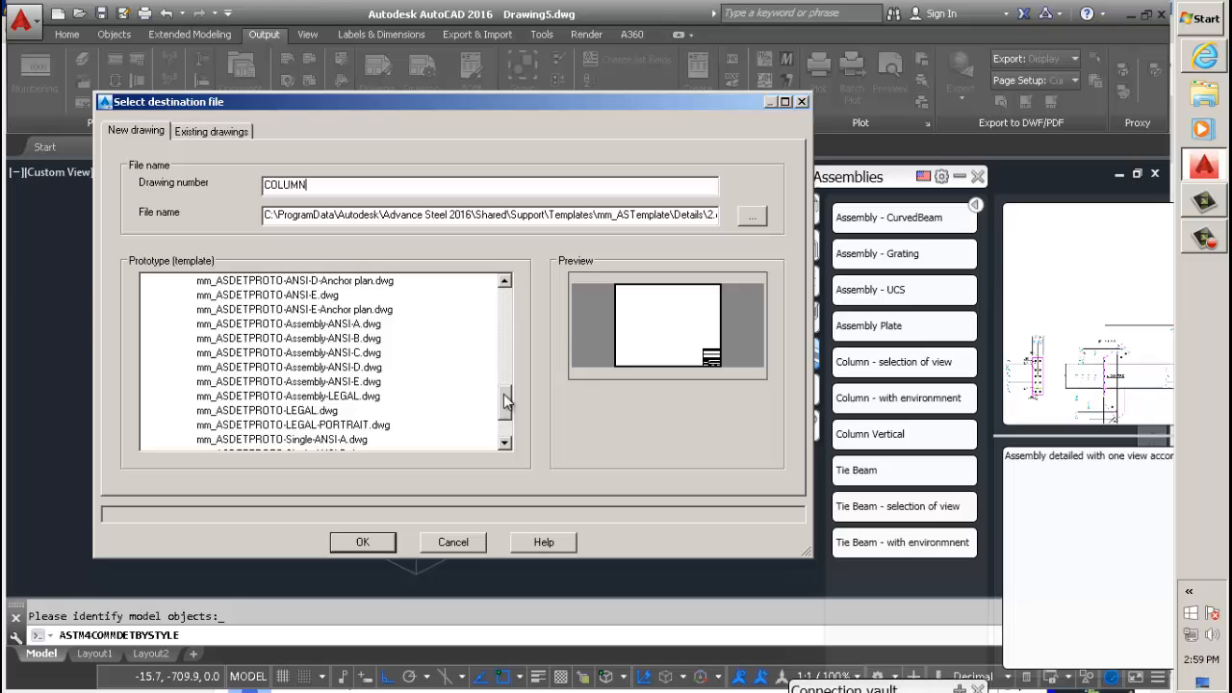
Step: Choose the mm_ASDETPROTO-ANSI-A-PORTRAIT.dwg prototype and confirm creating the COLUMN drawing
click(258, 352)
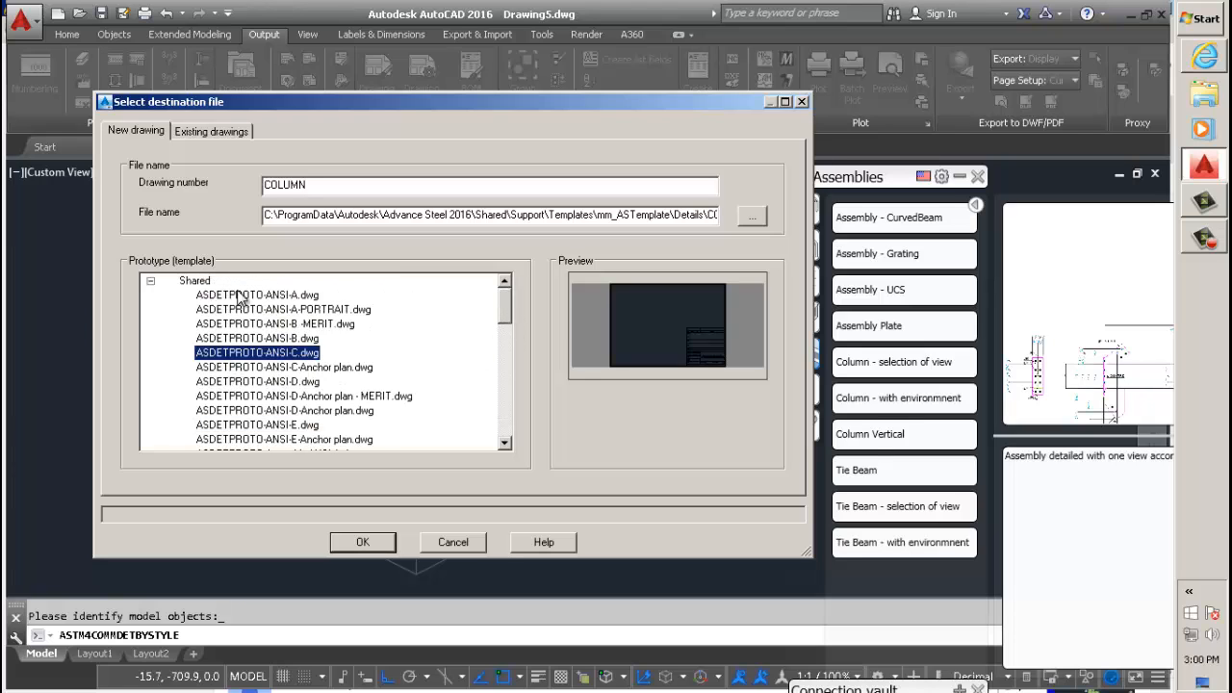
mouse_move(501, 308)
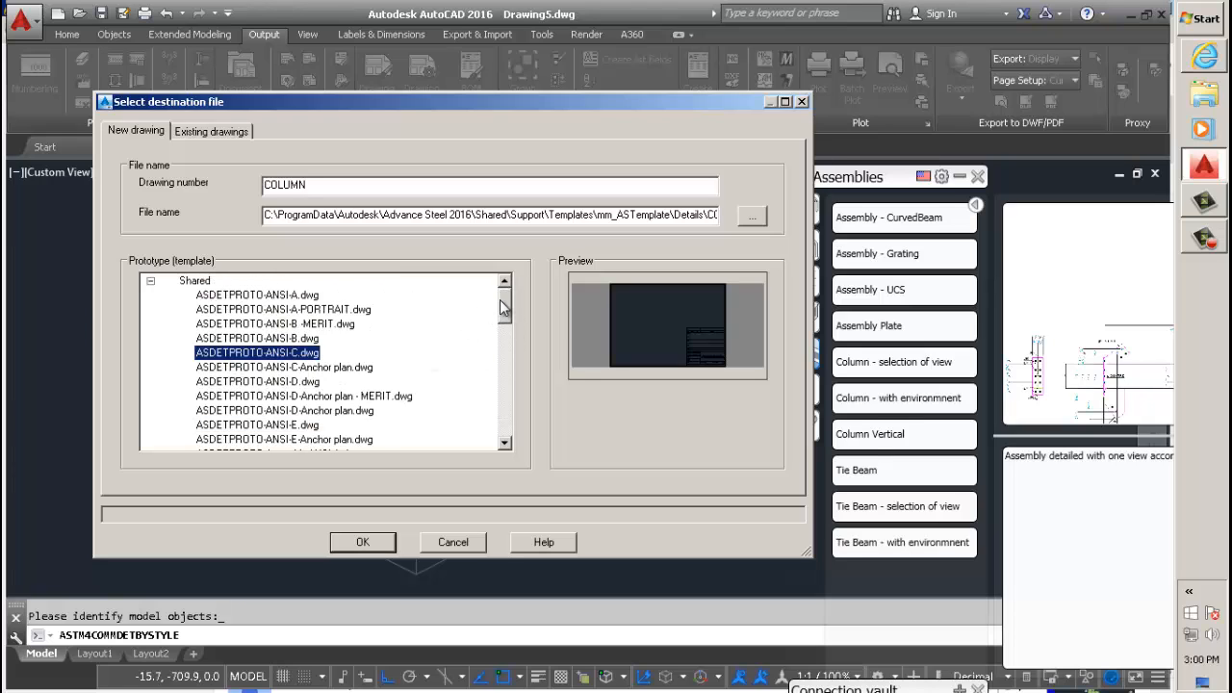
scroll(down, 3)
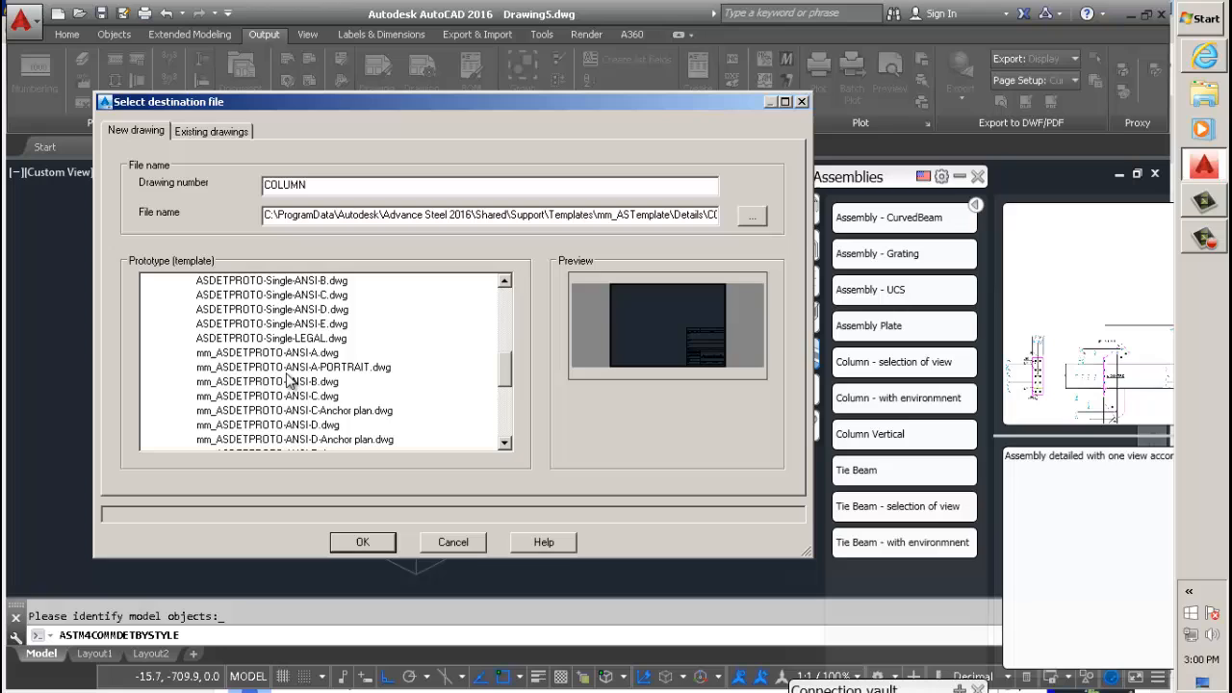
click(293, 366)
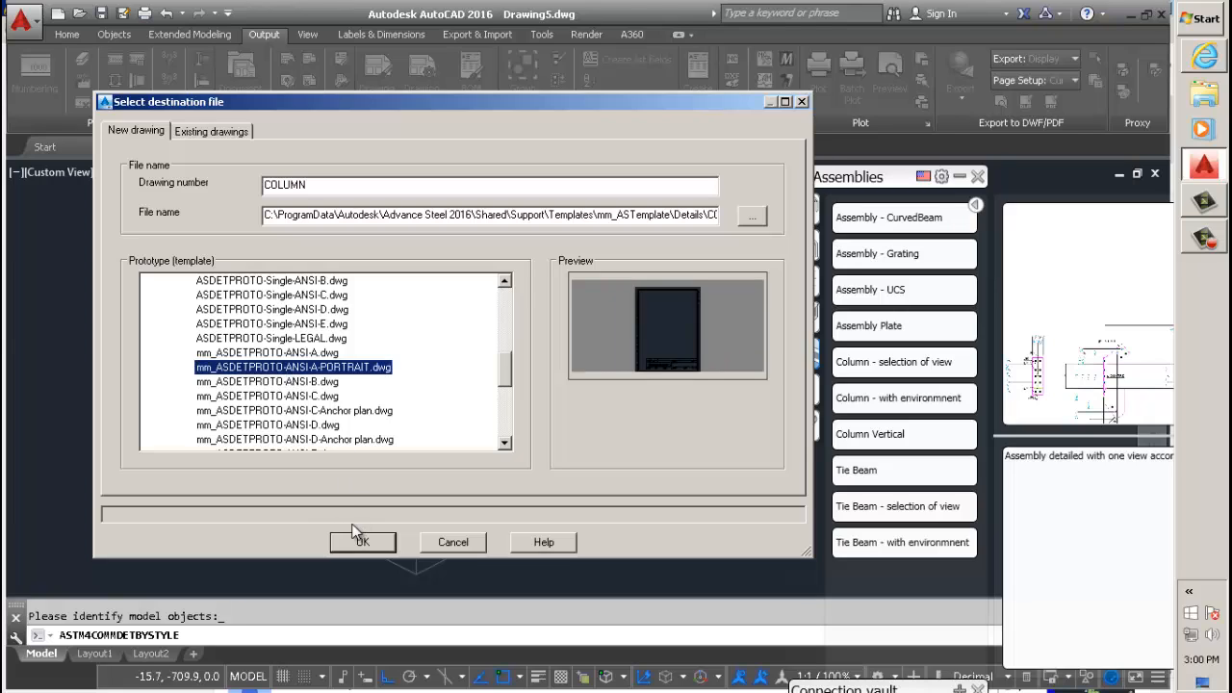
click(362, 543)
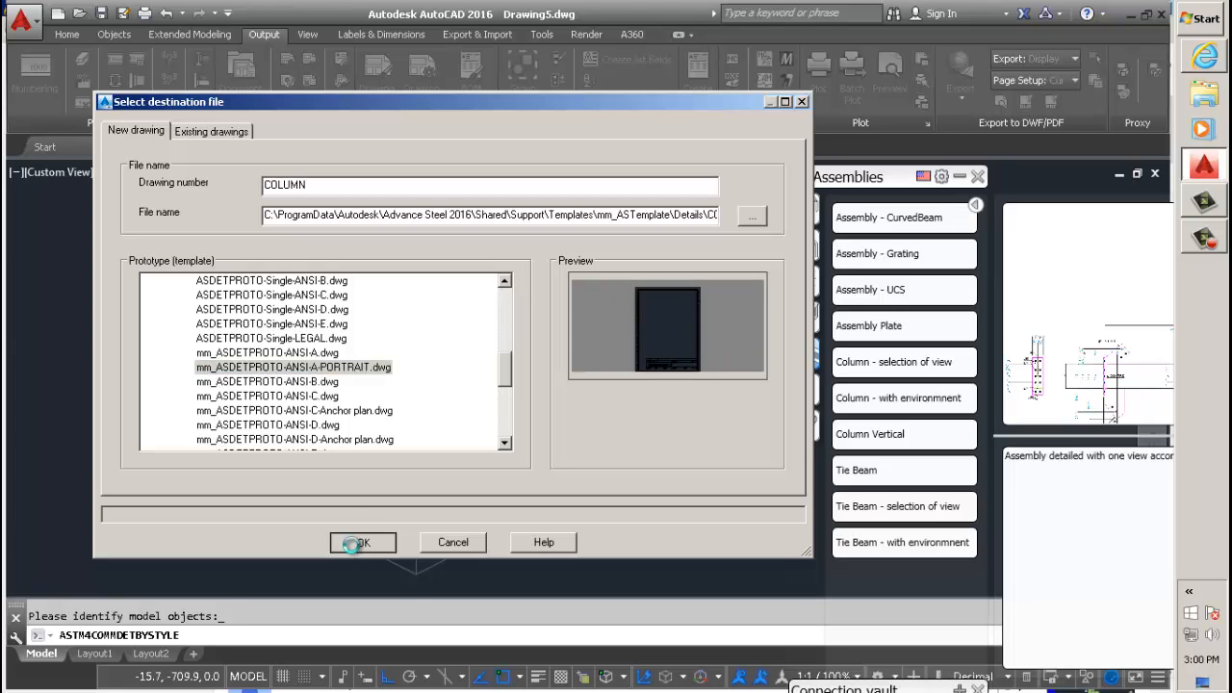
click(362, 543)
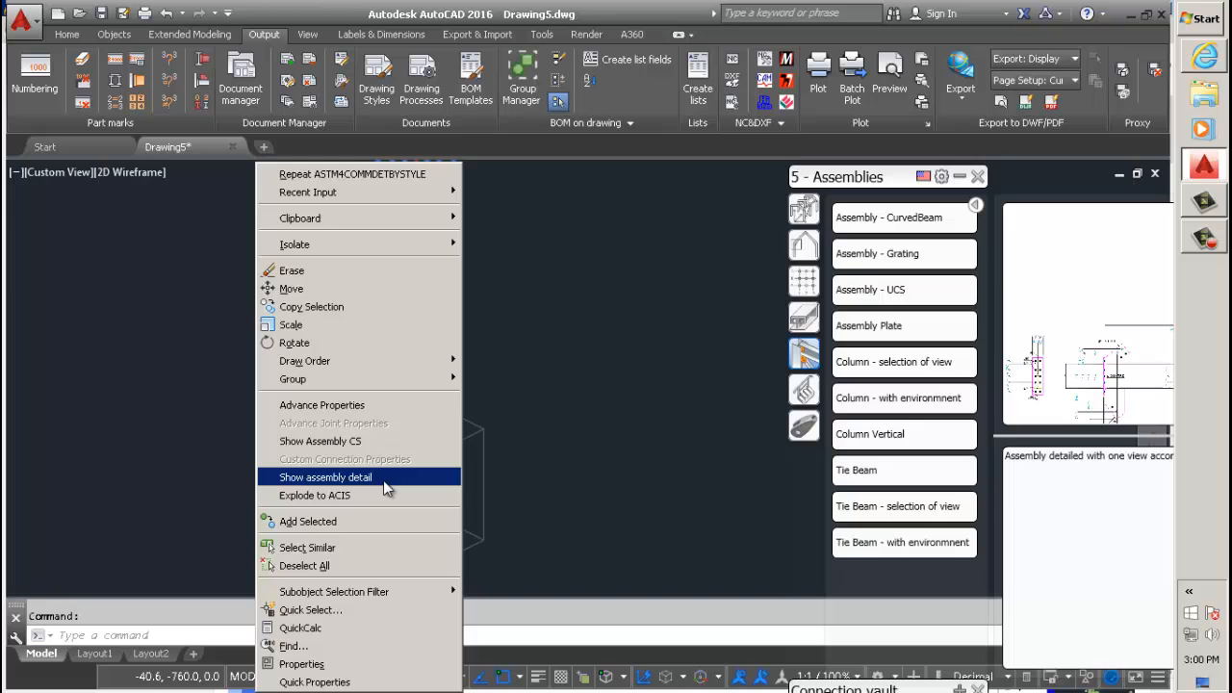
click(323, 478)
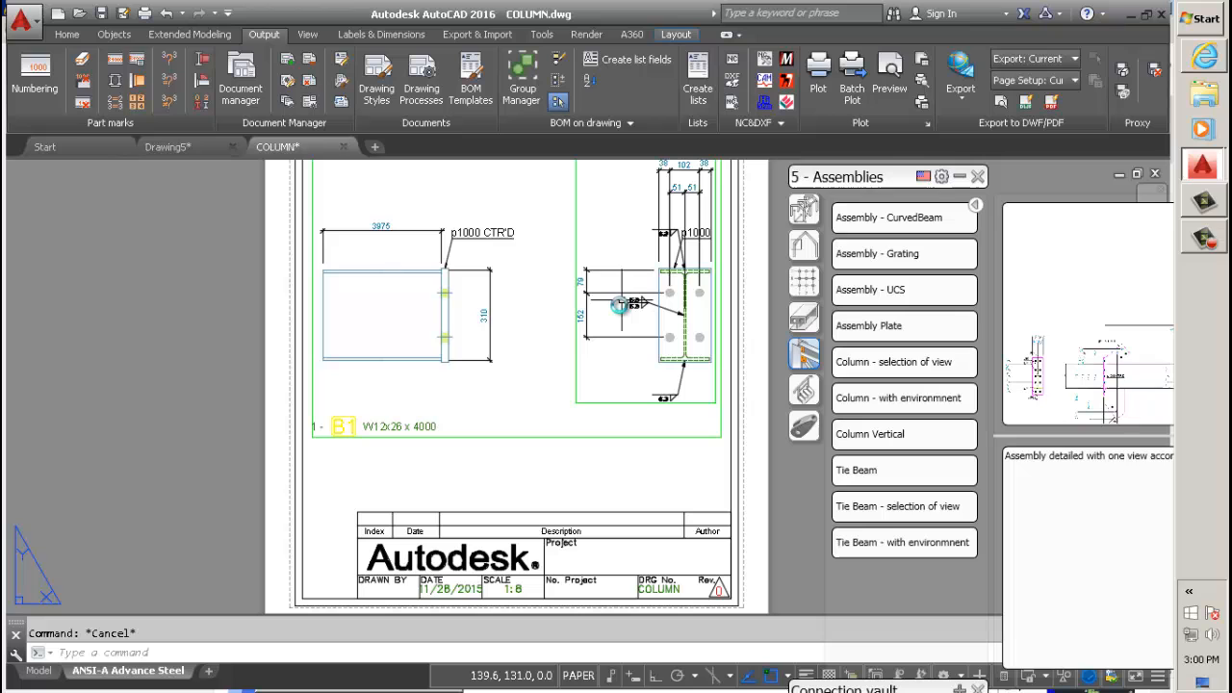
scroll(down, 3)
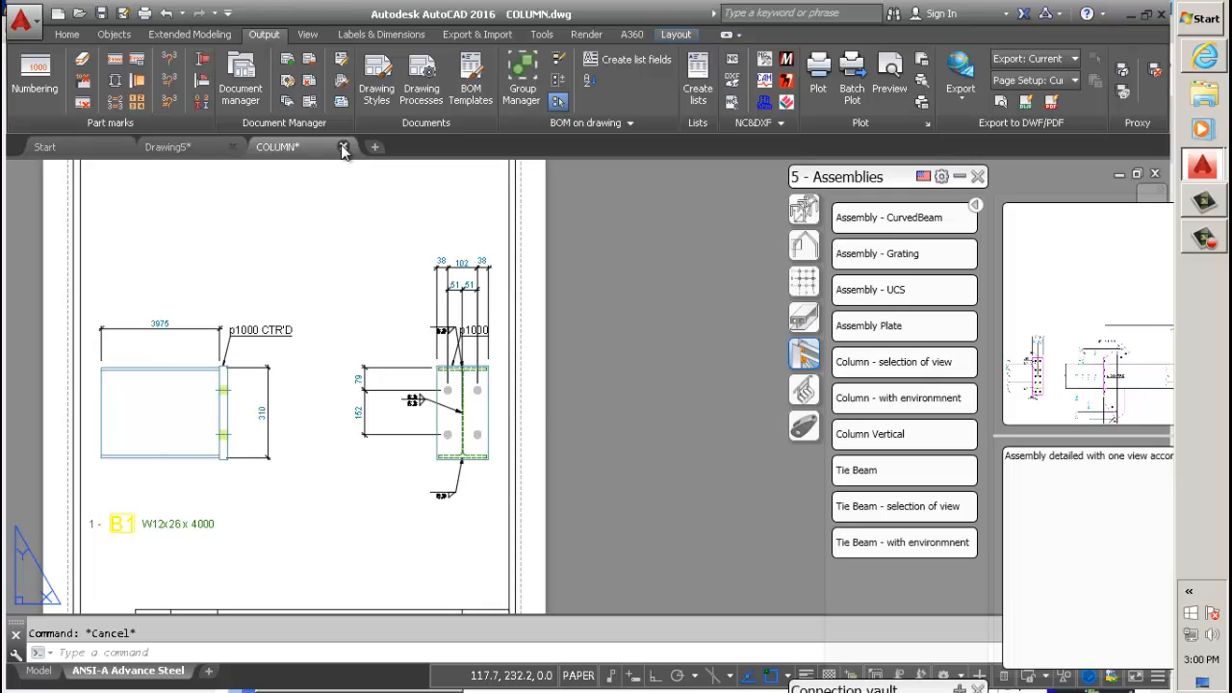
click(343, 147)
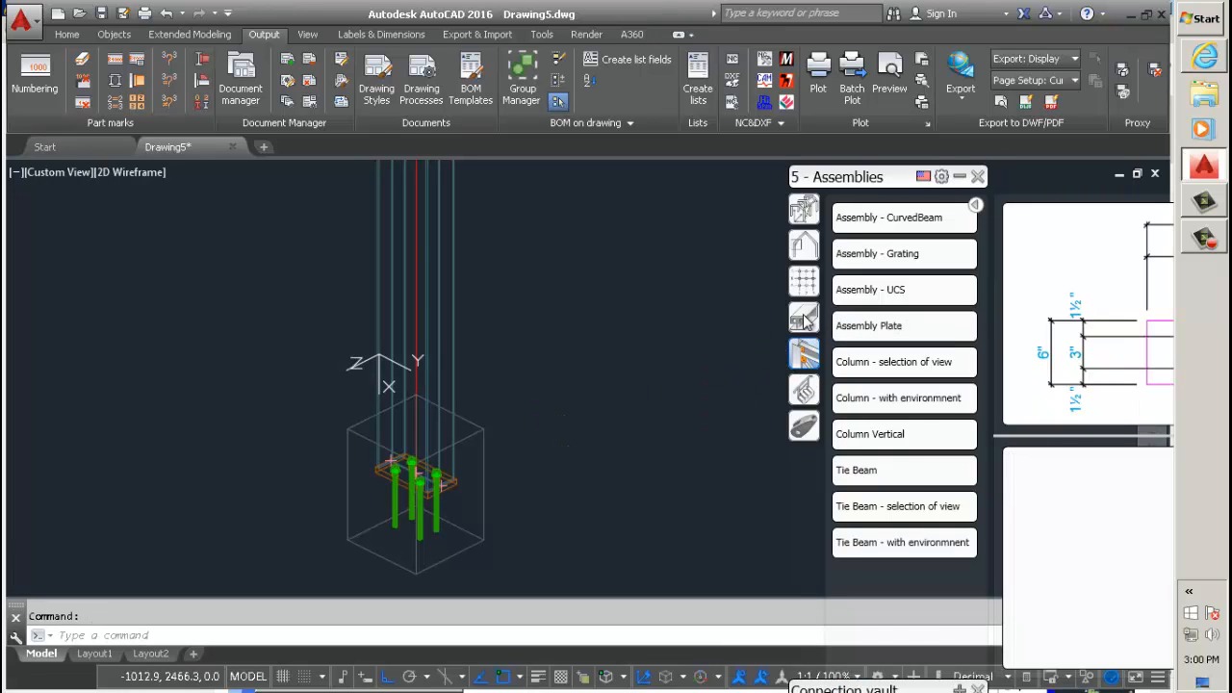
mouse_move(804, 354)
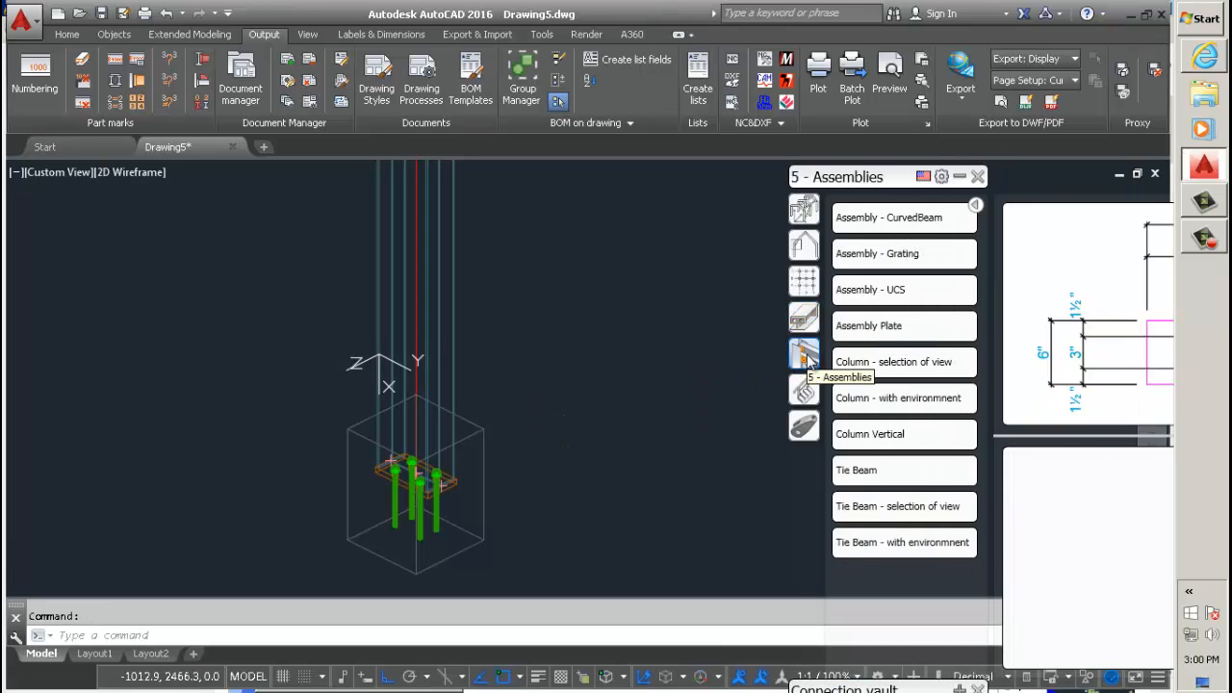
click(902, 213)
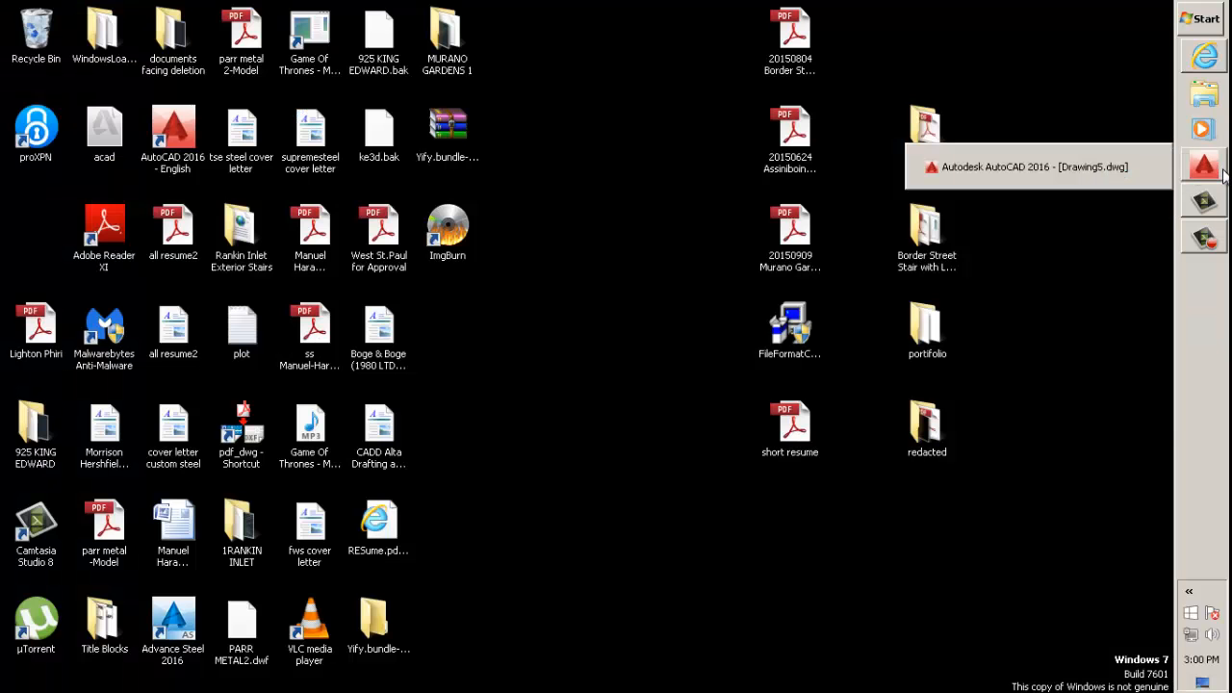
Step: Highlight the viewer comment requesting videos on custom drawing styles and sheet templates
click(1203, 53)
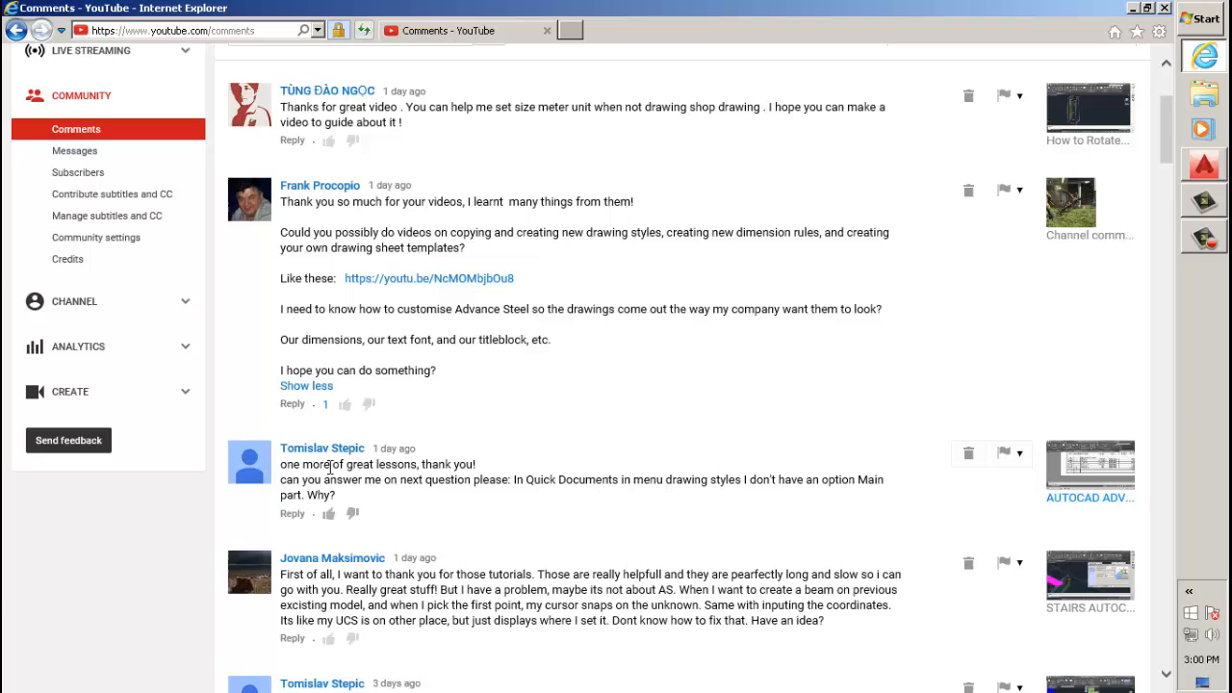
scroll(down, 3)
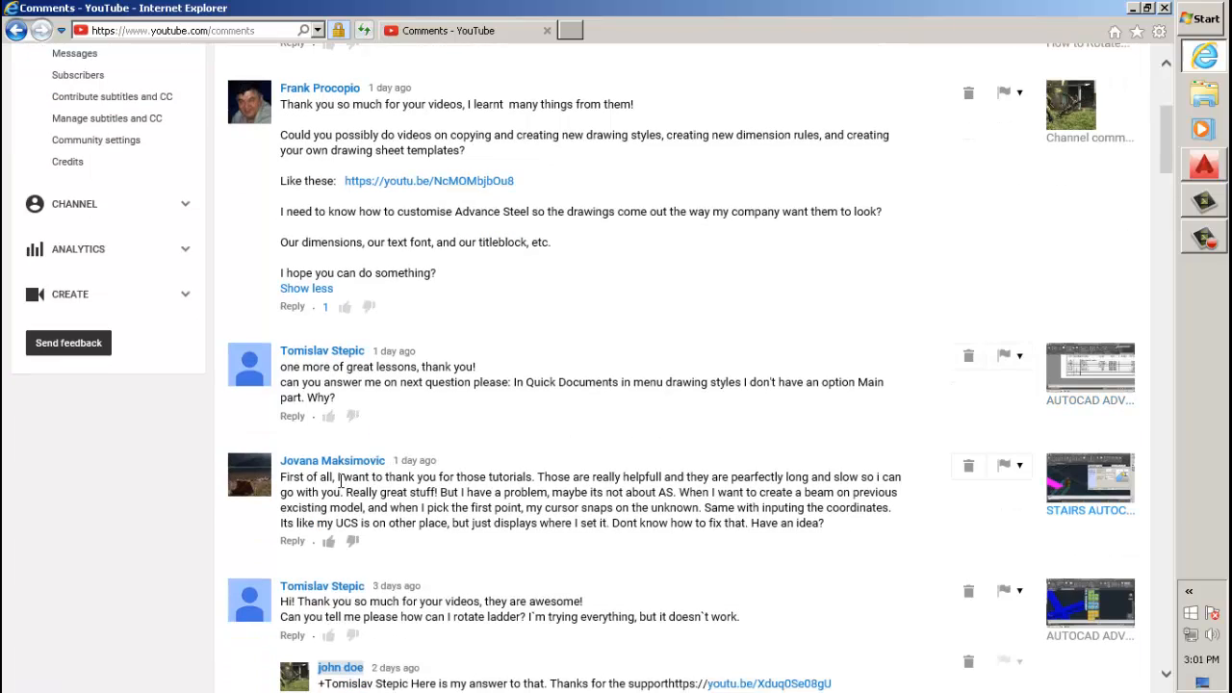
scroll(up, 3)
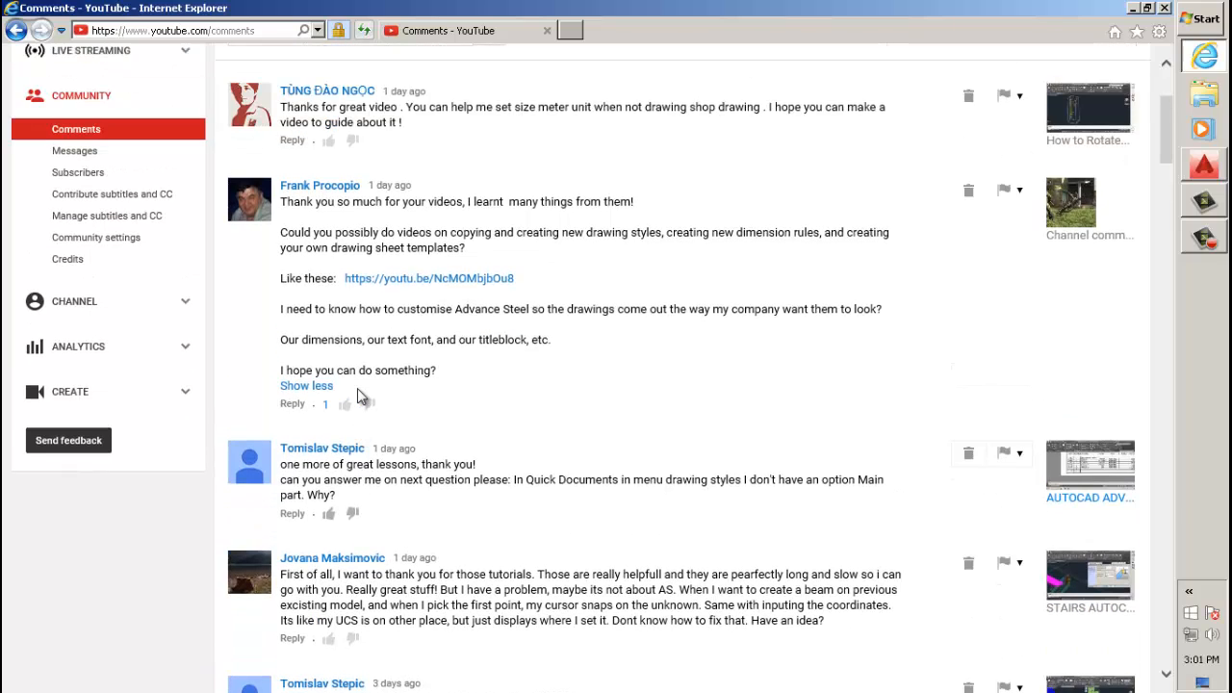
double_click(293, 231)
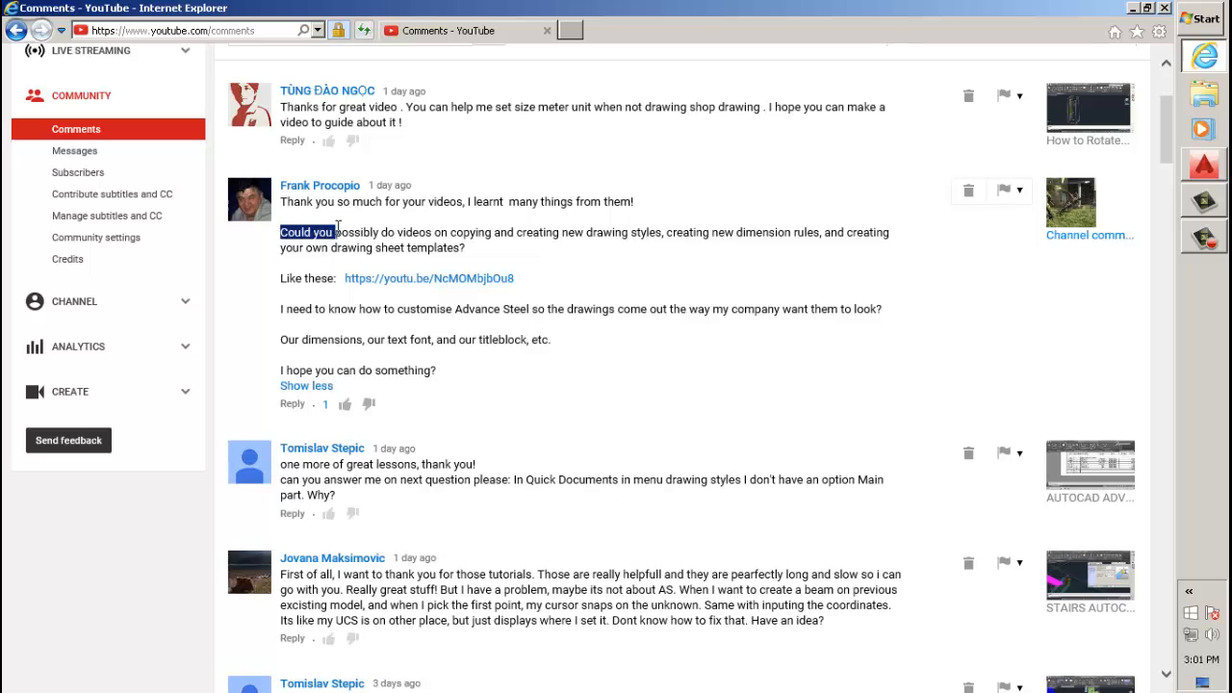
drag(279, 231, 551, 339)
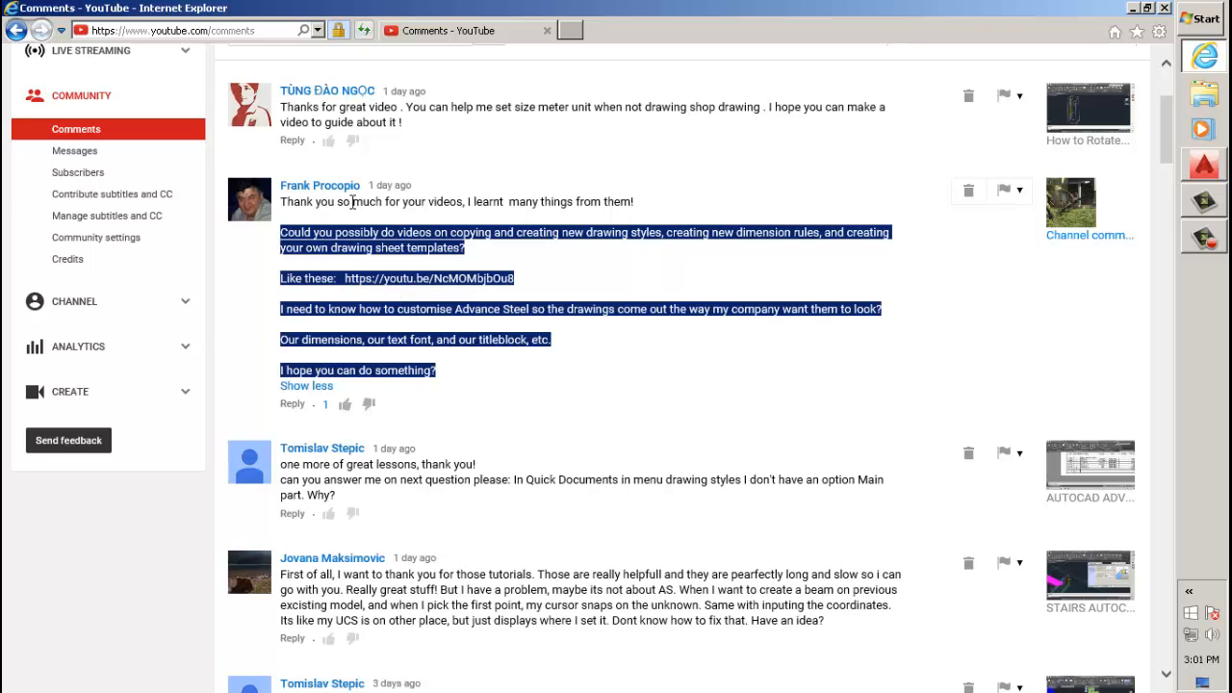
scroll(up, 3)
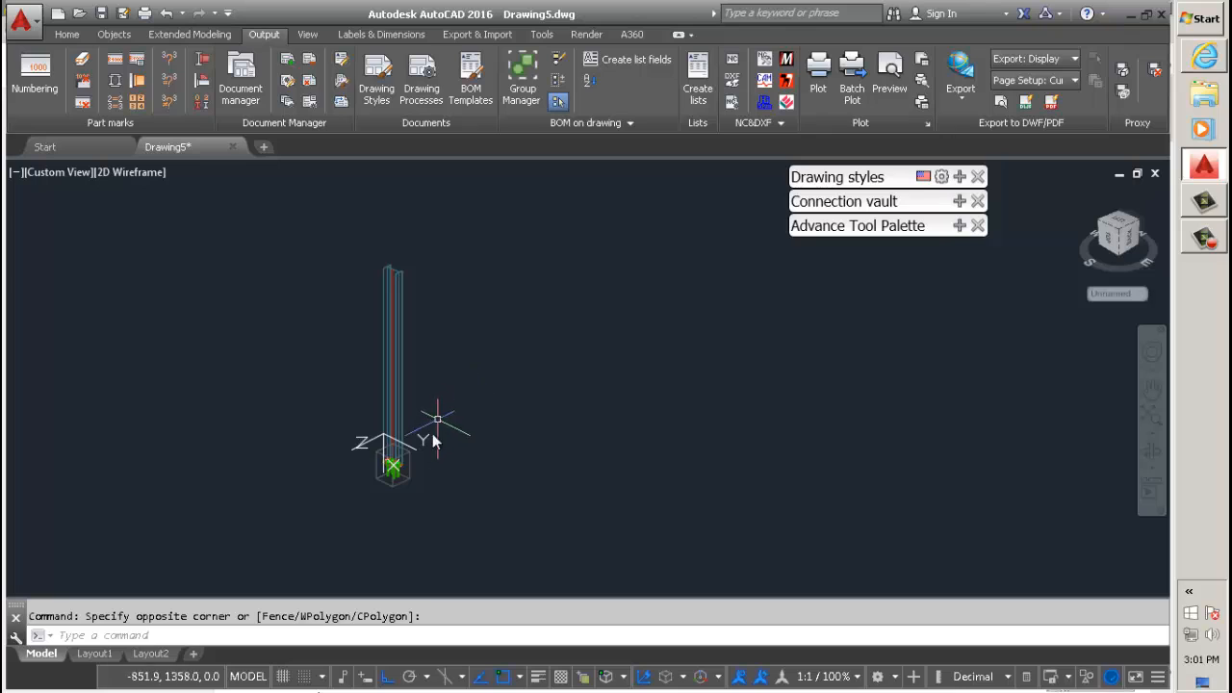
mouse_move(1164, 318)
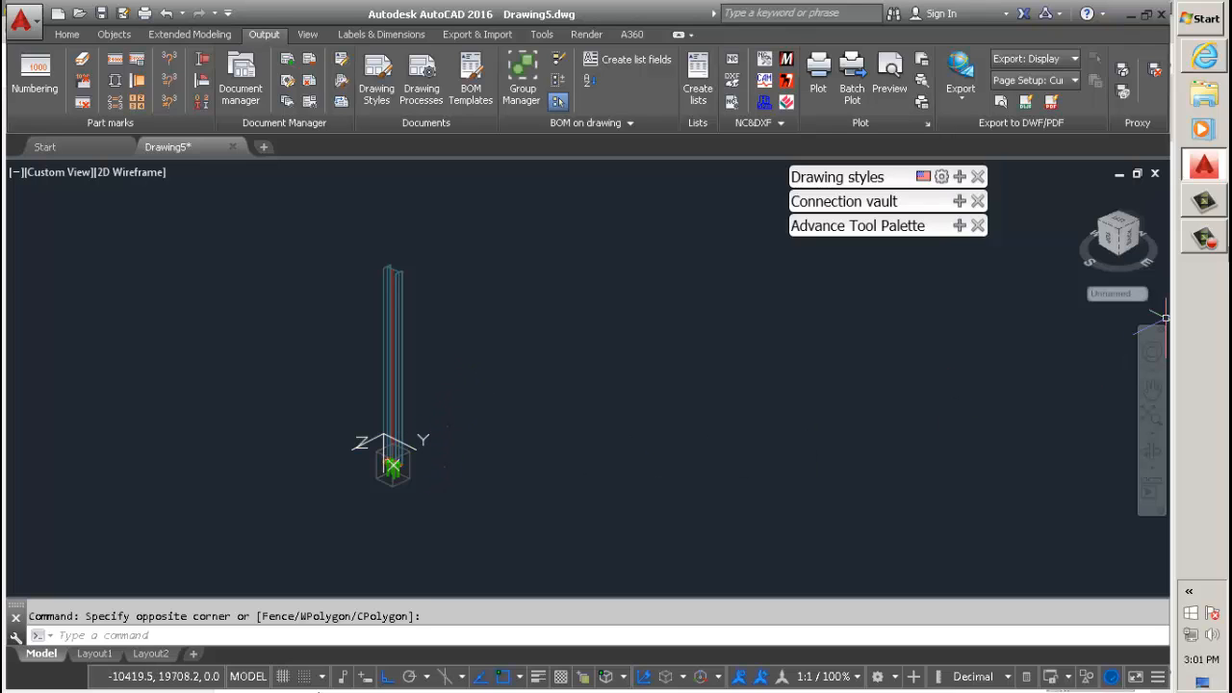